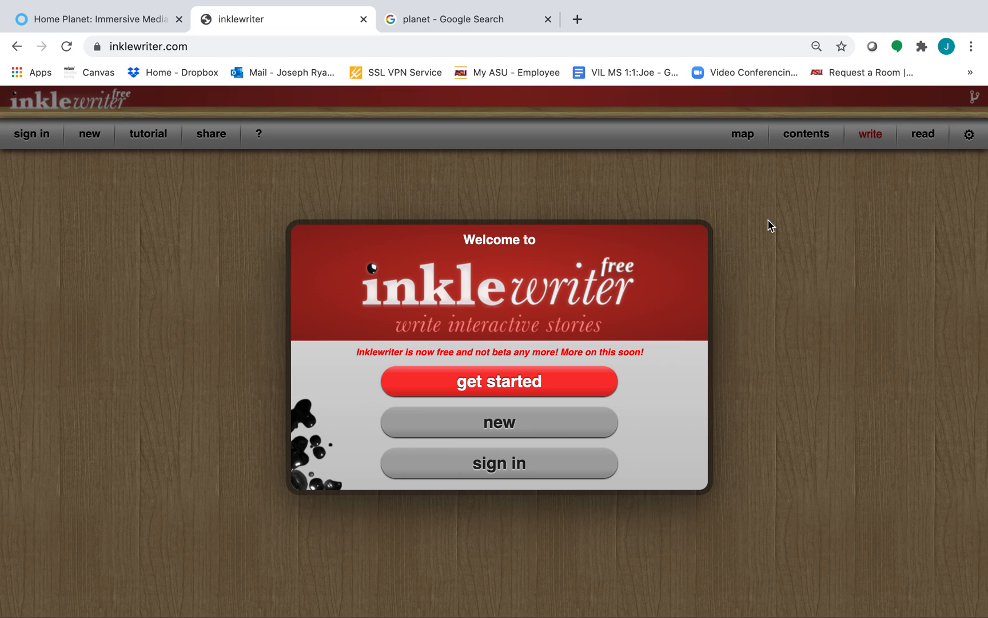
{"action": "mouse_move", "coordinate": [724, 203]}
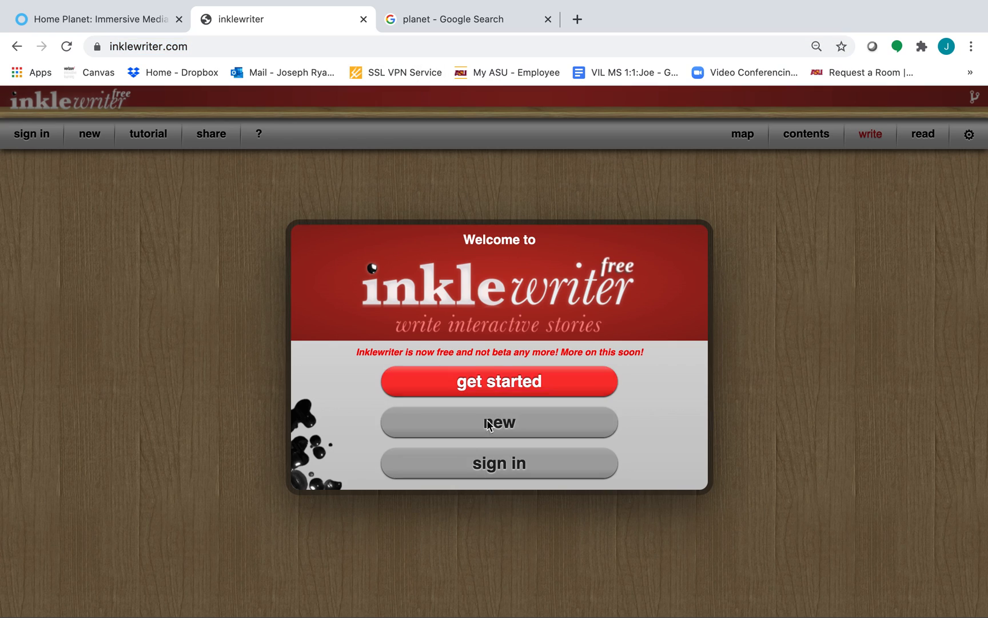
{"action": "mouse_move", "coordinate": [679, 469]}
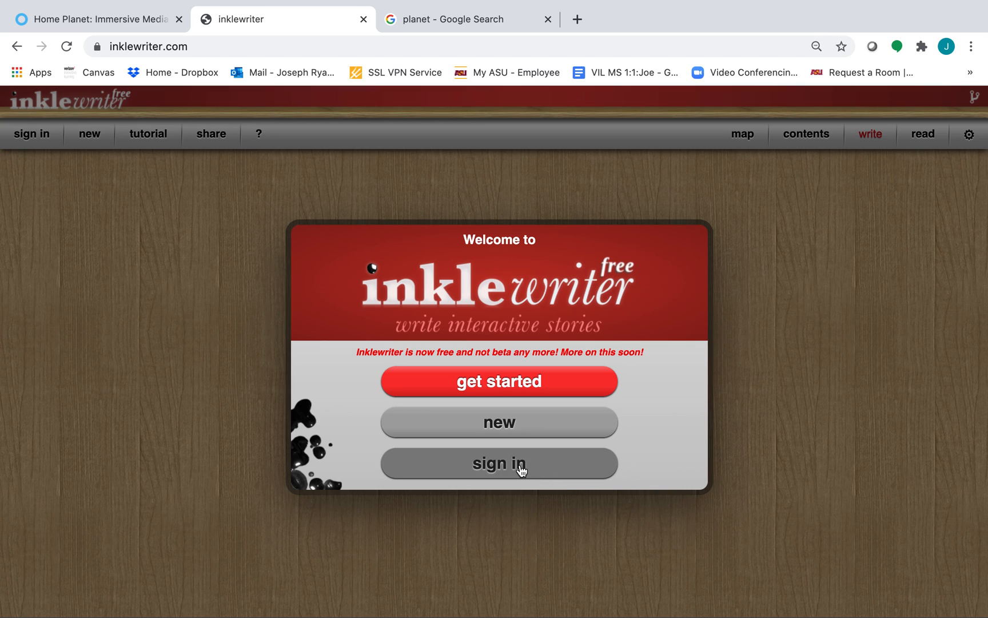
Switch from the sign-in panel to the Create New Account form.
{"action": "left_click", "coordinate": [499, 463]}
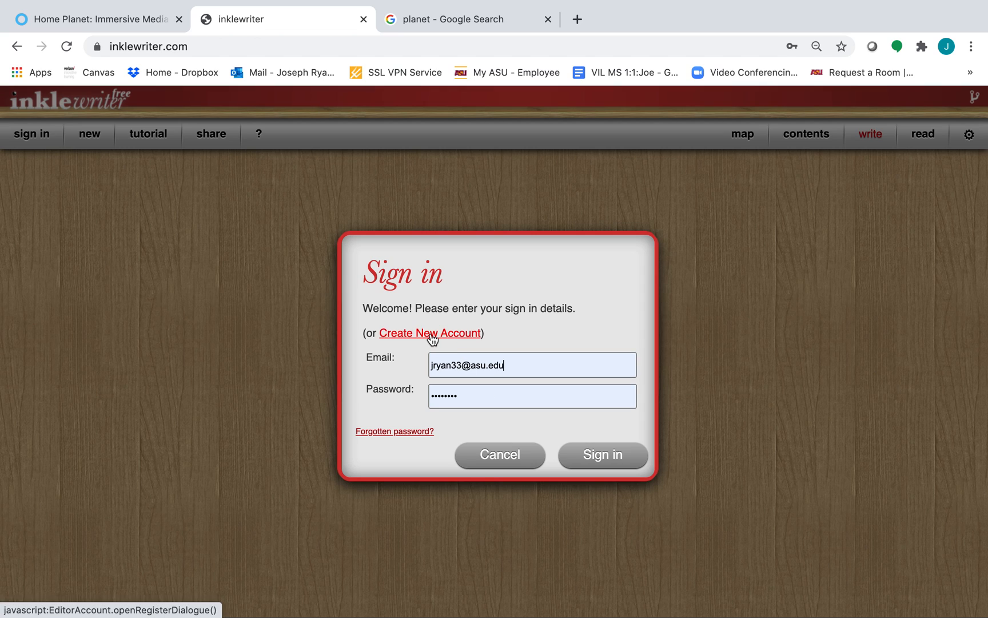
{"action": "left_click", "coordinate": [429, 333]}
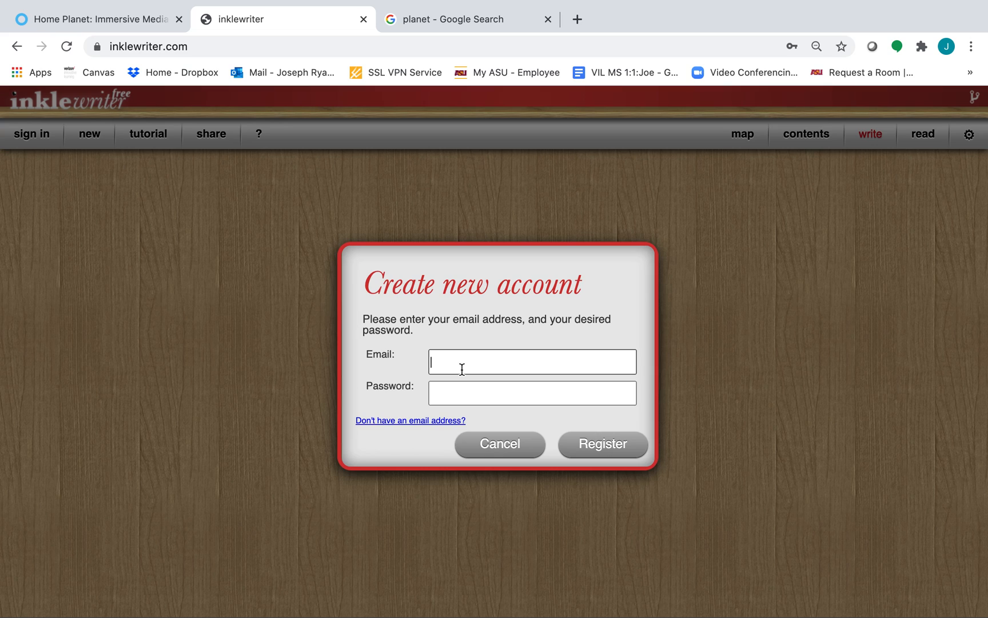
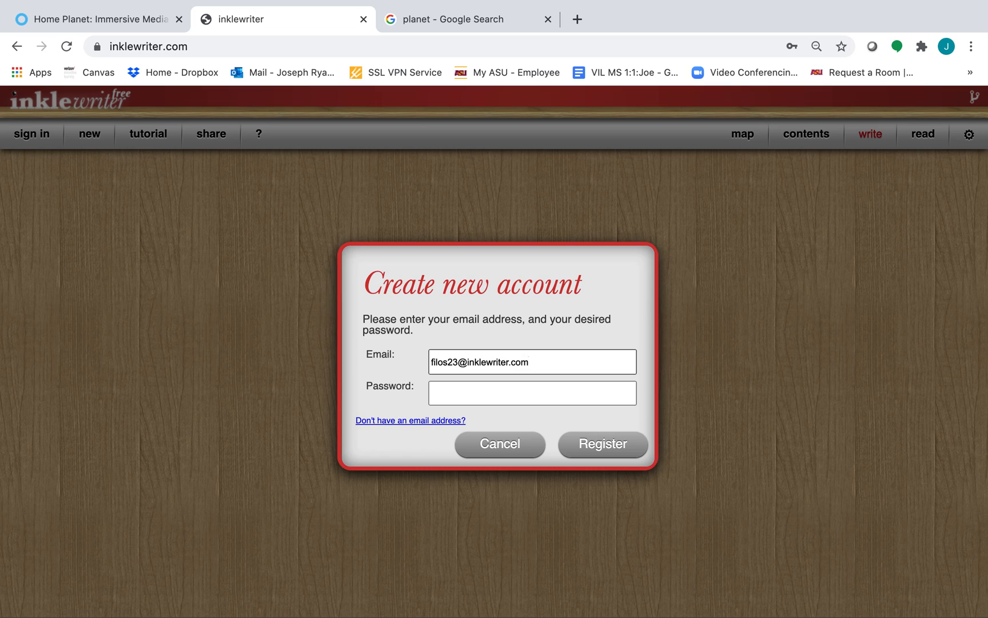
Register a new inklewriter account with an email address ending 'riter.com' and a password.
{"action": "left_click", "coordinate": [555, 399]}
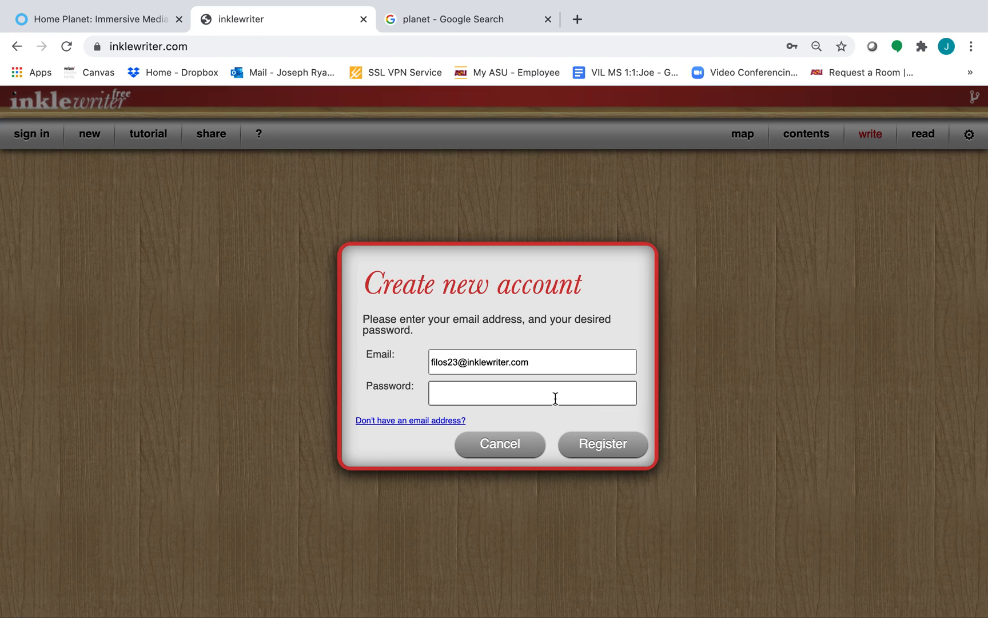
{"action": "left_click", "coordinate": [533, 393]}
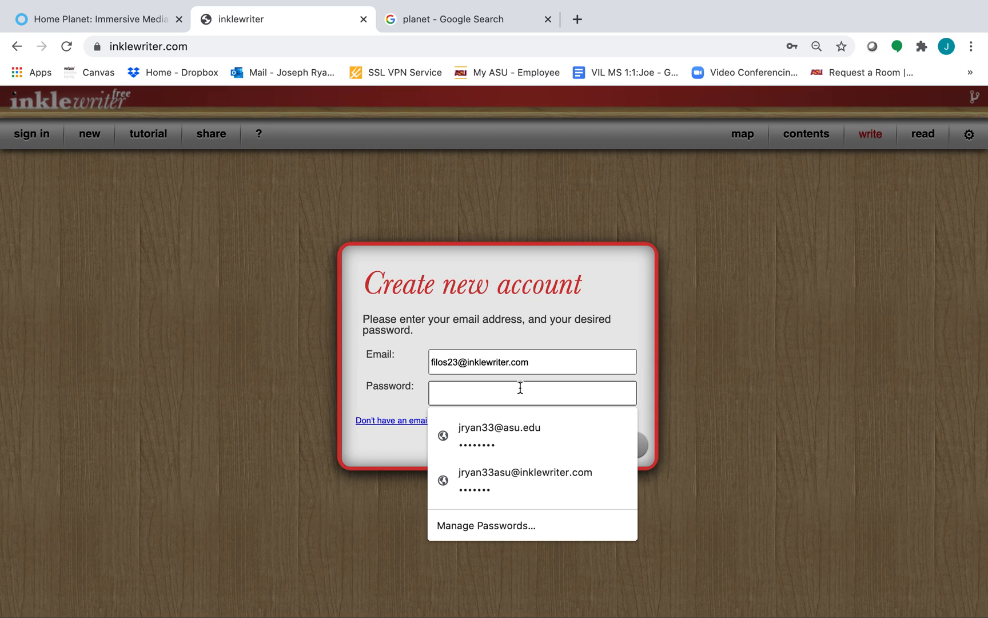
{"action": "type", "text": "•"}
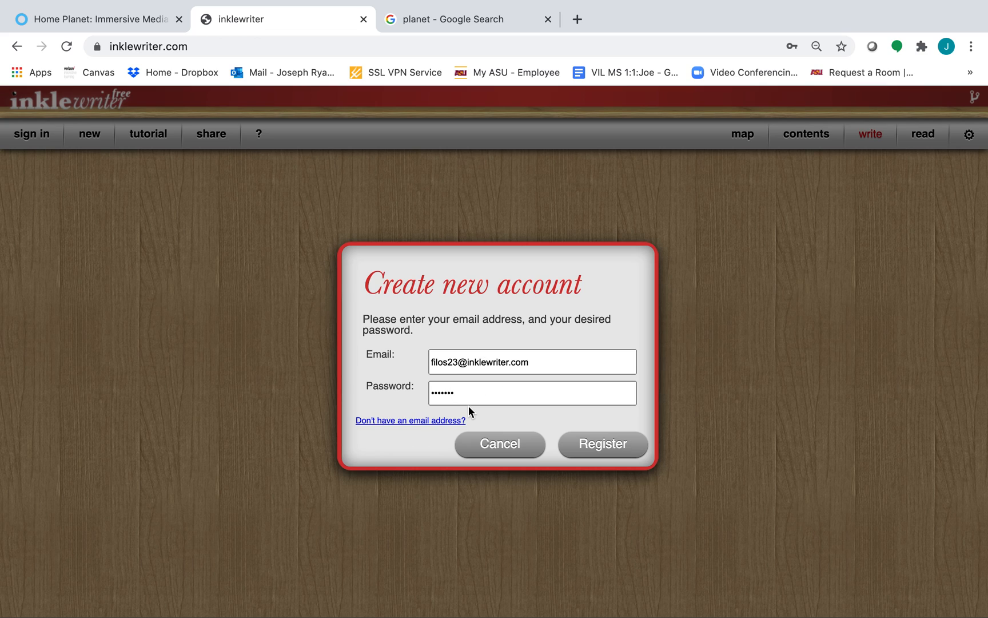
{"action": "left_click", "coordinate": [521, 362]}
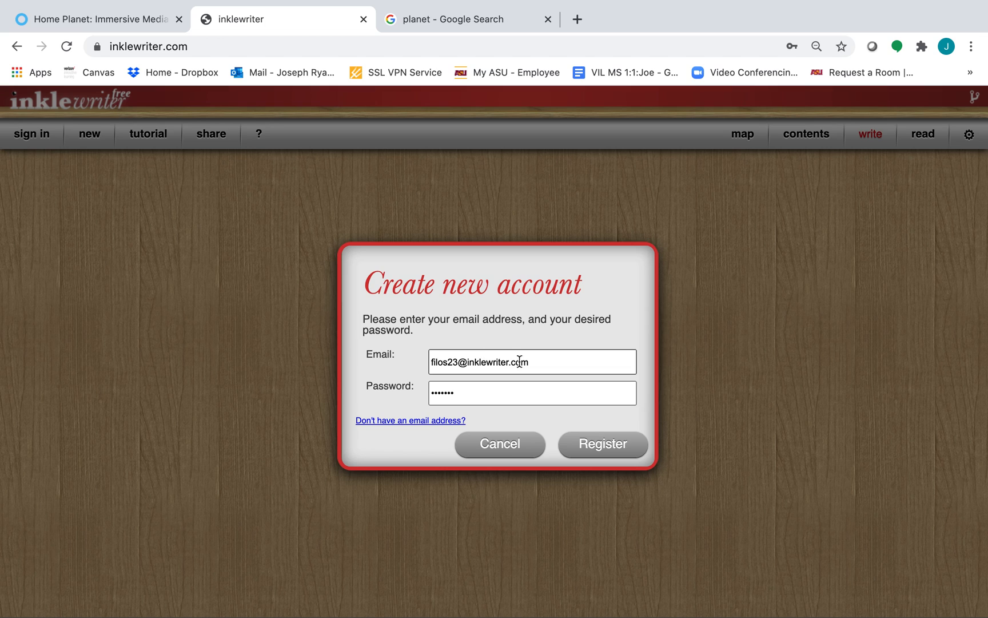
{"action": "left_click", "coordinate": [602, 443]}
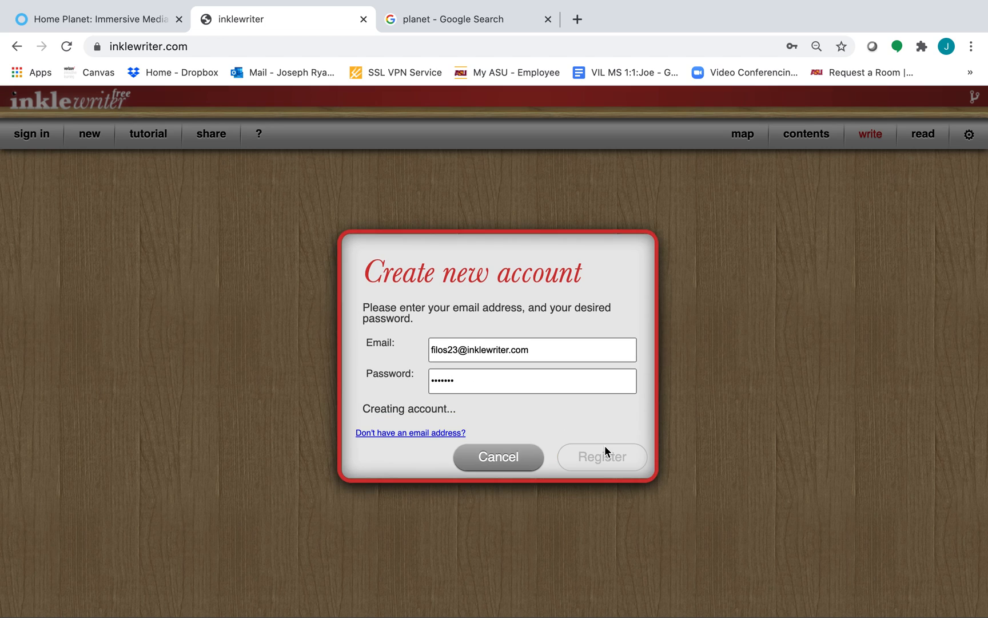
{"action": "left_click", "coordinate": [601, 456]}
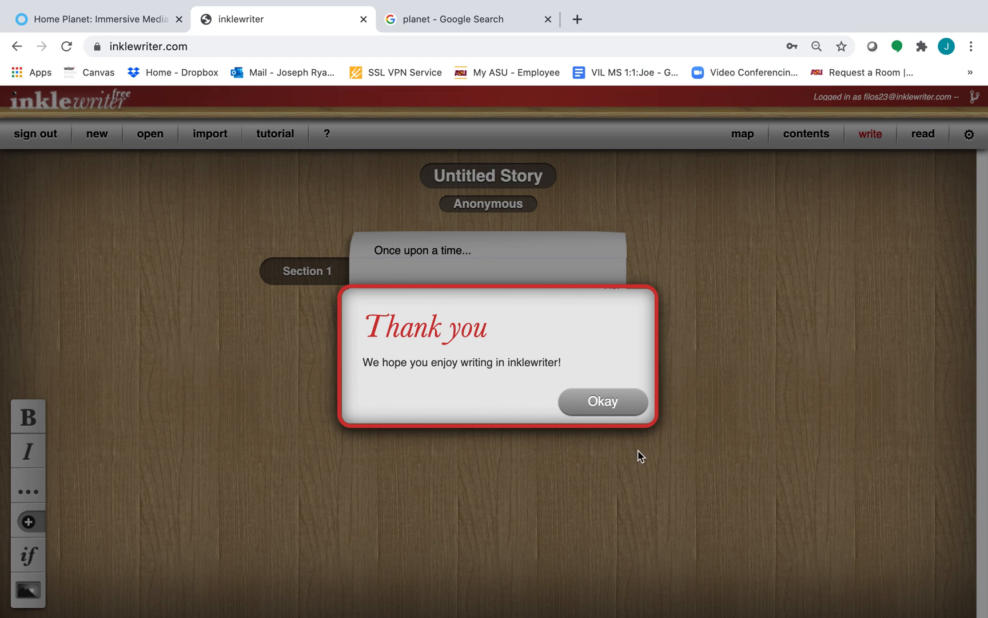
Dismiss the thank-you message with Okay.
{"action": "left_click", "coordinate": [603, 401]}
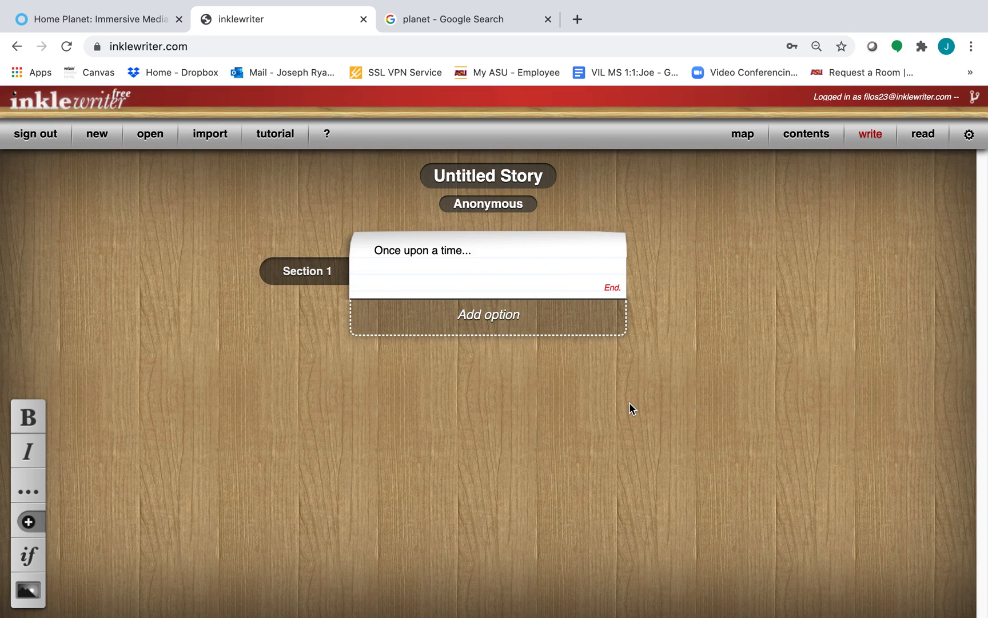
{"action": "mouse_move", "coordinate": [393, 568]}
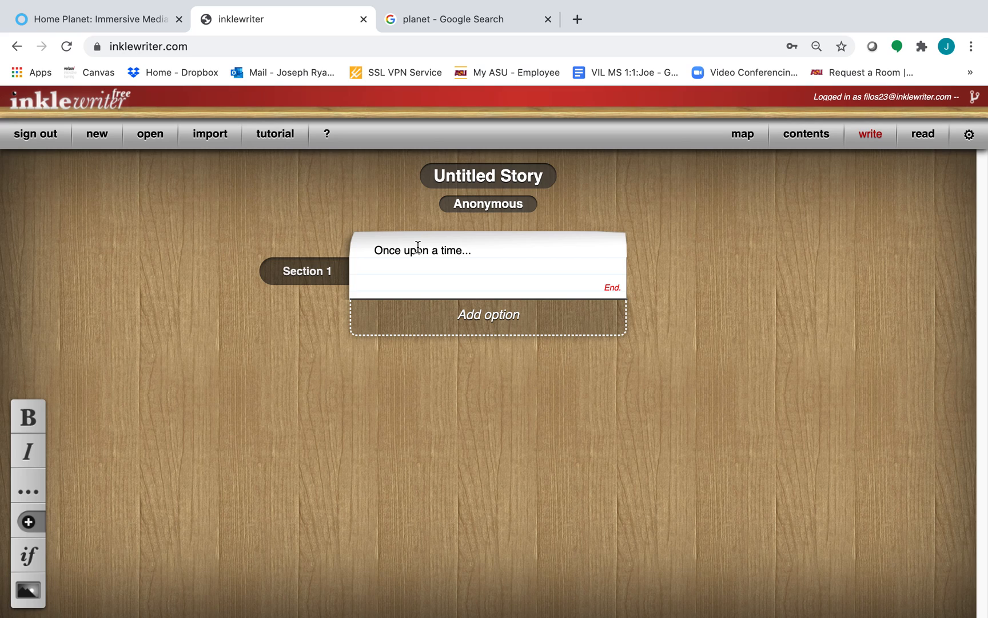
{"action": "mouse_move", "coordinate": [97, 148]}
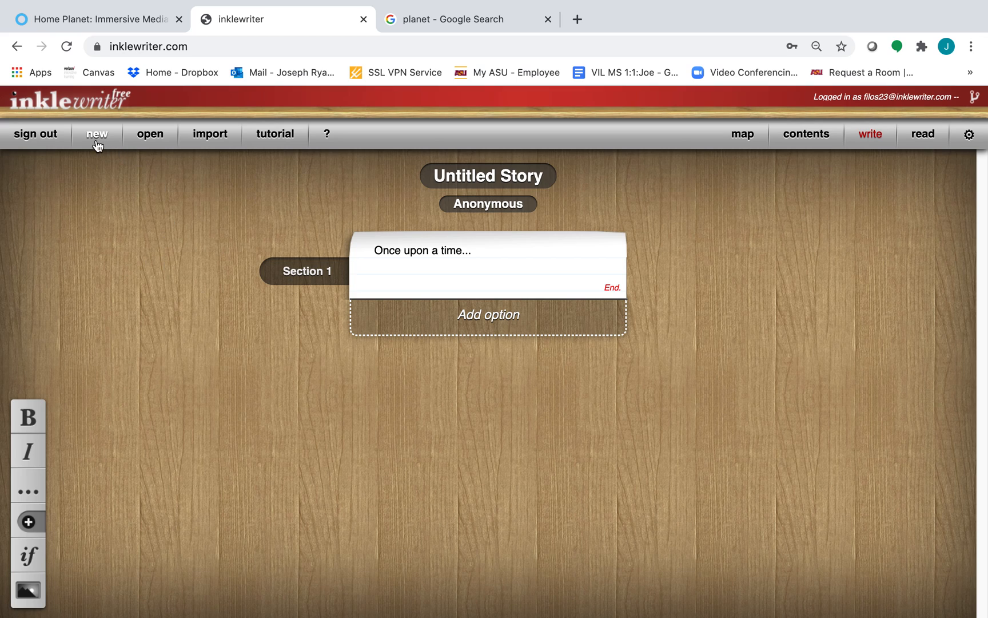
{"action": "mouse_move", "coordinate": [98, 134]}
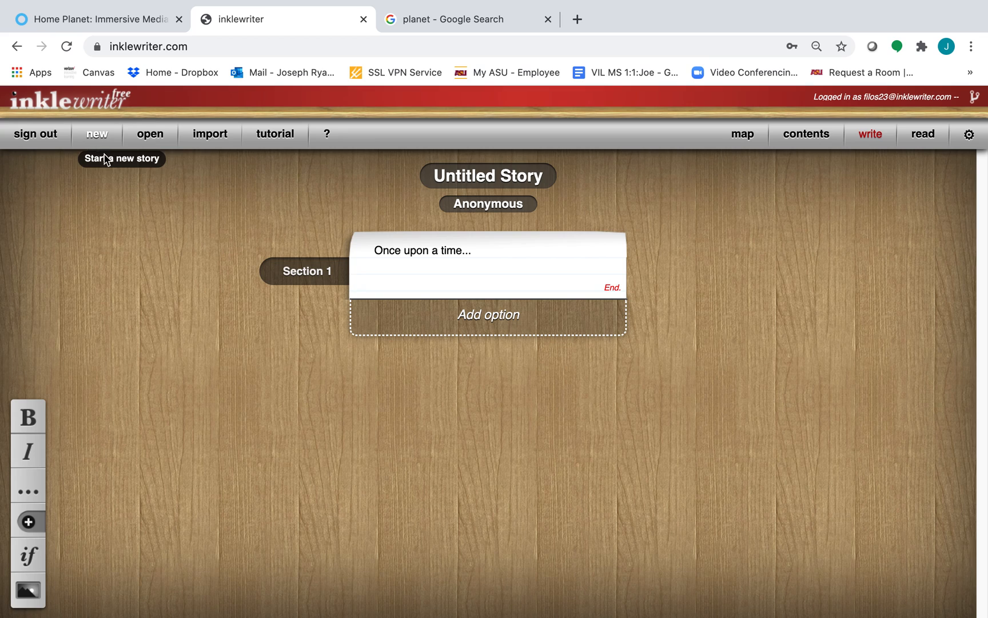
{"action": "mouse_move", "coordinate": [149, 136]}
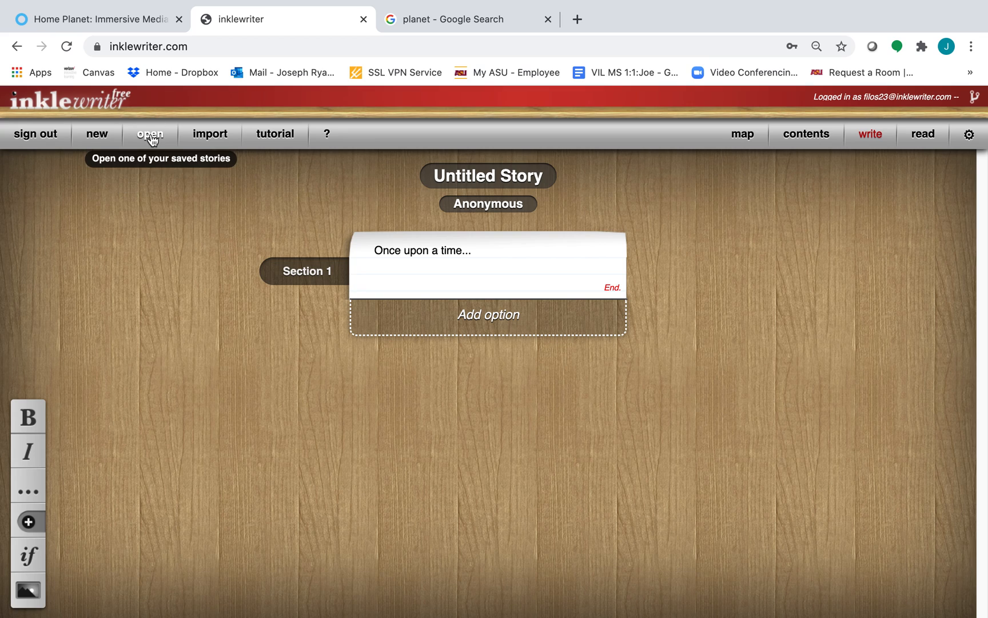
{"action": "mouse_move", "coordinate": [303, 133]}
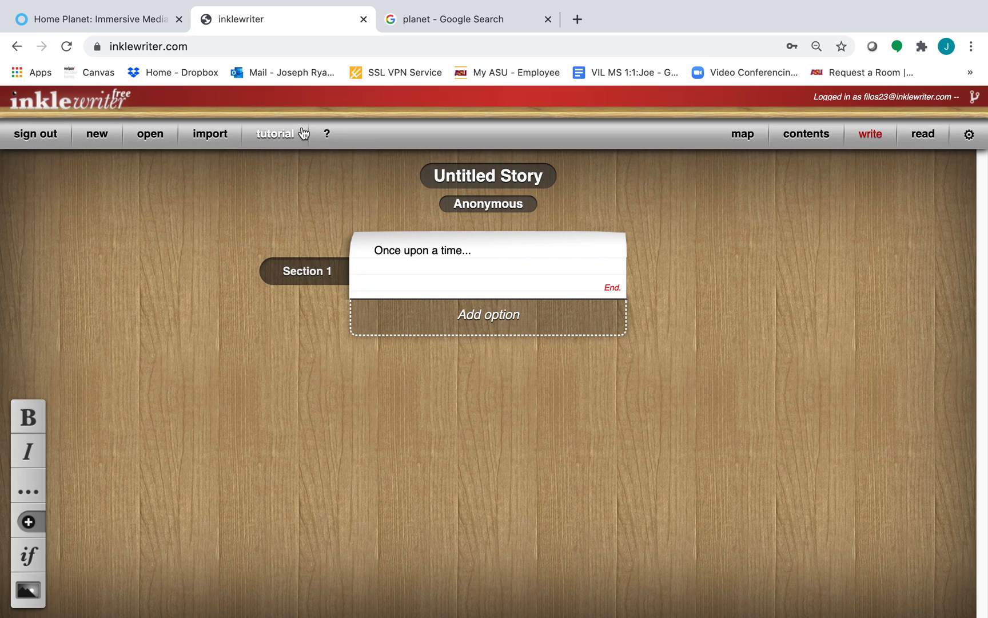
{"action": "mouse_move", "coordinate": [221, 144]}
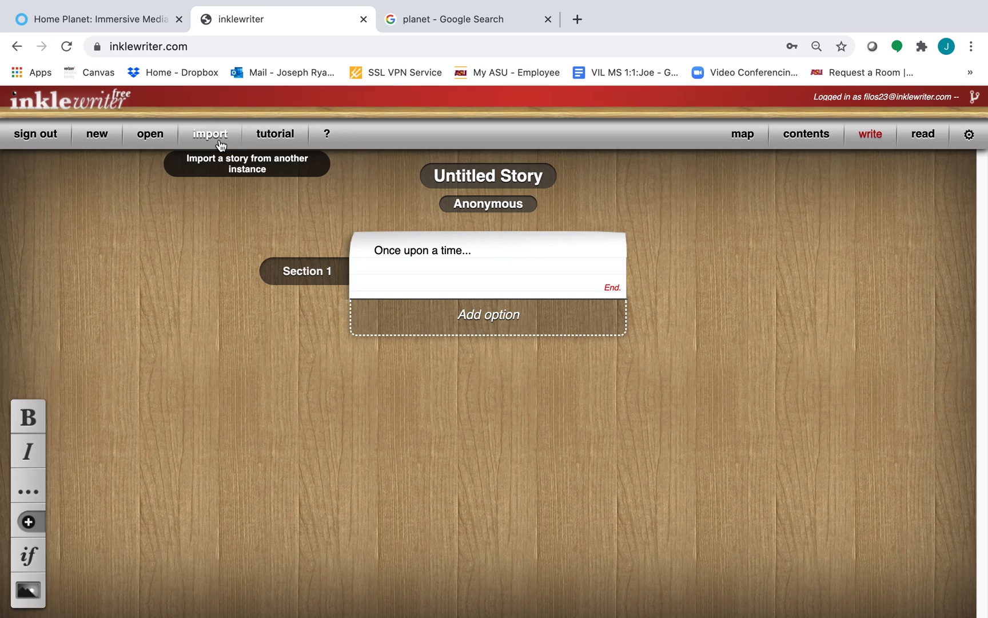
{"action": "mouse_move", "coordinate": [283, 142]}
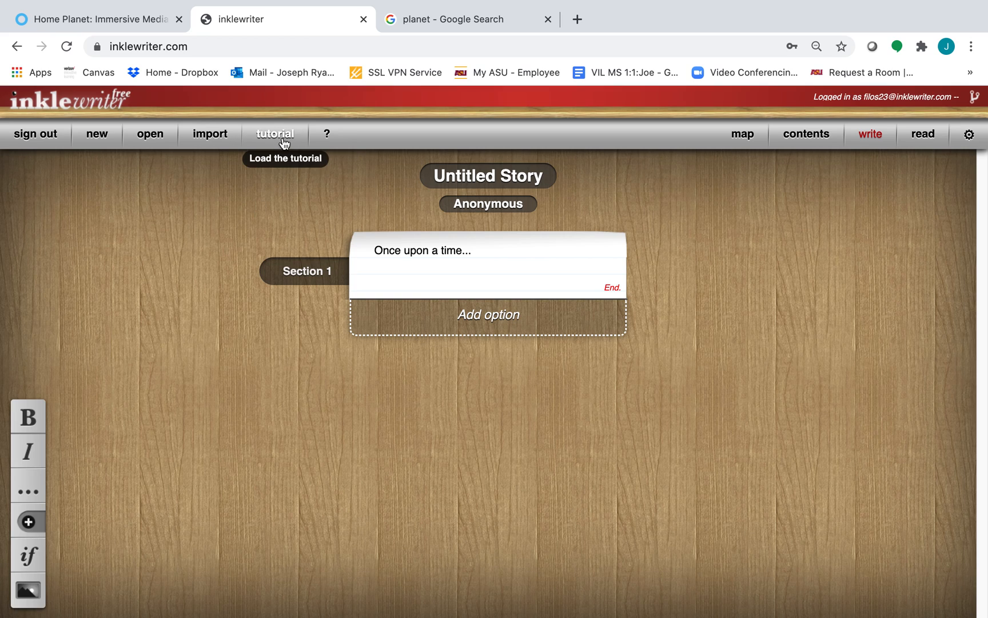
{"action": "mouse_move", "coordinate": [945, 143]}
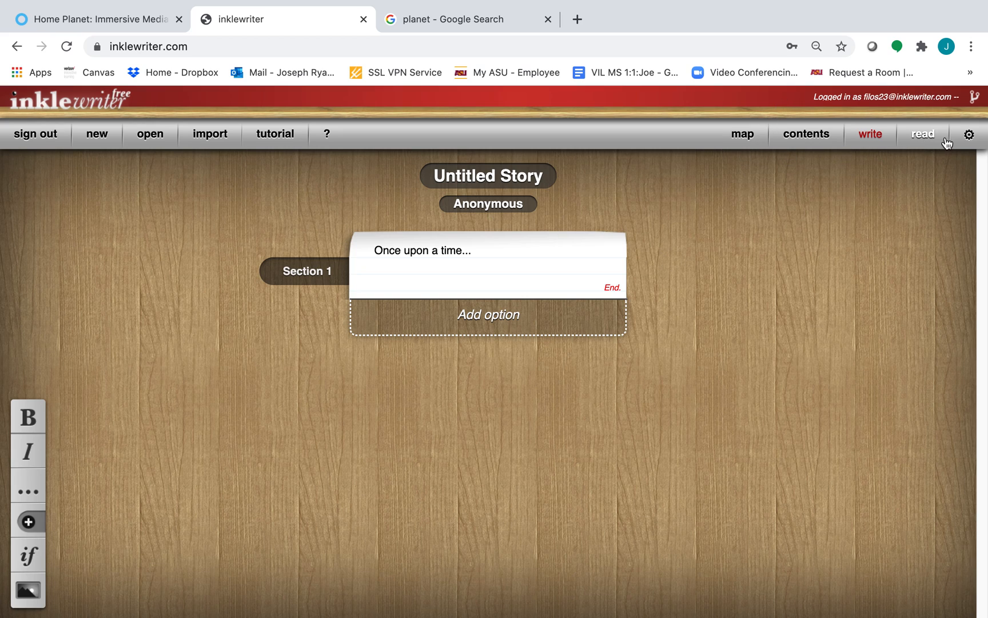
{"action": "mouse_move", "coordinate": [923, 133]}
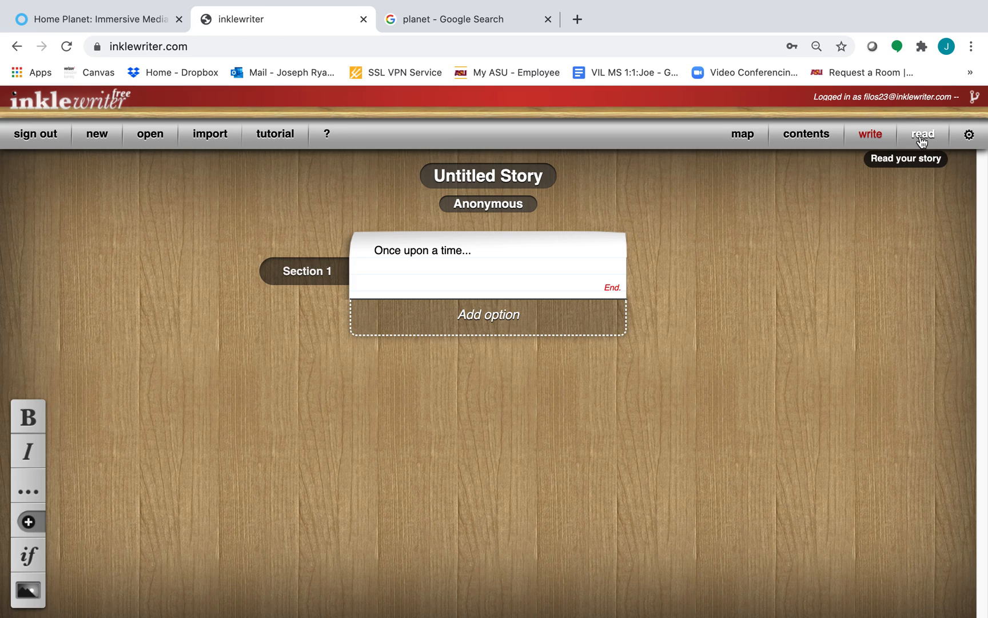
{"action": "mouse_move", "coordinate": [878, 142]}
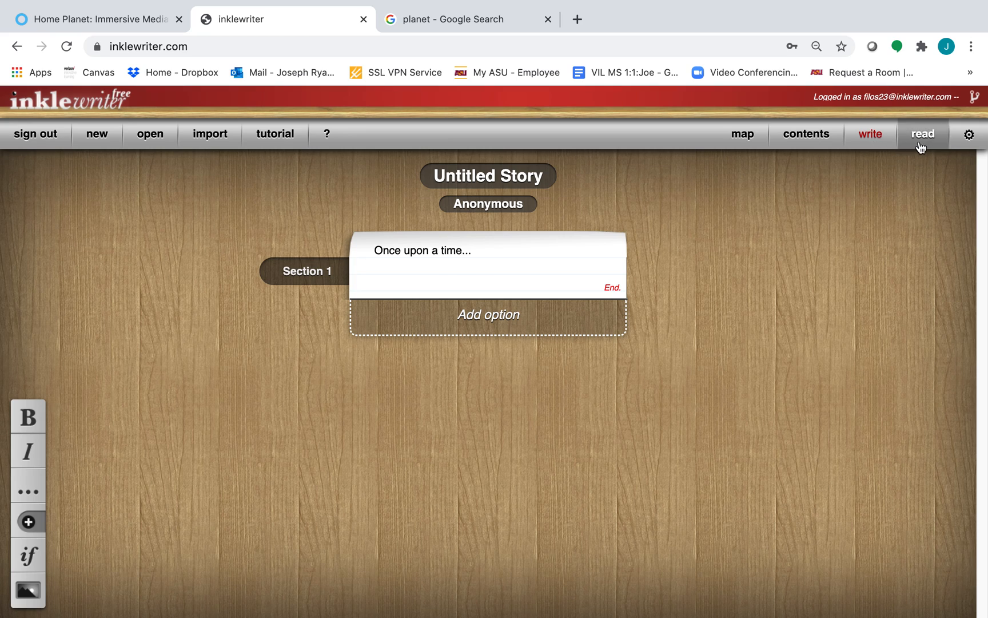
{"action": "left_click", "coordinate": [923, 134]}
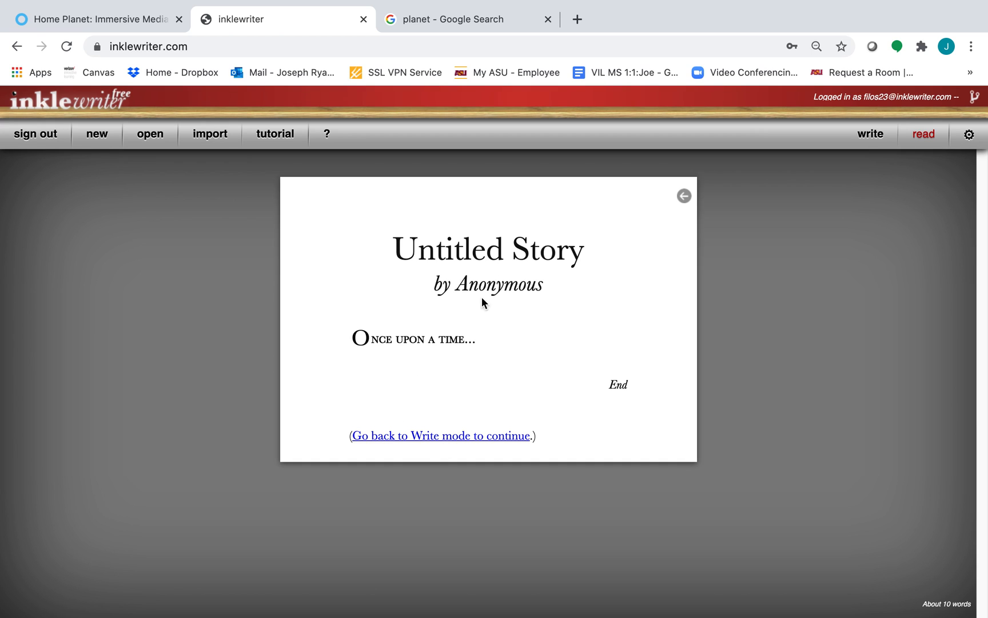
{"action": "mouse_move", "coordinate": [873, 137]}
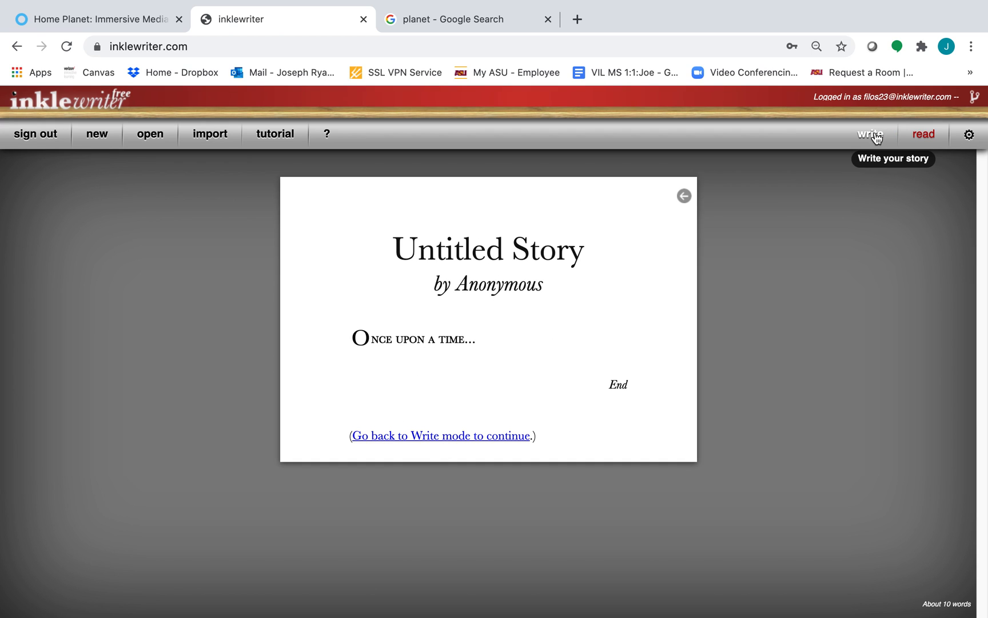
{"action": "left_click", "coordinate": [870, 135]}
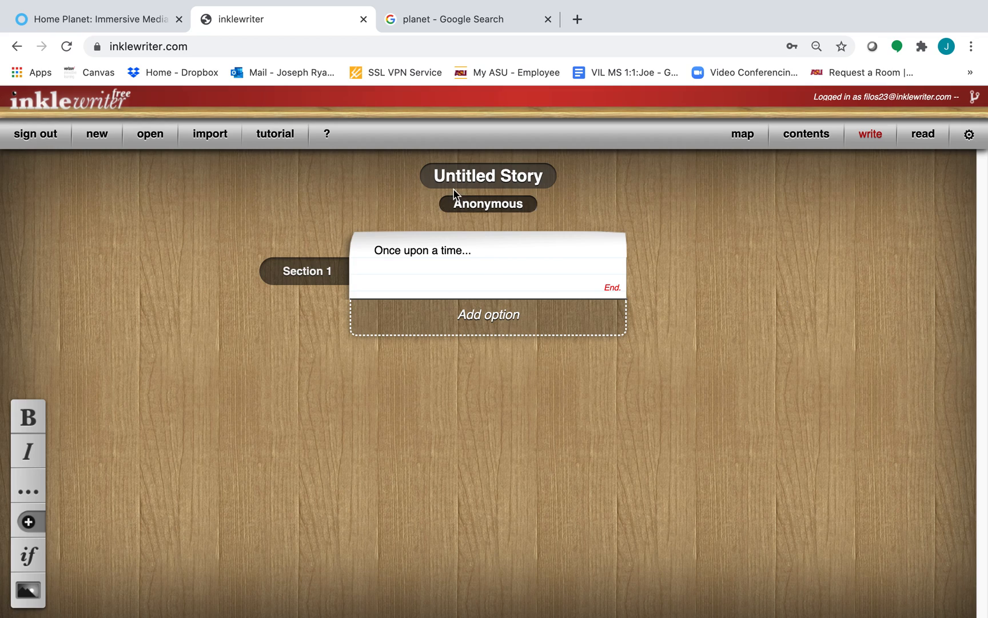
Retitle the story 'Are you happy or sad?' and select the 'Once upon a time...' placeholder.
{"action": "double_click", "coordinate": [488, 176]}
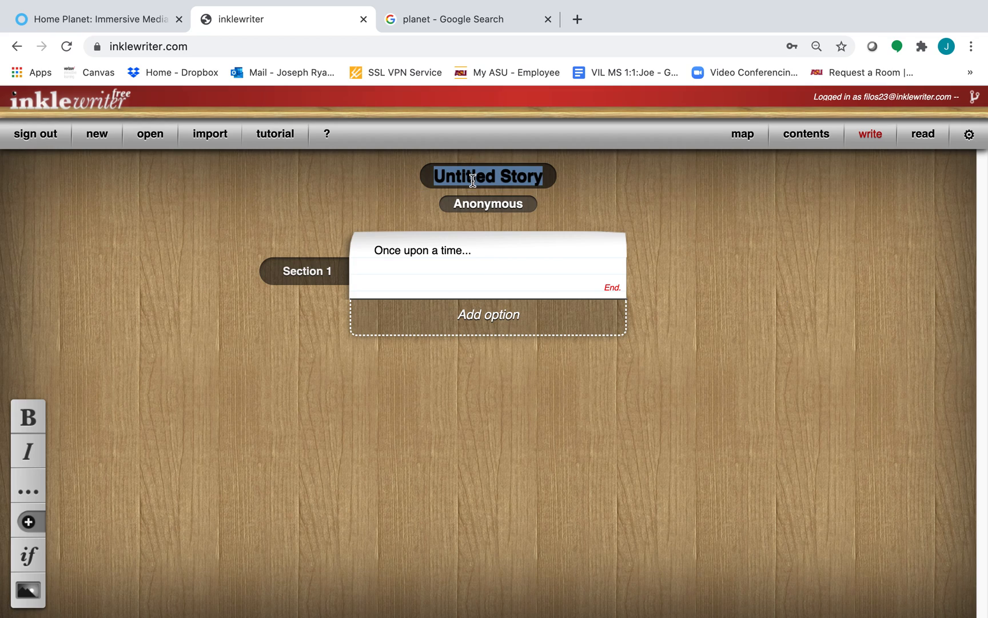
{"action": "type", "text": "Are you"}
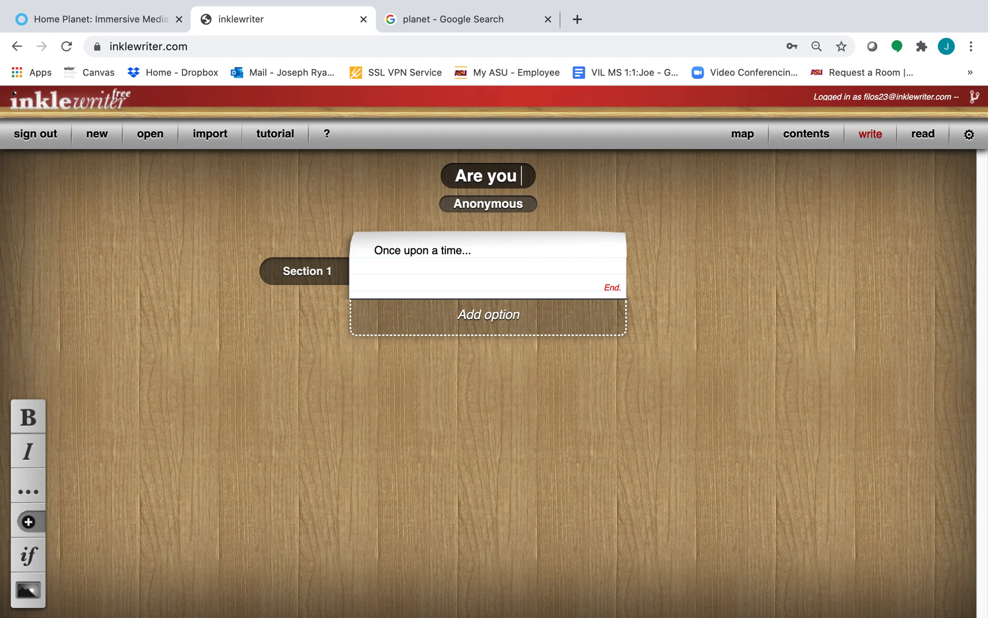
{"action": "type", "text": "happy or sad"}
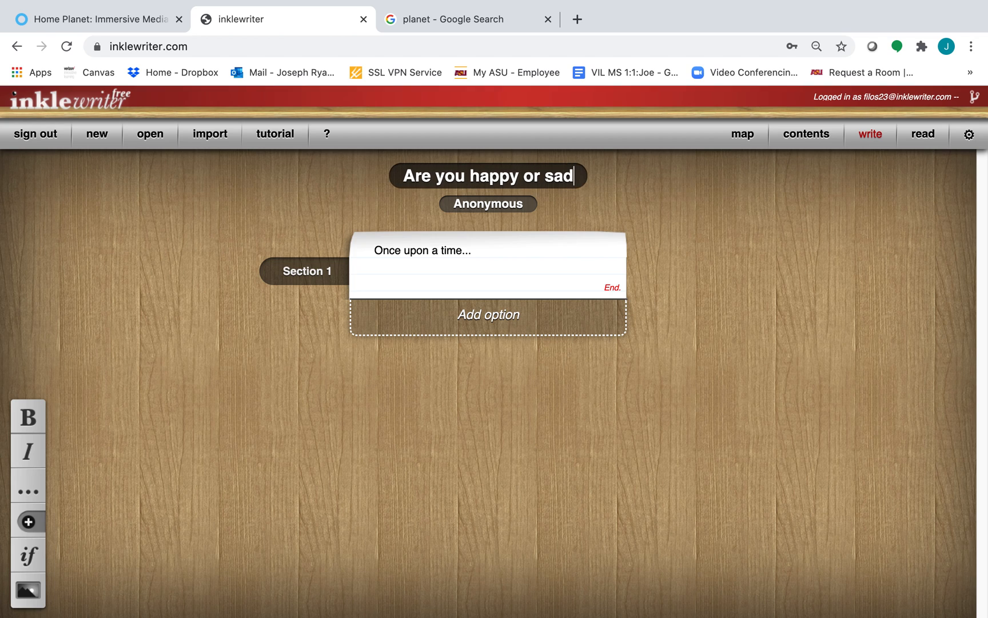
{"action": "type", "text": "?"}
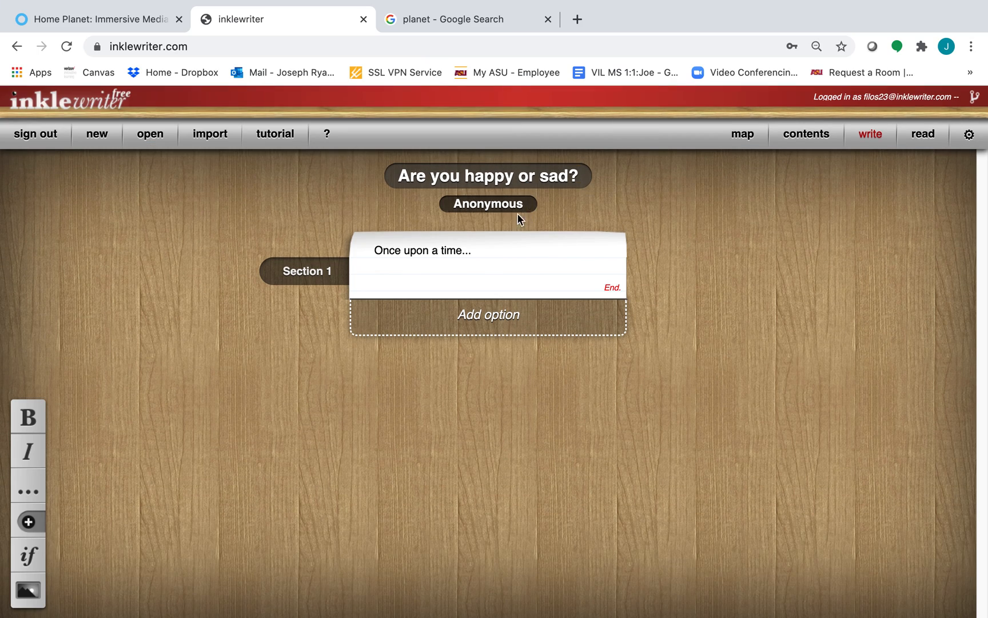
{"action": "double_click", "coordinate": [487, 203]}
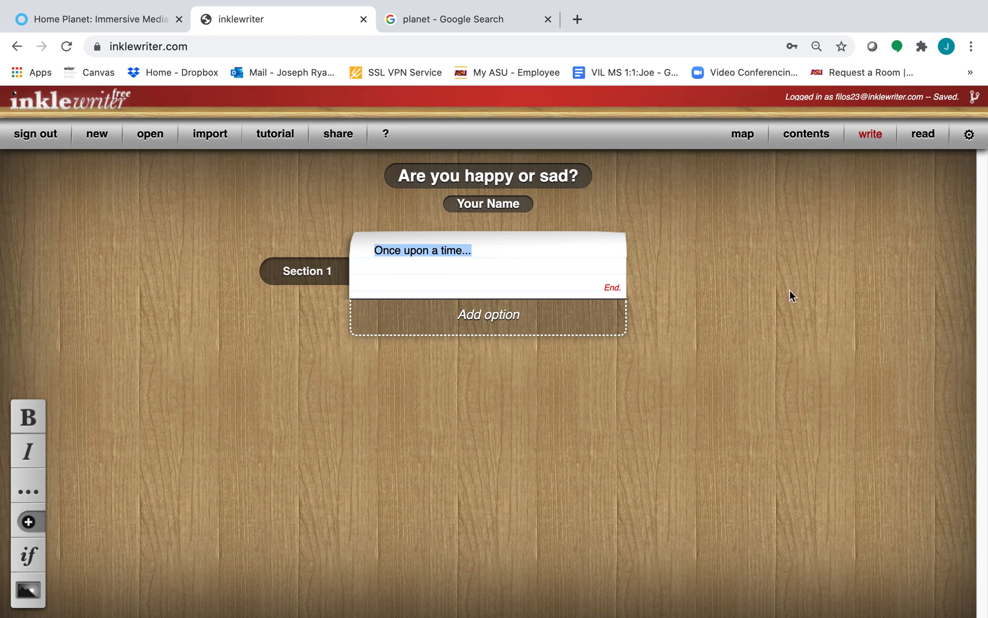
{"action": "mouse_move", "coordinate": [796, 297]}
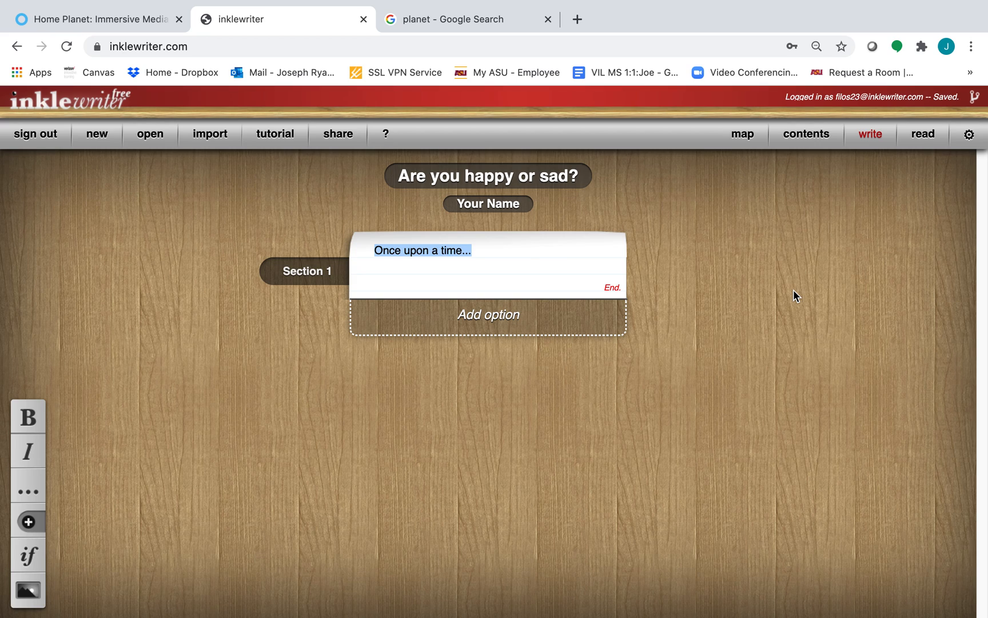
Type 'Hello, welcome to my story. First, answer this question: are you happy or sad?'.
{"action": "type", "text": "Hello, we"}
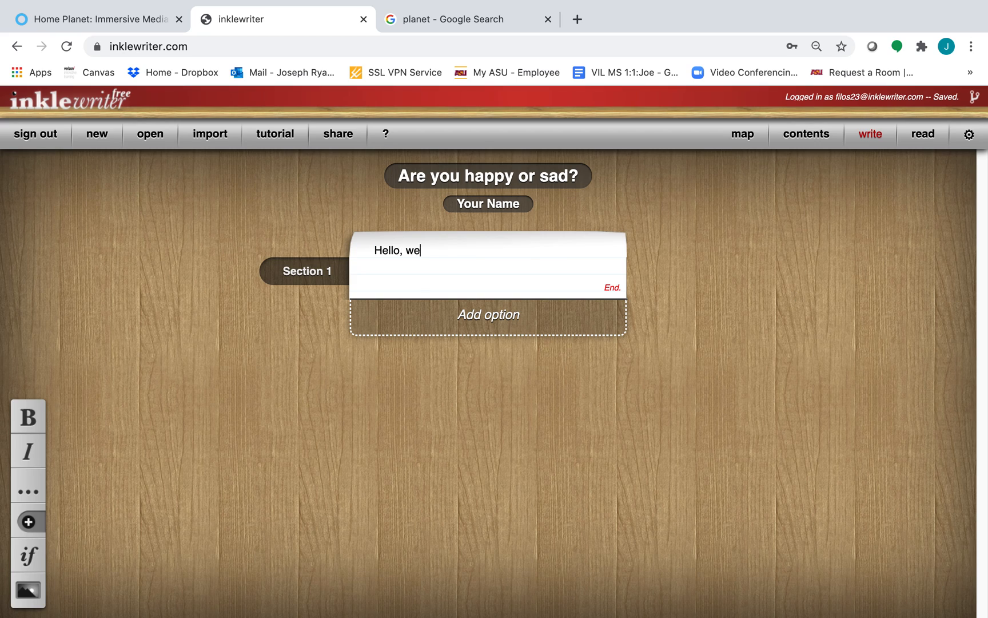
{"action": "type", "text": "lcome to my"}
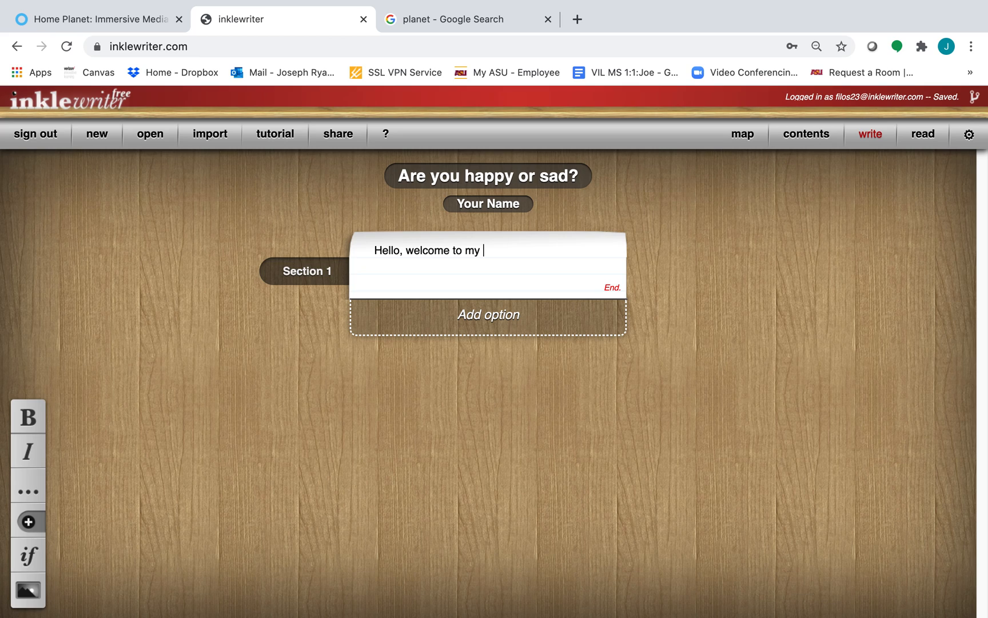
{"action": "type", "text": "story. Firs"}
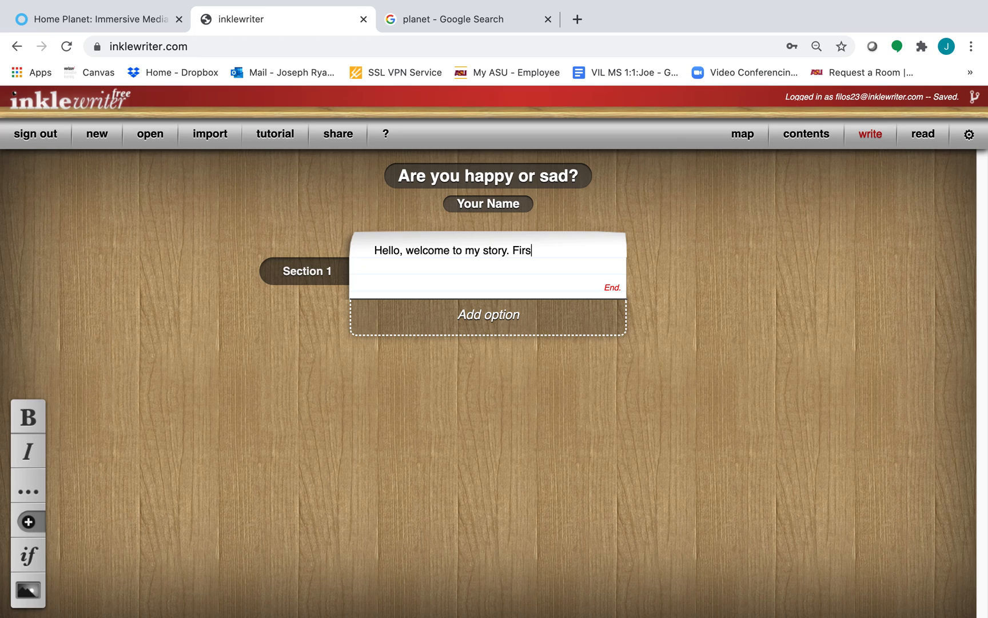
{"action": "type", "text": "t, answer thi"}
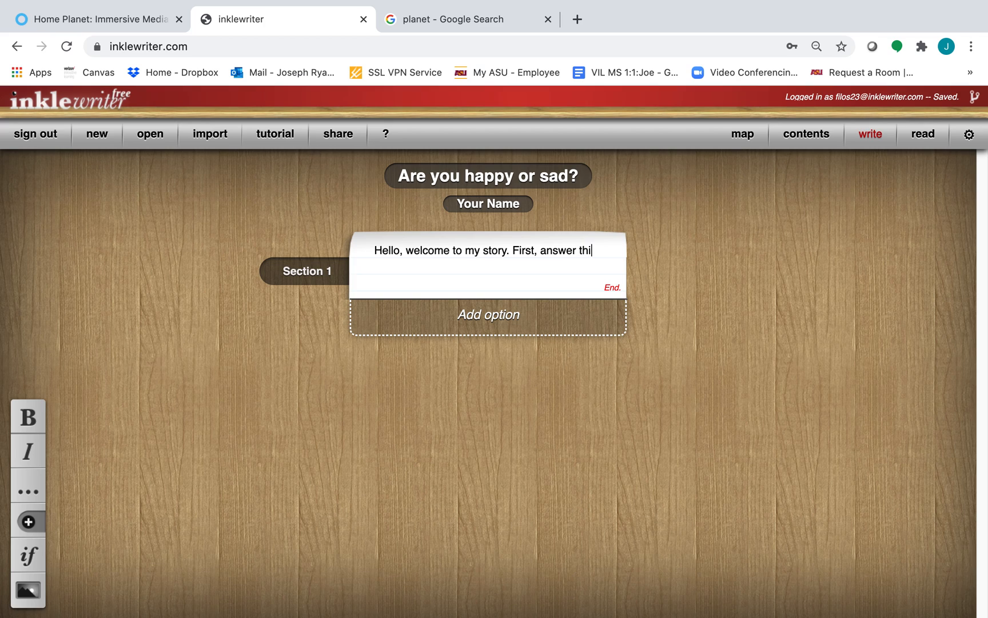
{"action": "type", "text": "s question:"}
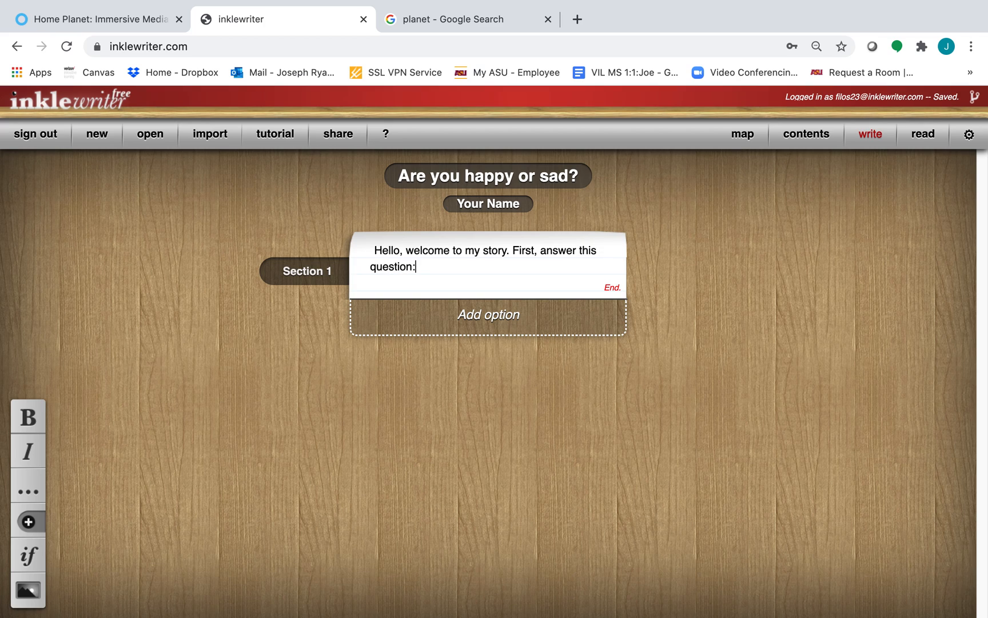
{"action": "type", "text": "are you happy or sa"}
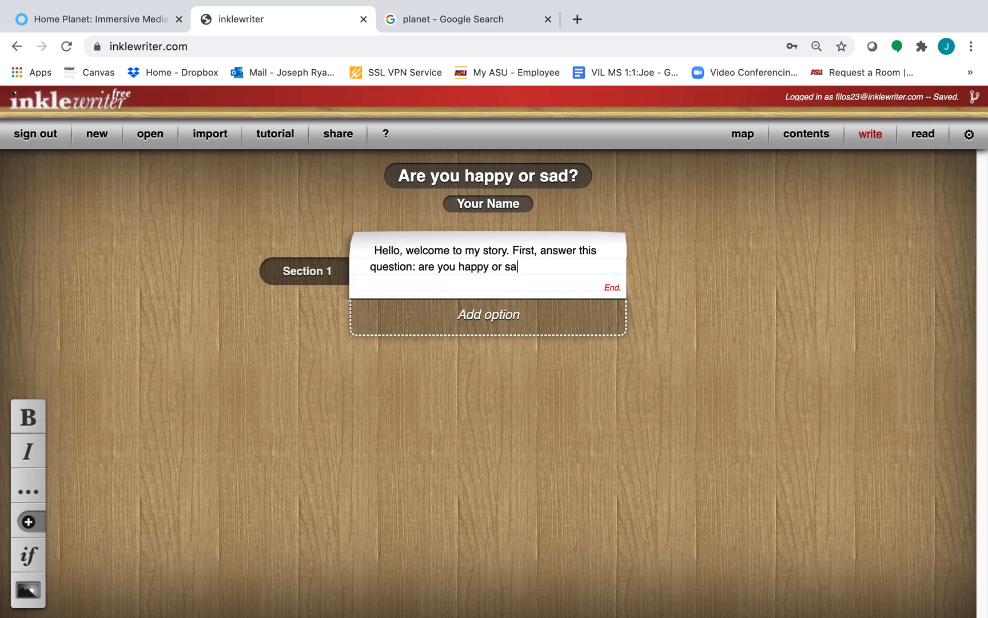
{"action": "type", "text": "d?"}
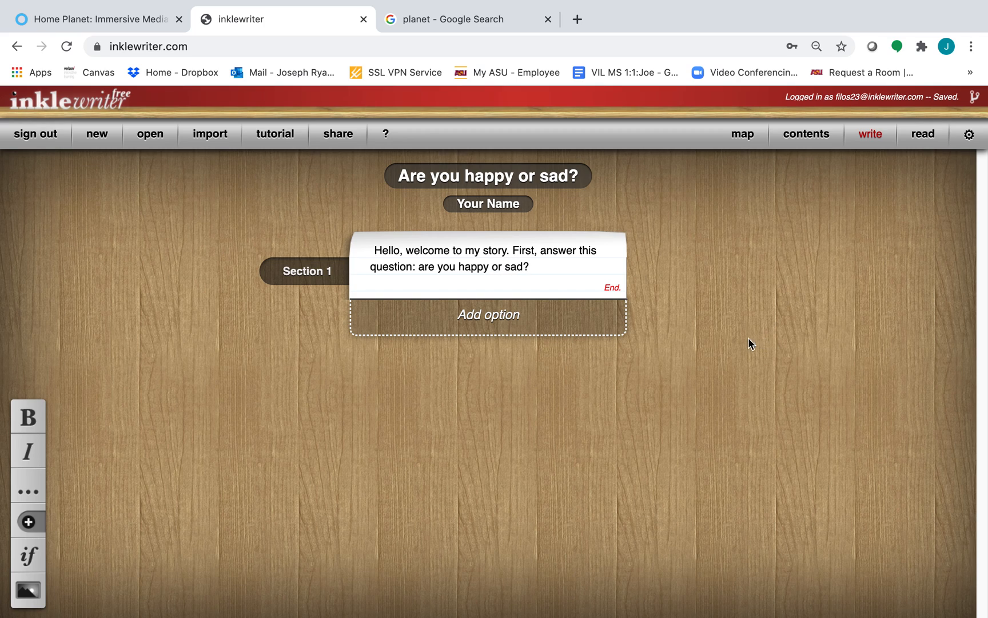
{"action": "mouse_move", "coordinate": [701, 356]}
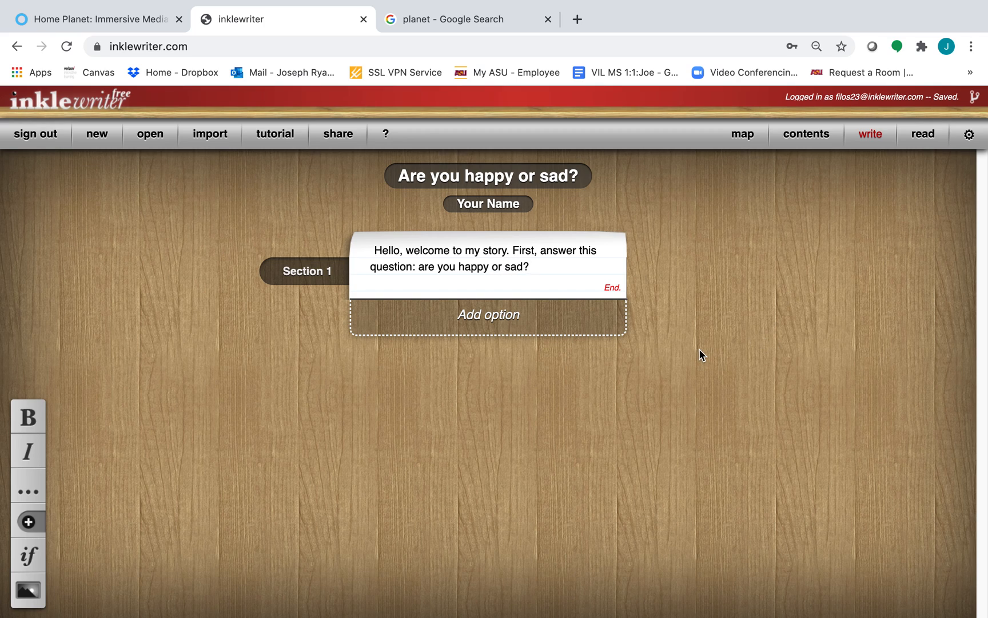
{"action": "mouse_move", "coordinate": [627, 350]}
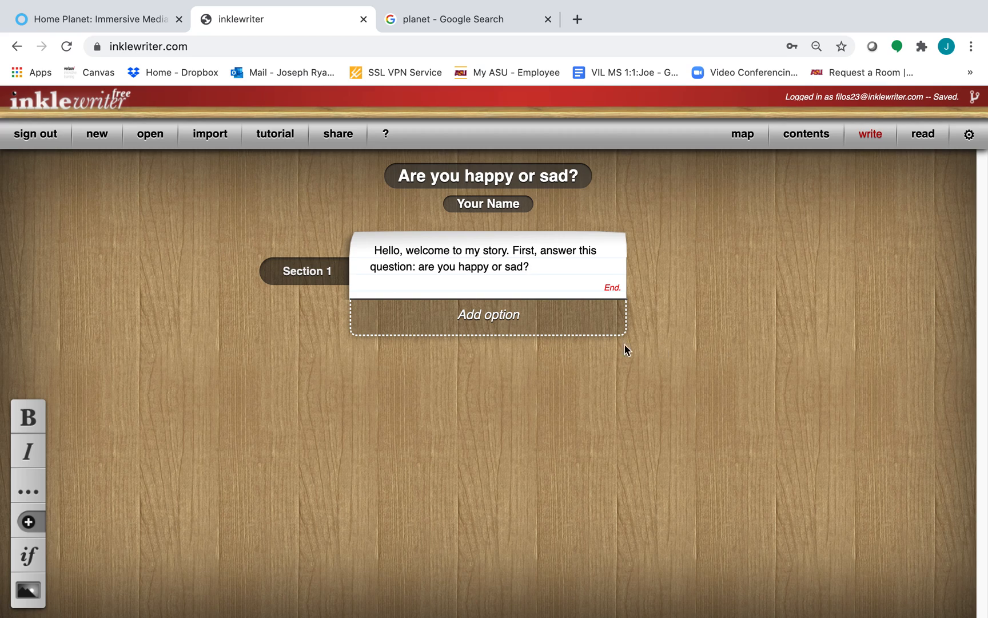
{"action": "mouse_move", "coordinate": [613, 465]}
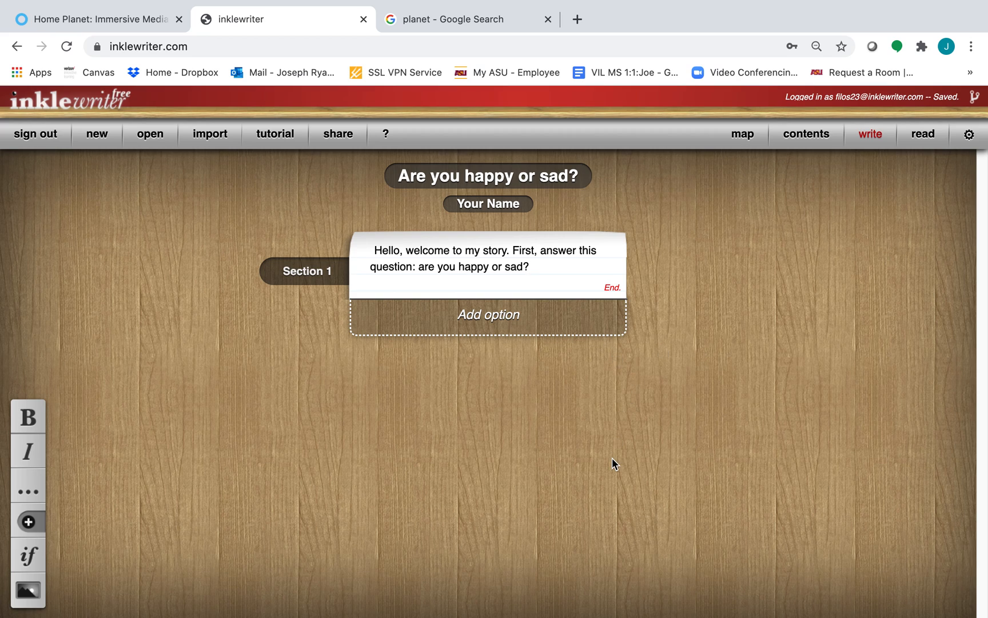
{"action": "mouse_move", "coordinate": [509, 349]}
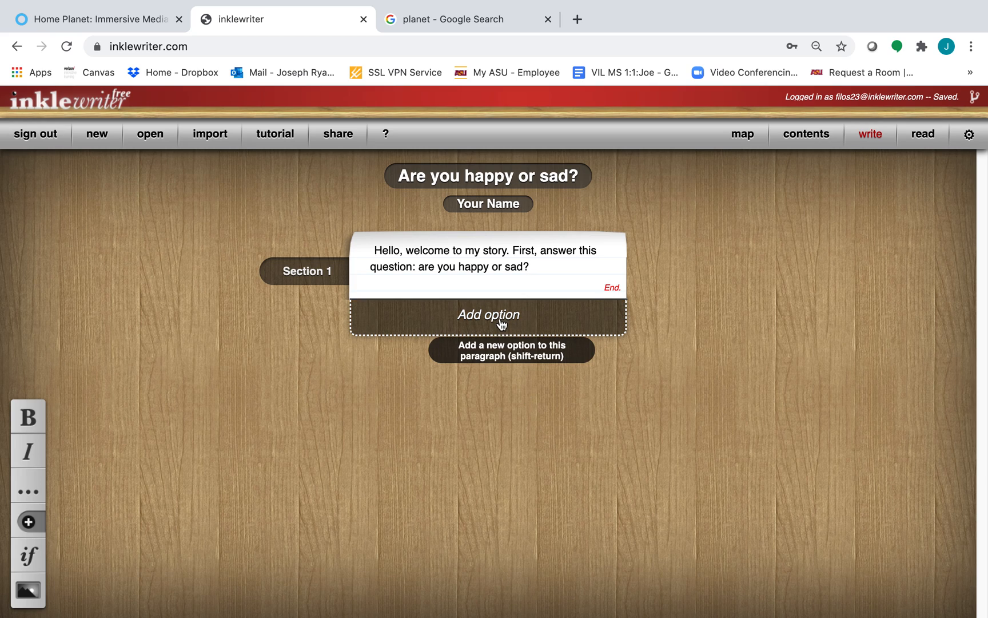
Add the answer options 'I am happy' and 'I am sad' to the opening paragraph.
{"action": "left_click", "coordinate": [488, 315]}
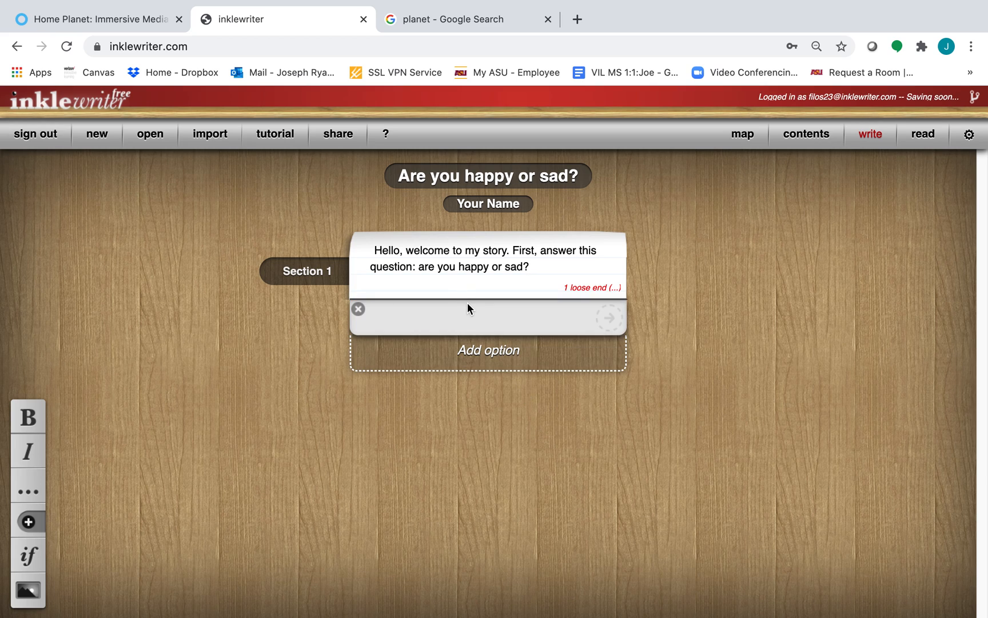
{"action": "type", "text": "I am happ"}
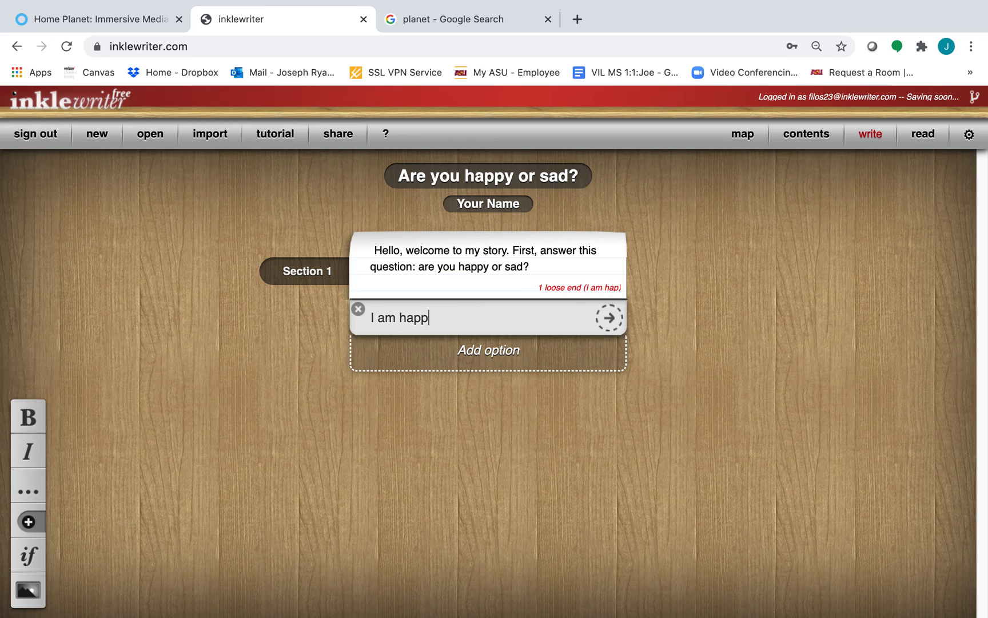
{"action": "type", "text": "y"}
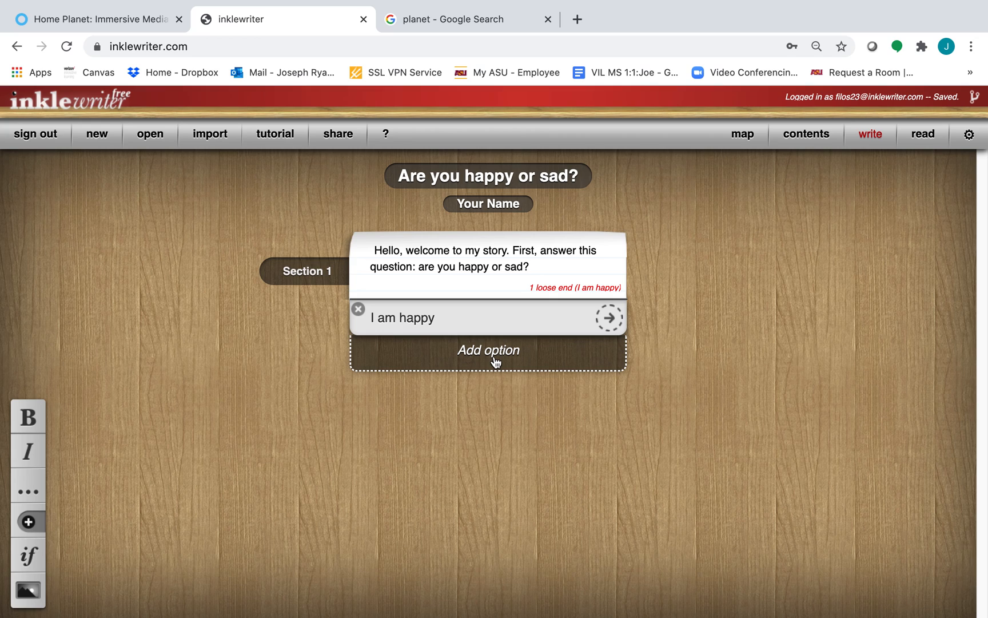
{"action": "left_click", "coordinate": [488, 350]}
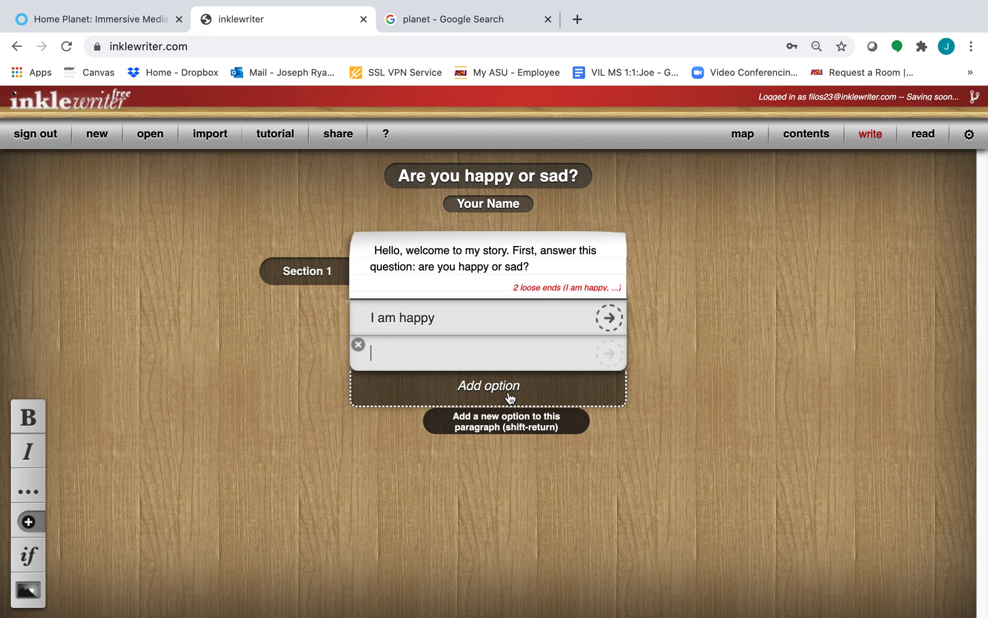
{"action": "type", "text": "I am sad"}
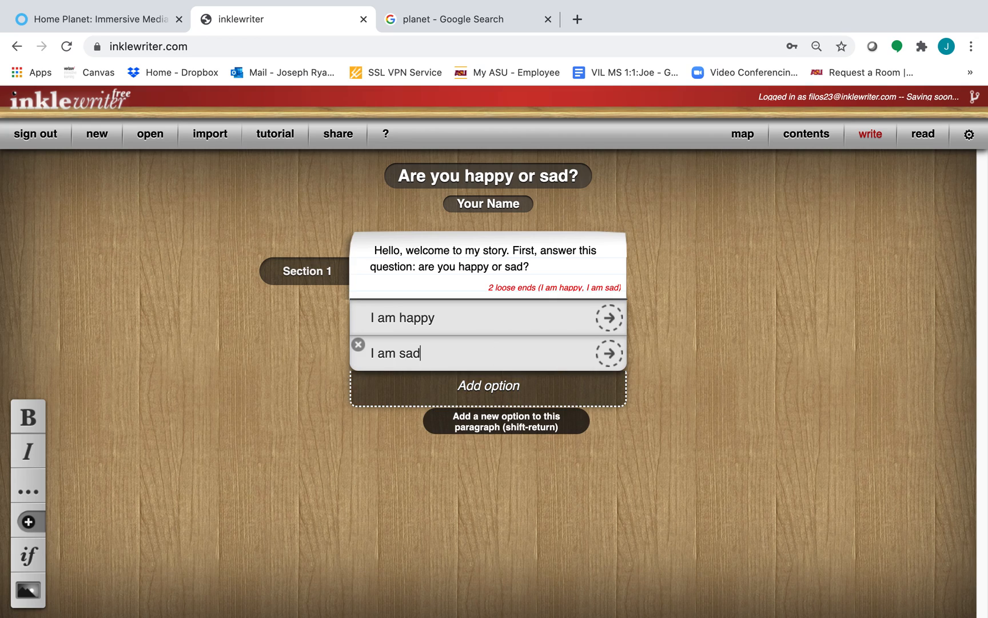
{"action": "mouse_move", "coordinate": [682, 404]}
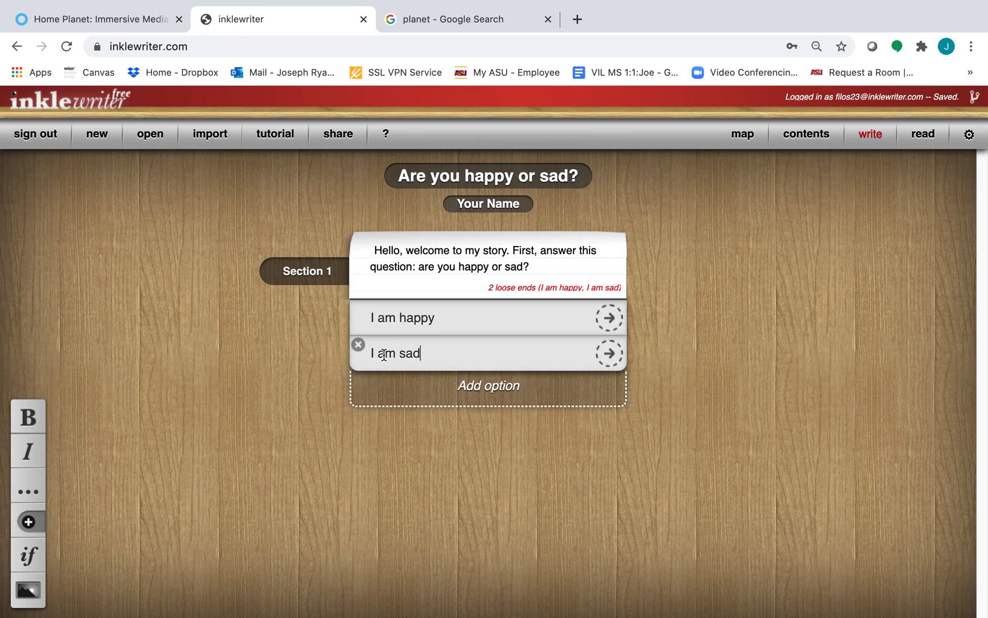
{"action": "mouse_move", "coordinate": [470, 398]}
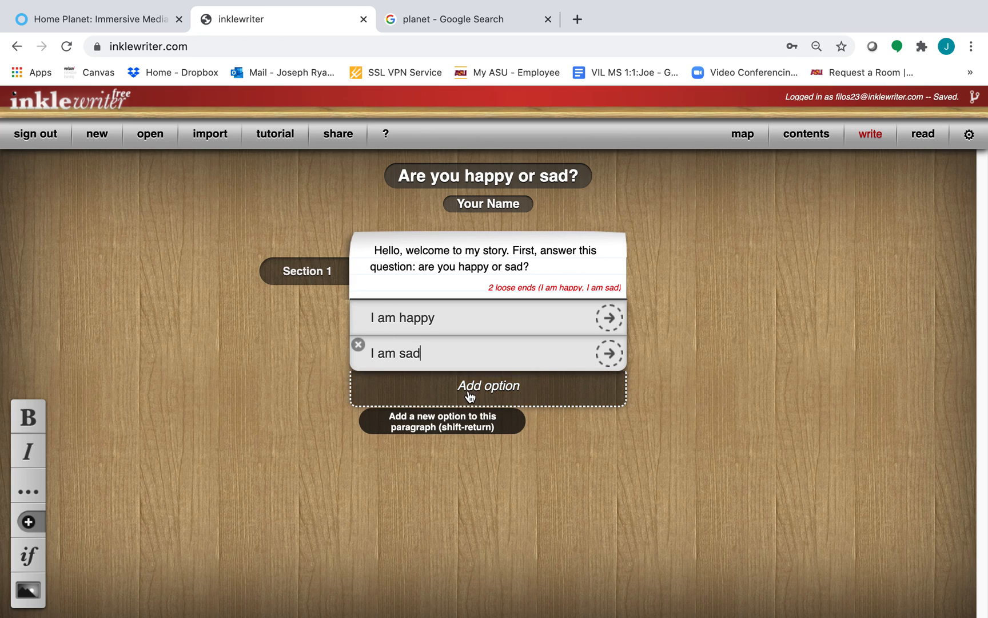
{"action": "mouse_move", "coordinate": [794, 434]}
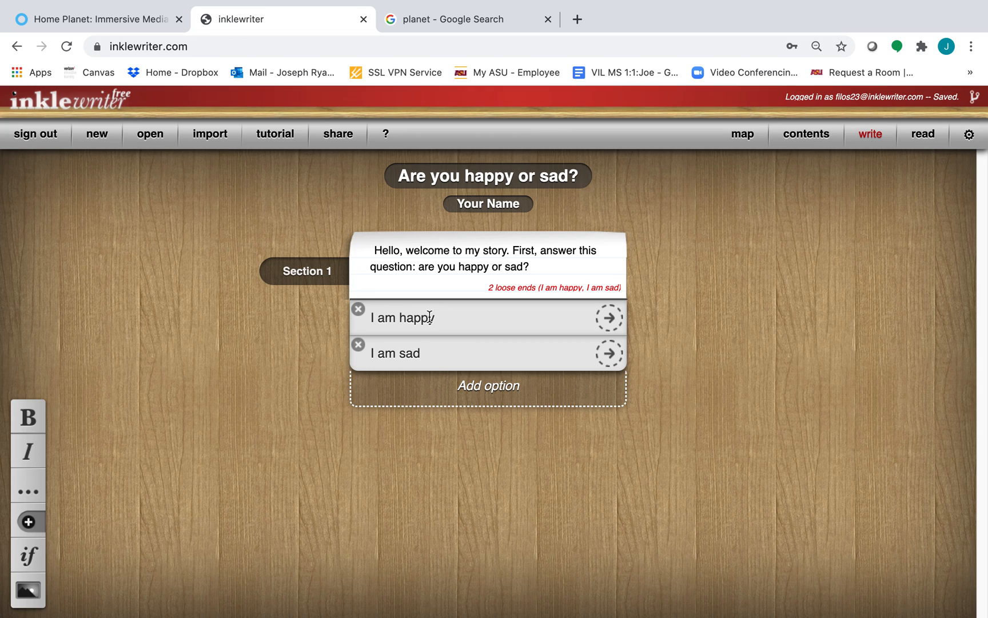
{"action": "mouse_move", "coordinate": [611, 316]}
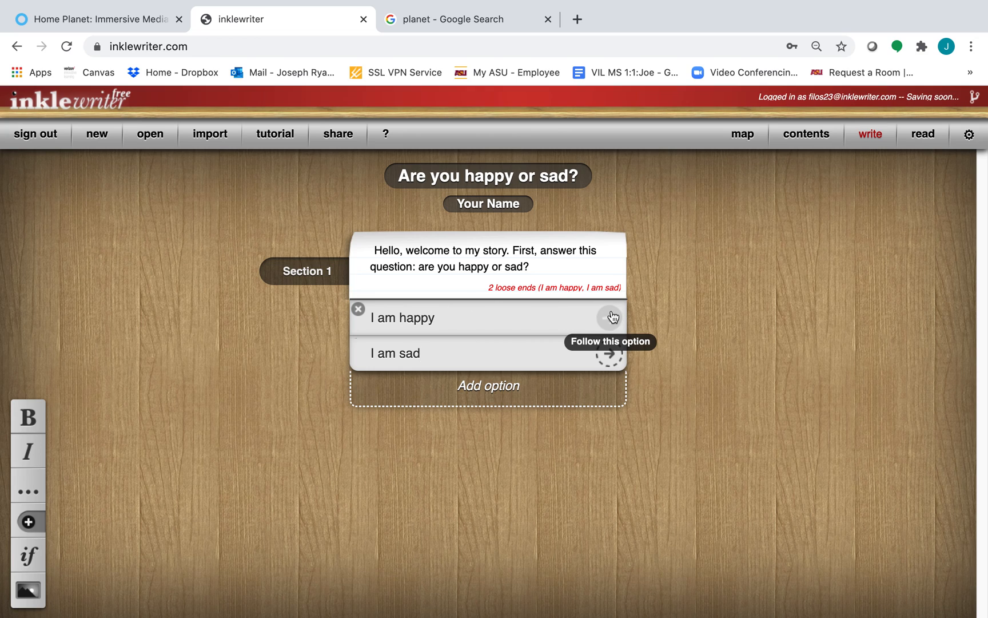
Write the happy paragraph: 'Awesome! It's great that you feel happy. :)'.
{"action": "left_click", "coordinate": [611, 318]}
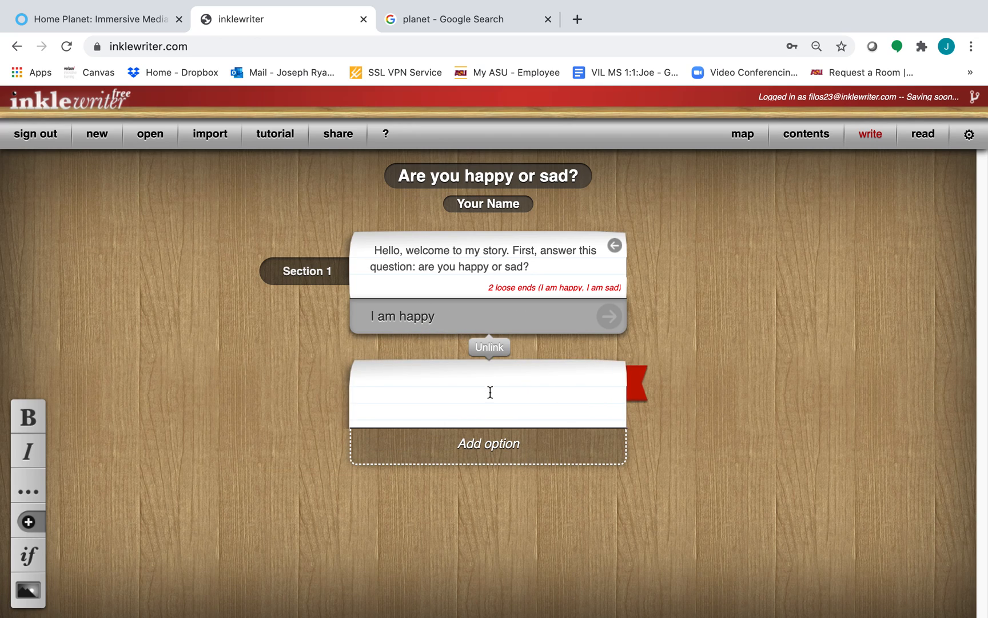
{"action": "type", "text": "Awes"}
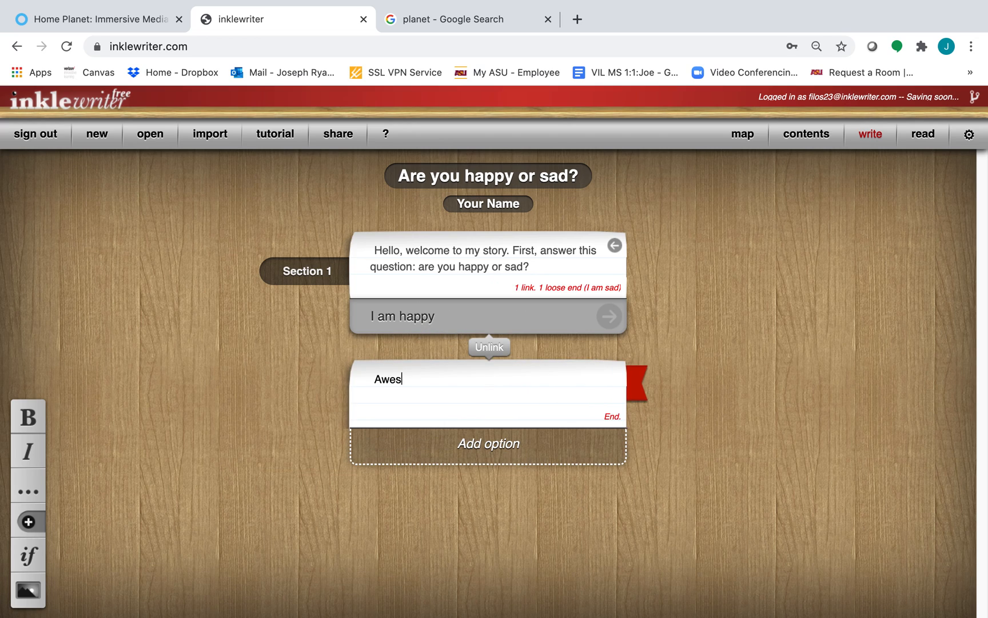
{"action": "type", "text": "ome! It"}
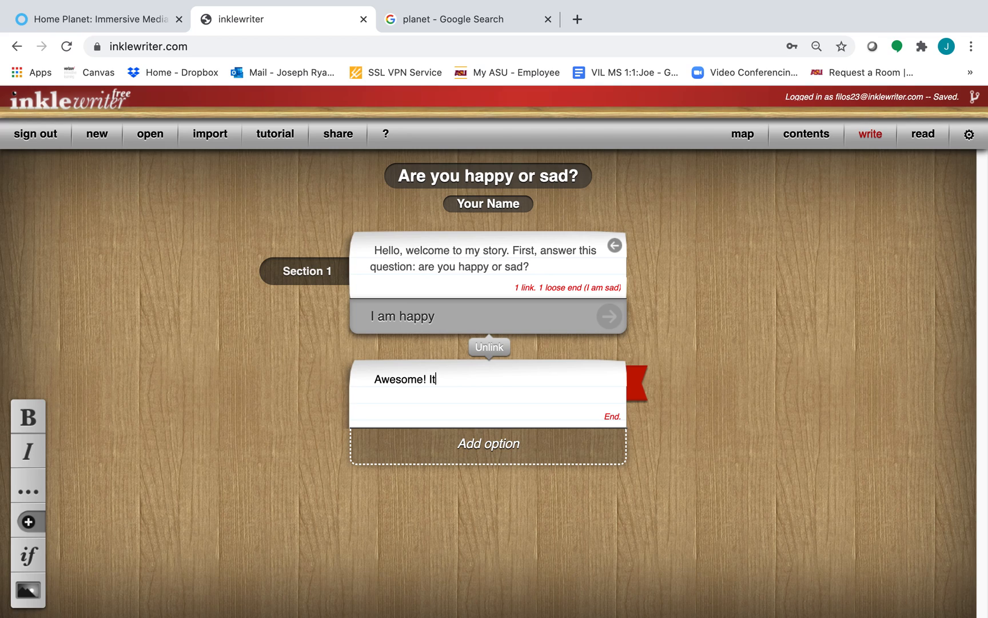
{"action": "type", "text": "'s great that"}
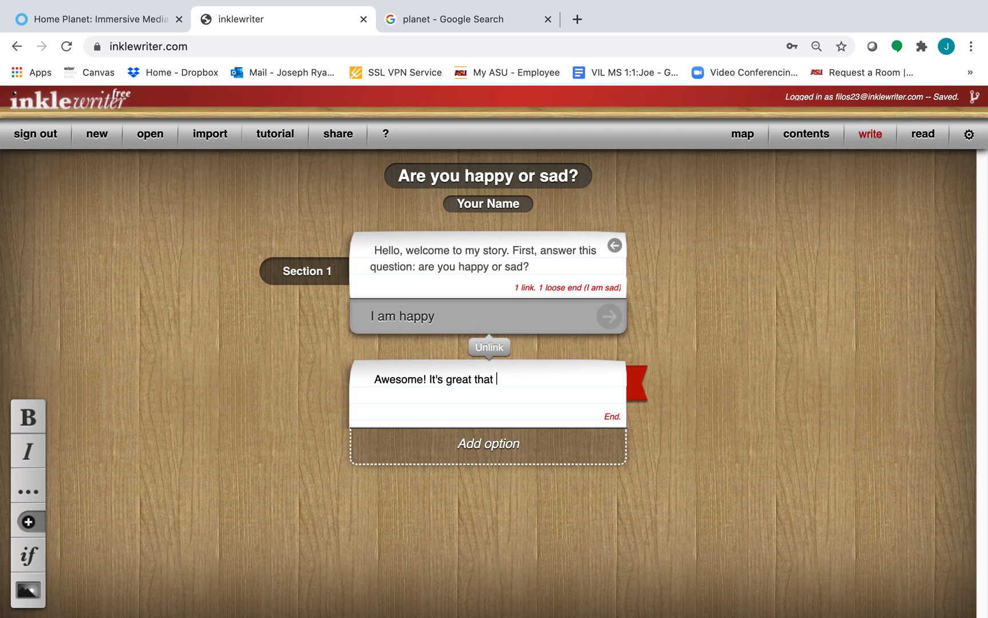
{"action": "type", "text": "you feel hap"}
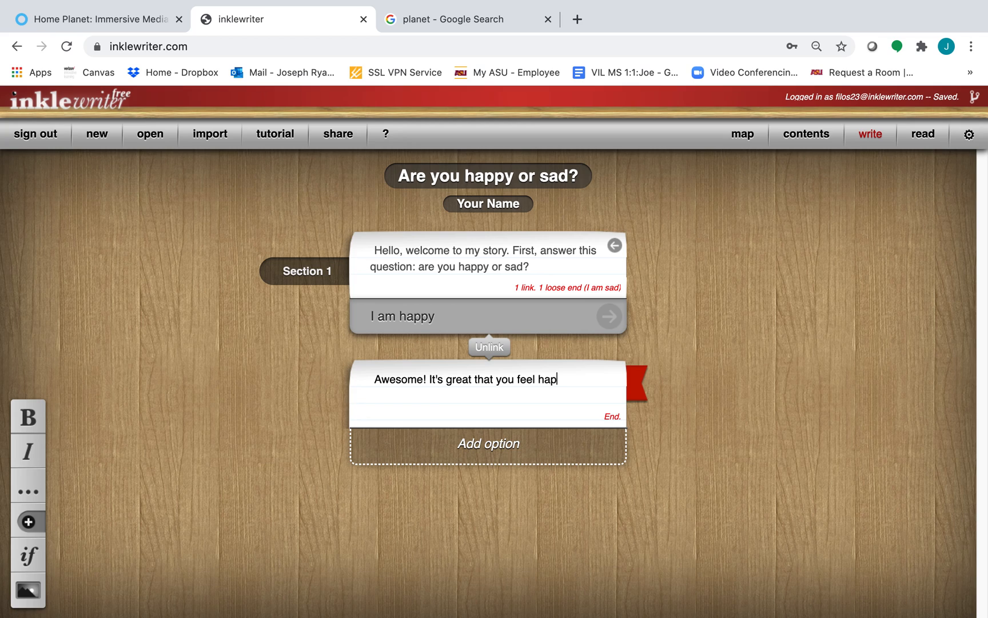
{"action": "type", "text": "py. :"}
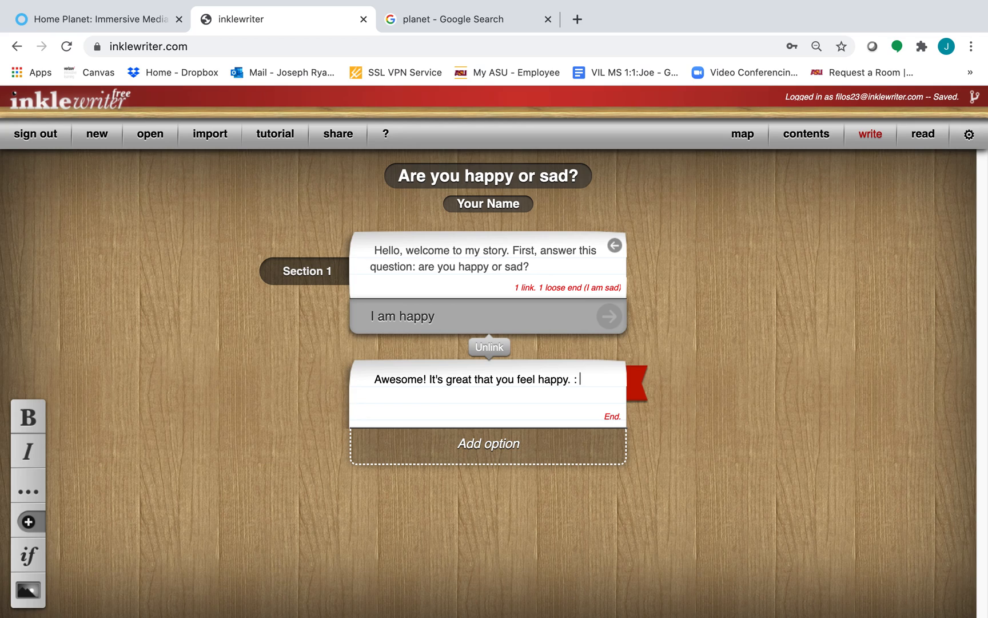
{"action": "type", "text": ")"}
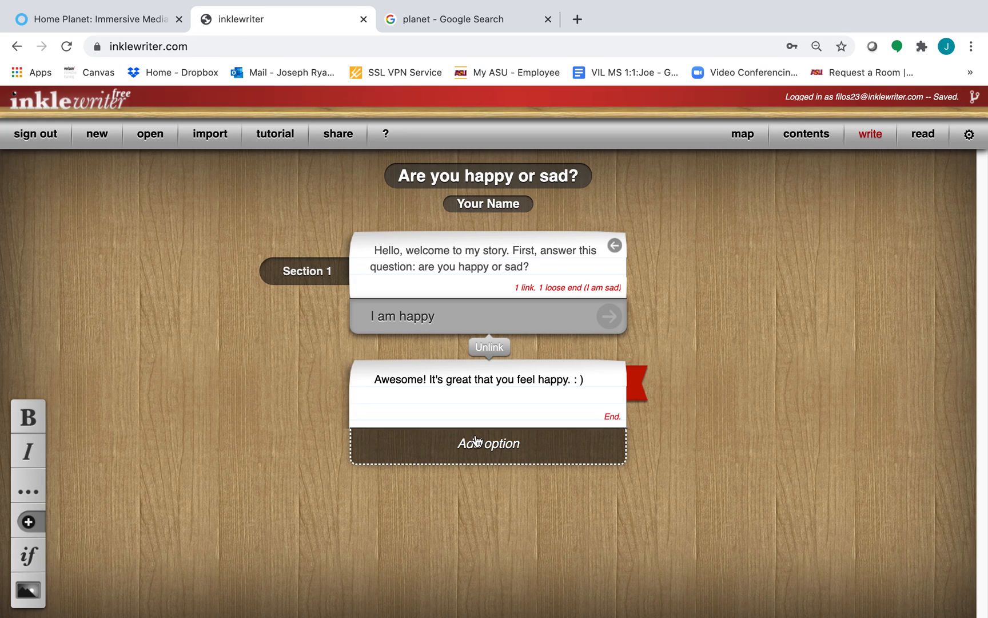
Add a 'Go to ending' option to the happy paragraph.
{"action": "left_click", "coordinate": [488, 443]}
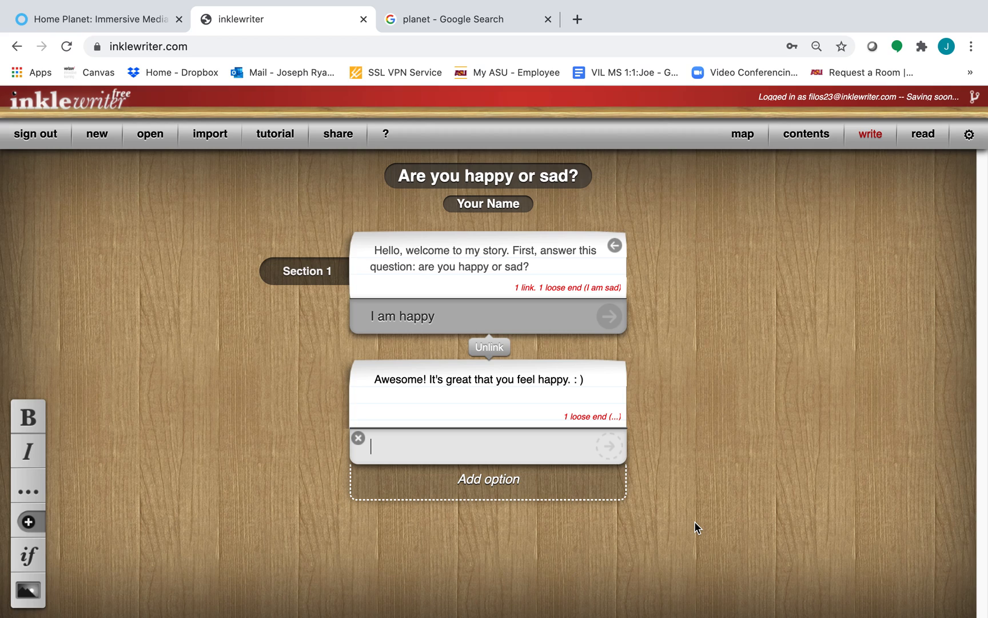
{"action": "type", "text": "Go to endin"}
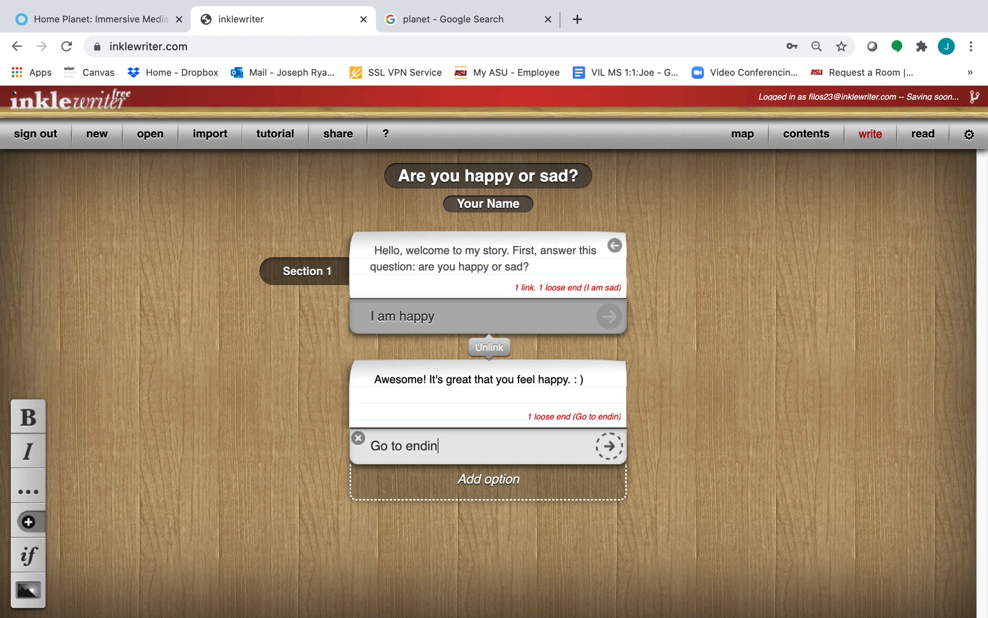
{"action": "type", "text": "g"}
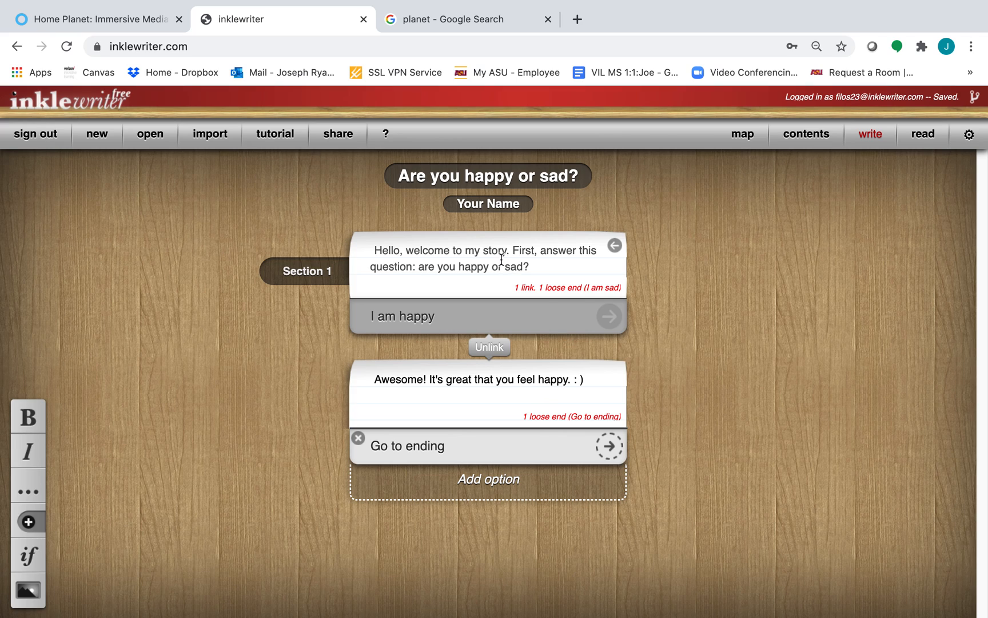
{"action": "mouse_move", "coordinate": [444, 415]}
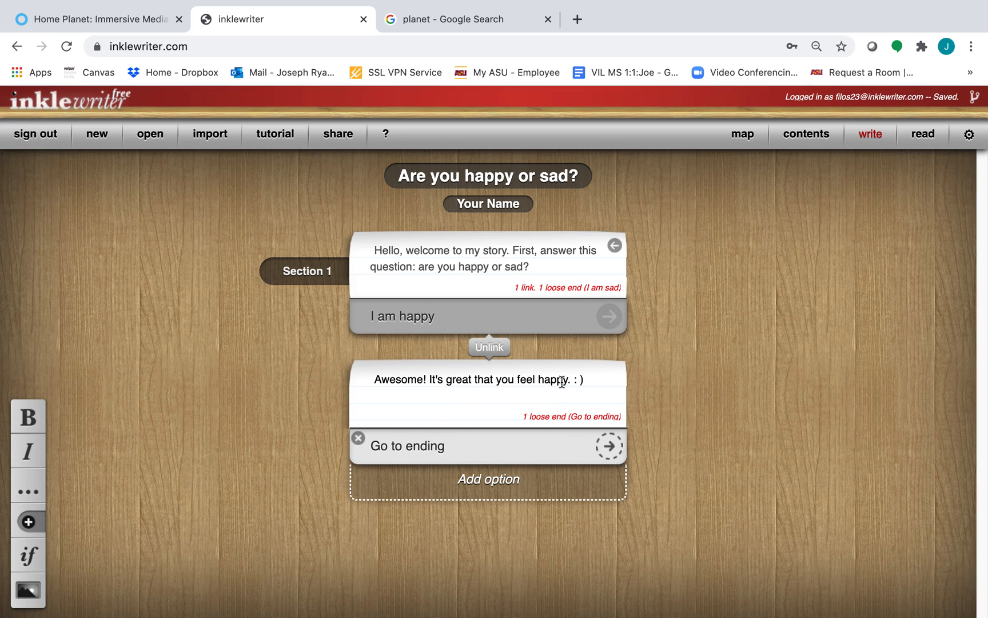
{"action": "mouse_move", "coordinate": [433, 444]}
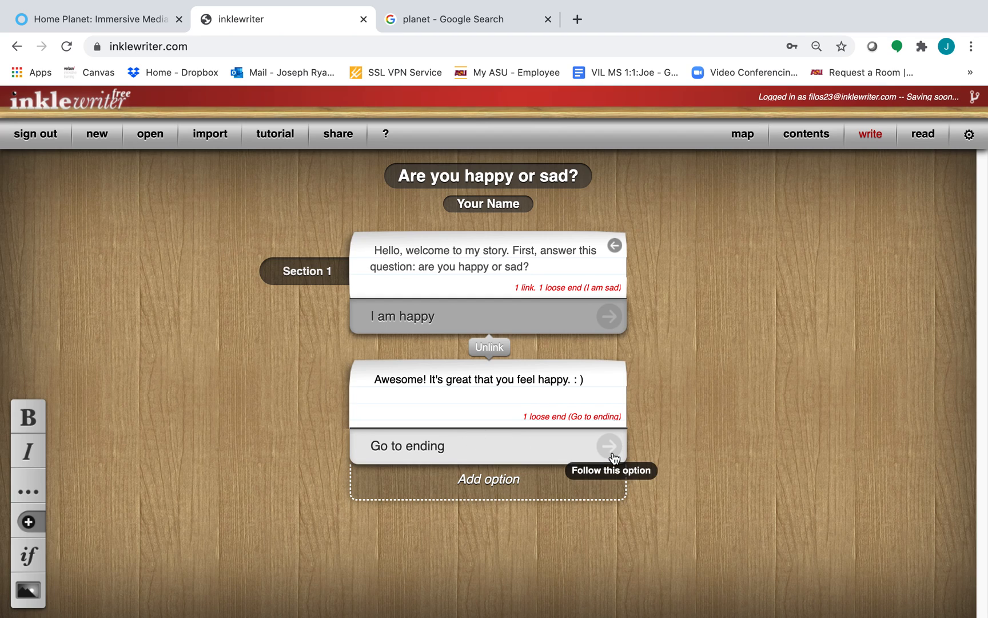
Follow 'Go to ending' and write the final paragraph 'The end'.
{"action": "left_click", "coordinate": [608, 446]}
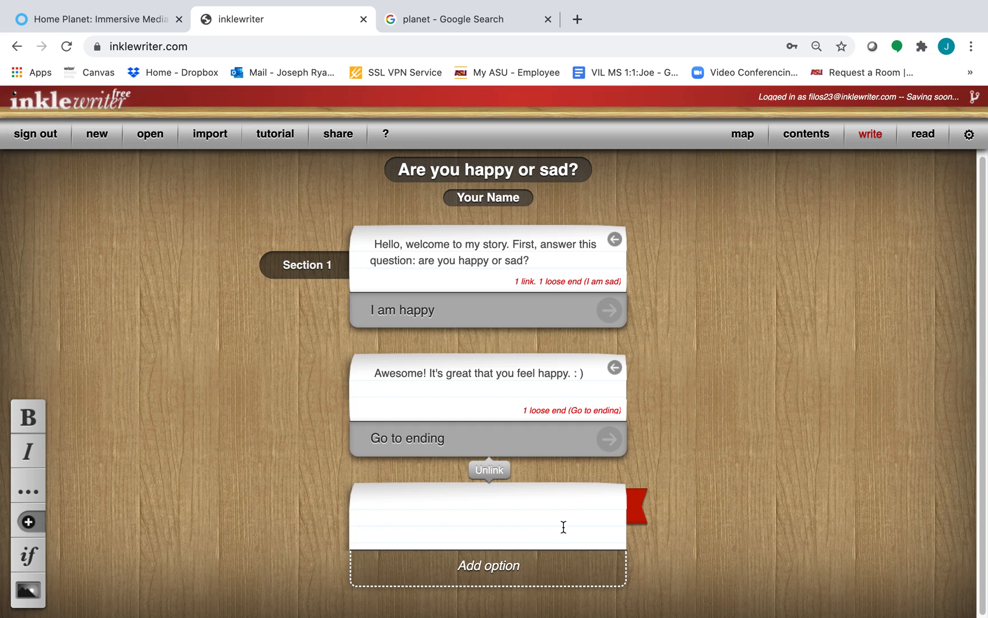
{"action": "type", "text": "The end"}
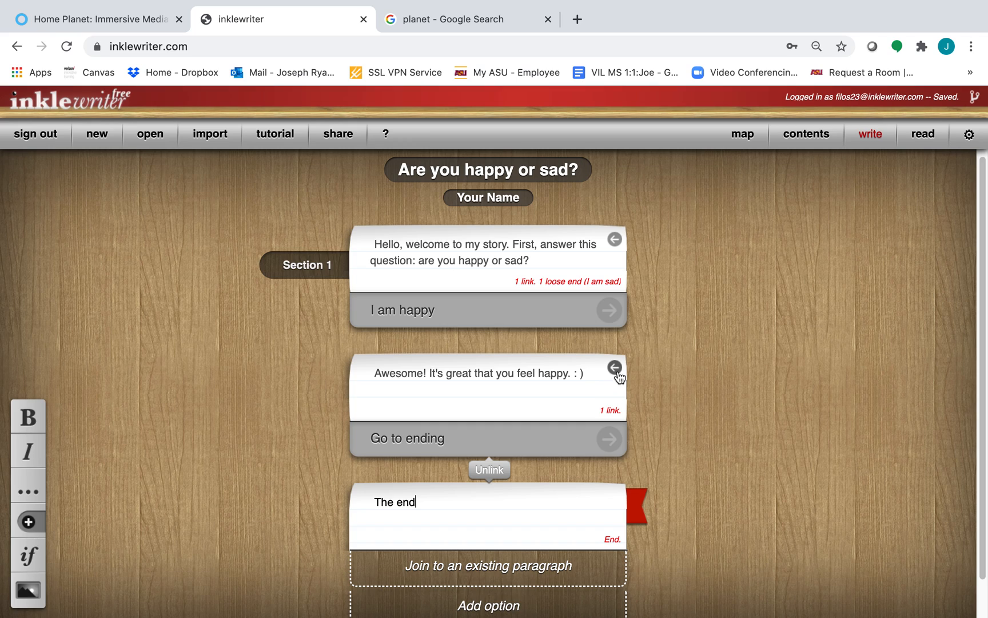
{"action": "mouse_move", "coordinate": [521, 288]}
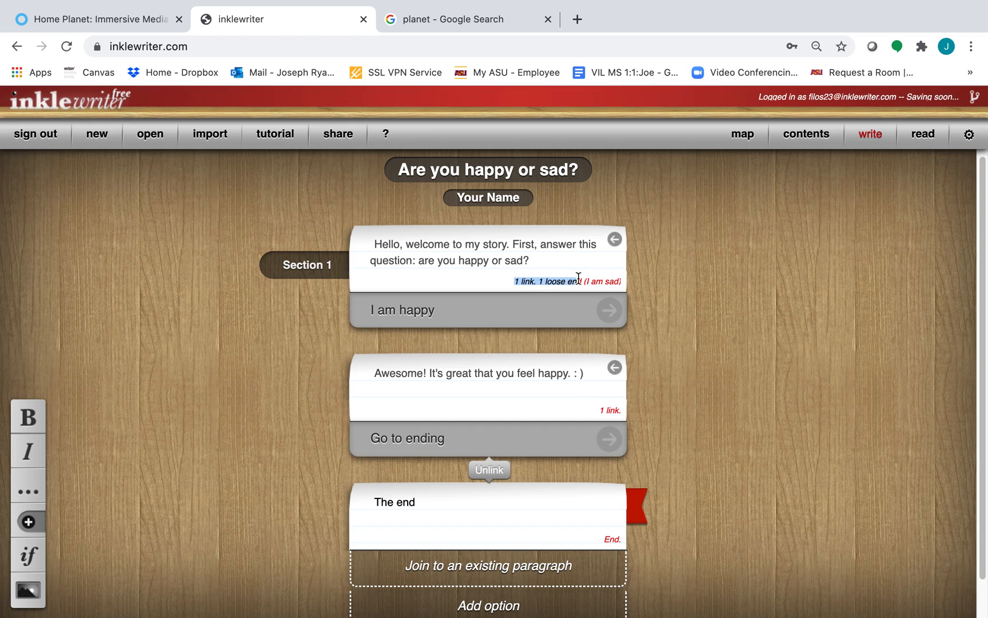
{"action": "mouse_move", "coordinate": [560, 305]}
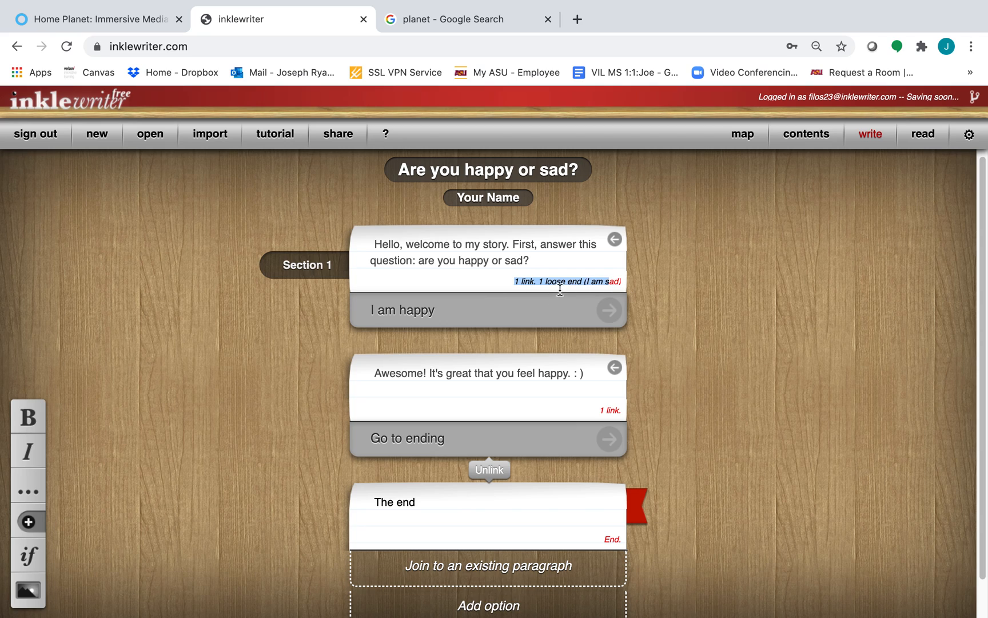
{"action": "mouse_move", "coordinate": [601, 288]}
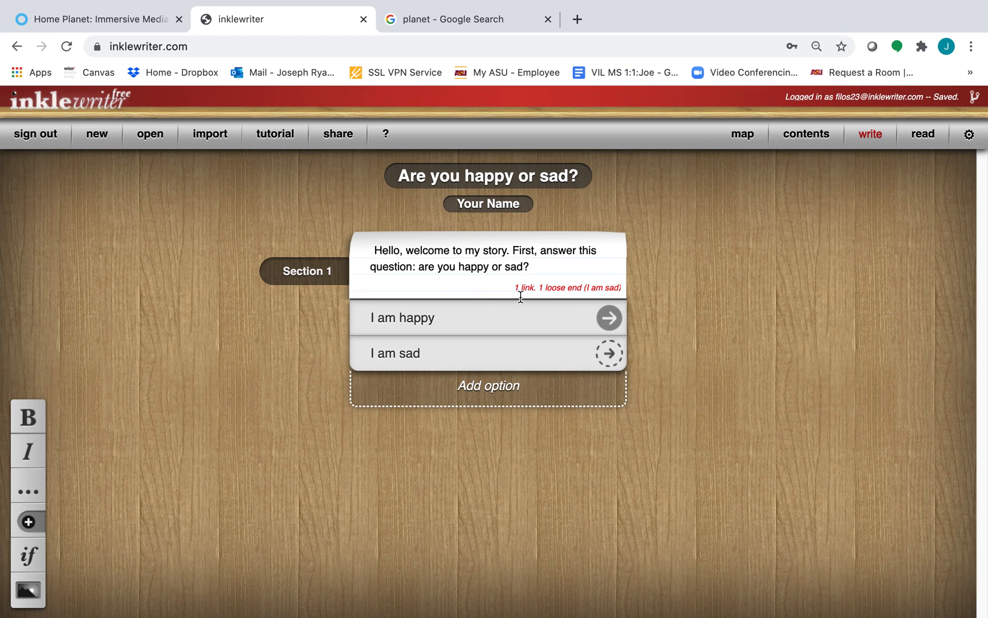
{"action": "mouse_move", "coordinate": [608, 319]}
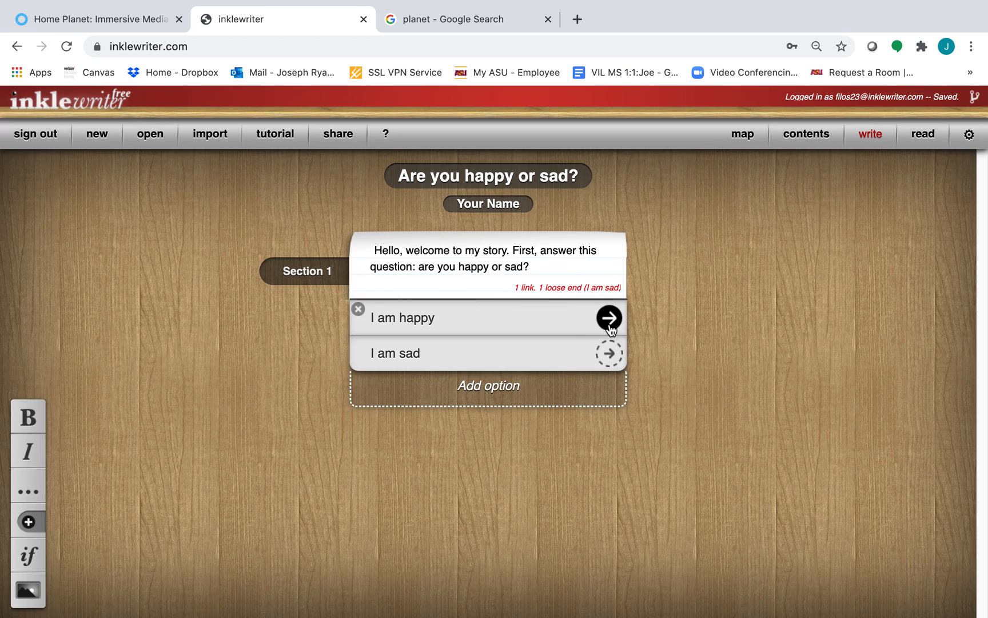
{"action": "mouse_move", "coordinate": [608, 319]}
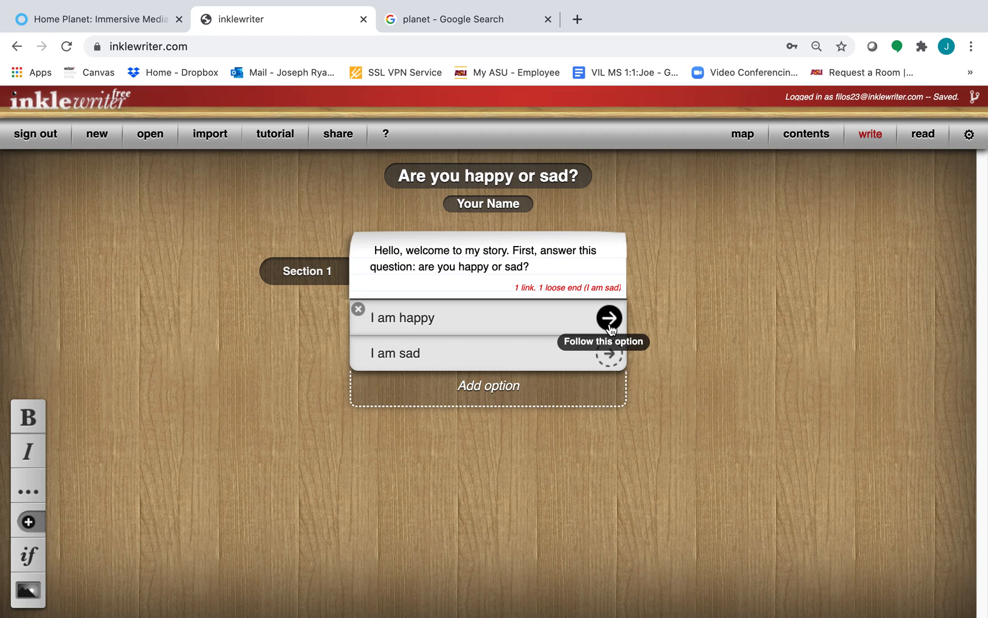
{"action": "mouse_move", "coordinate": [612, 354]}
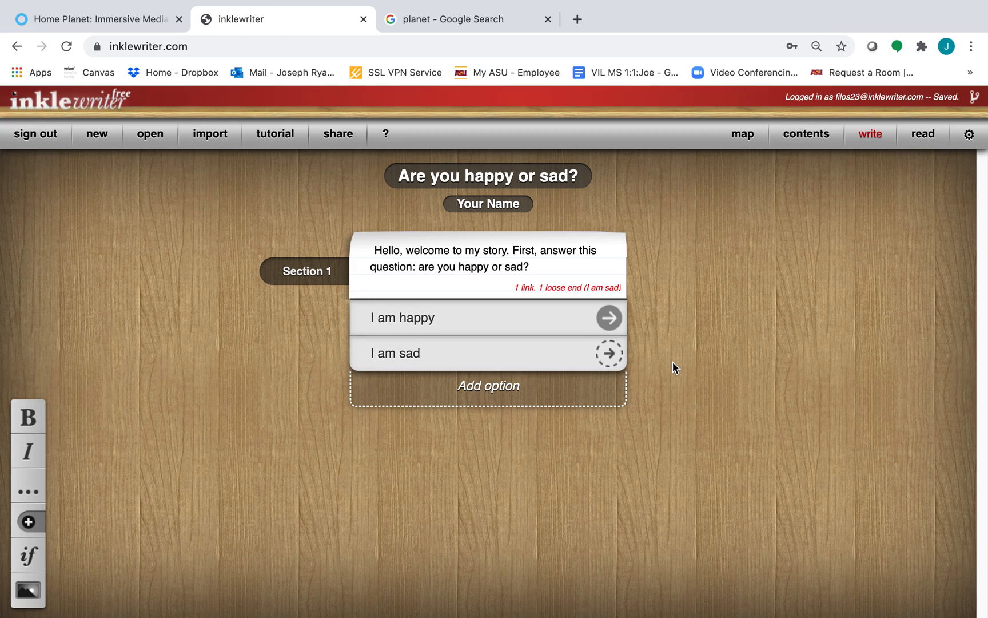
{"action": "mouse_move", "coordinate": [612, 354]}
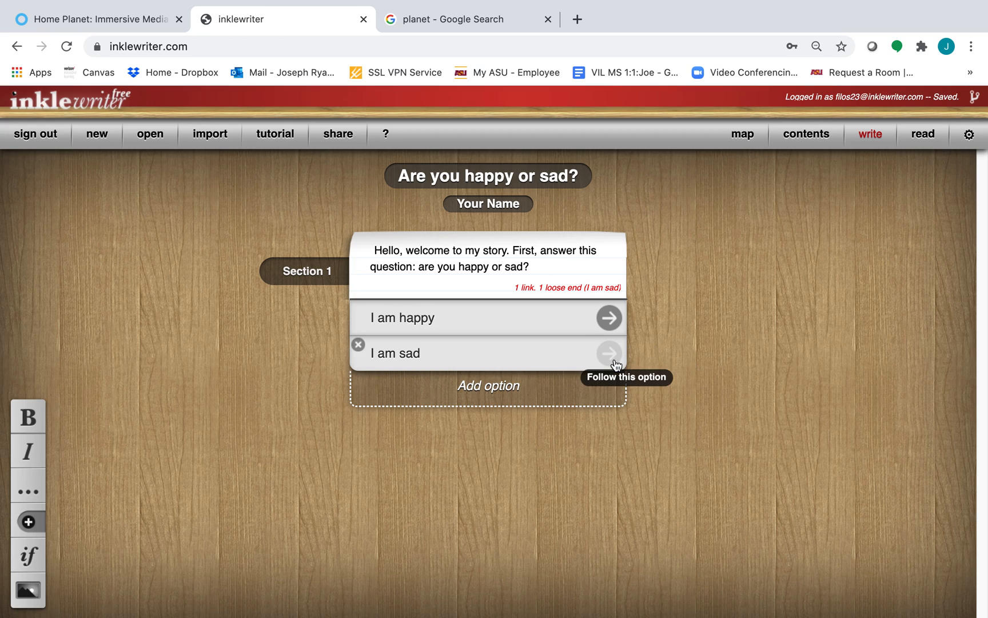
Follow 'I am sad' and write 'I am sorry you feel that way. I hope this cheers you up!'.
{"action": "left_click", "coordinate": [608, 353]}
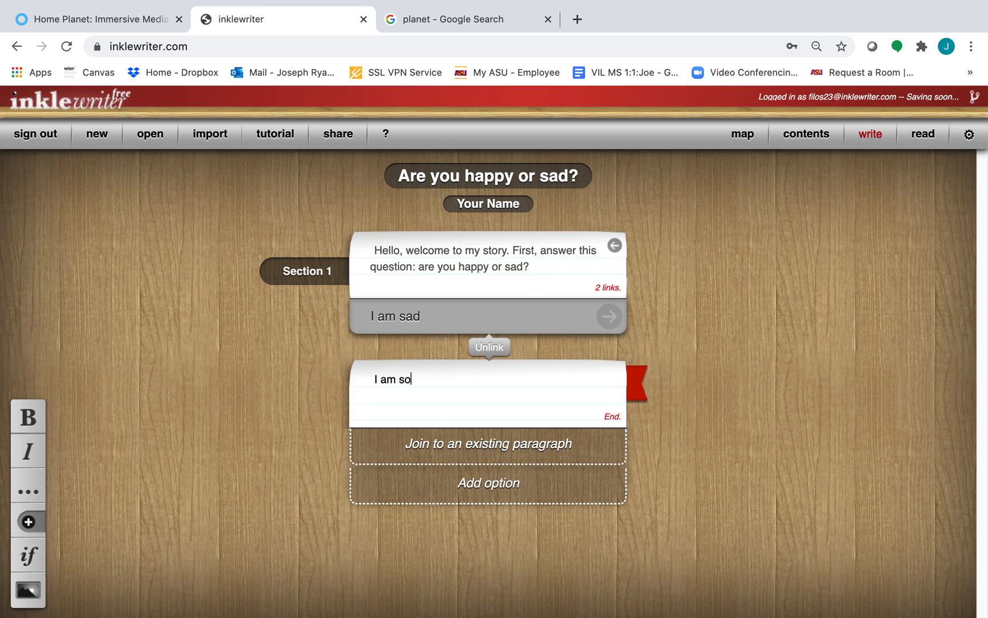
{"action": "type", "text": "rry you feel"}
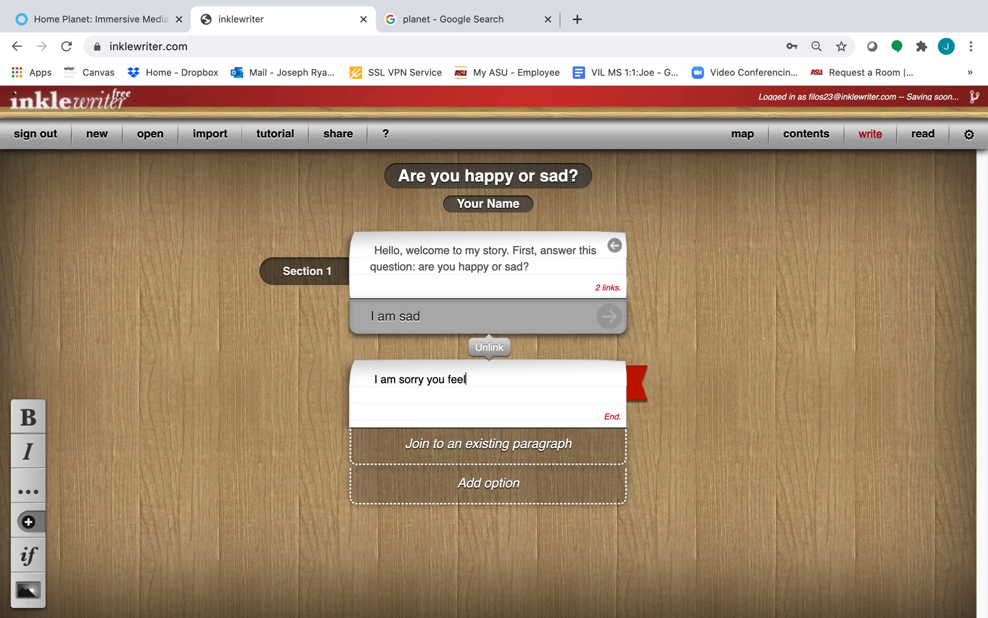
{"action": "type", "text": "that way."}
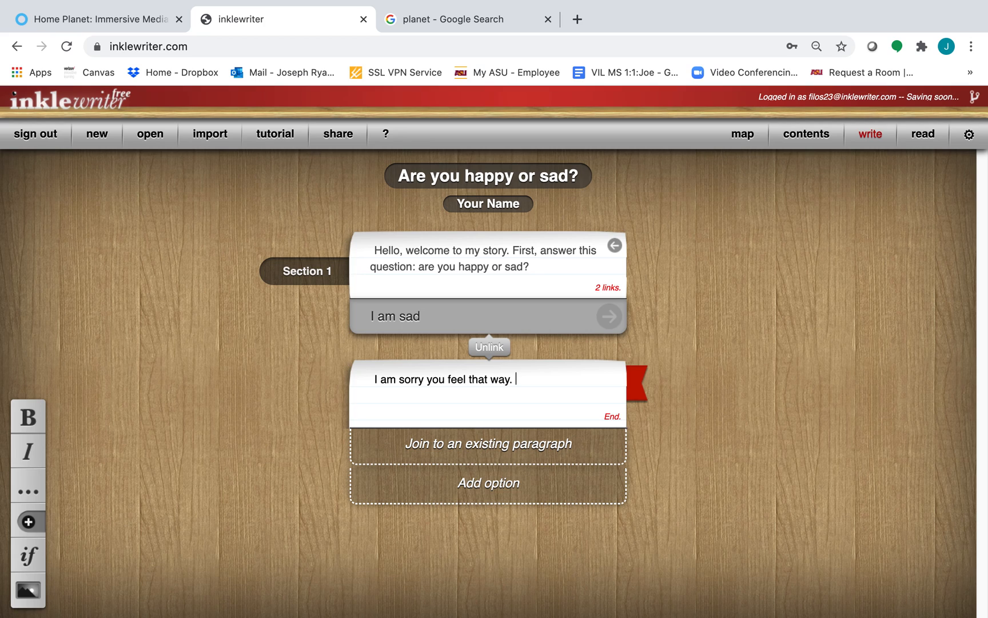
{"action": "type", "text": "I hope this che"}
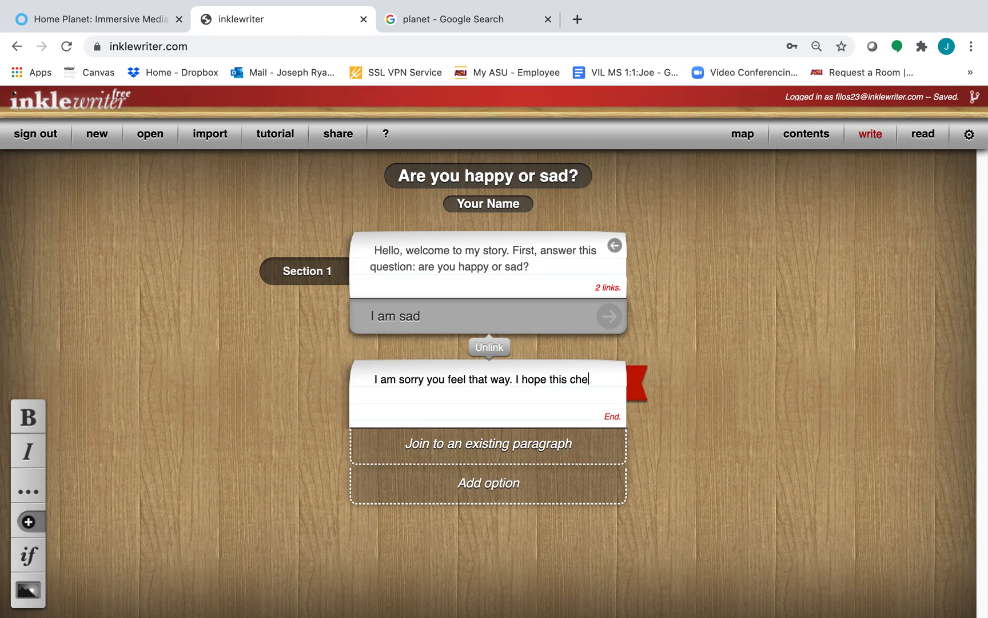
{"action": "type", "text": "ers you up!"}
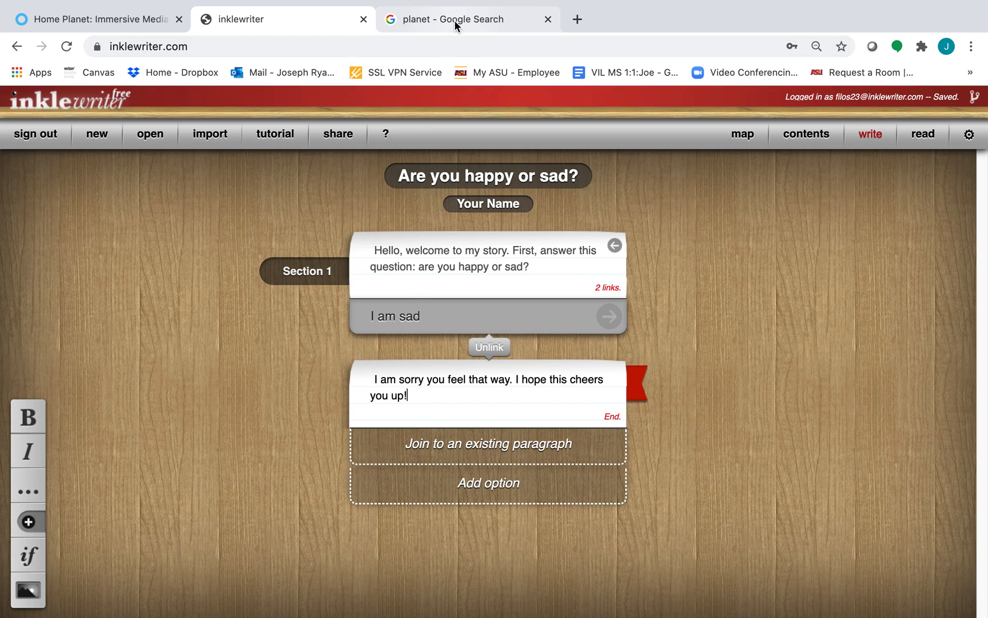
Search Google Images for 'kitten' labeled for reuse and open a kitten photo's context menu.
{"action": "left_click", "coordinate": [462, 19]}
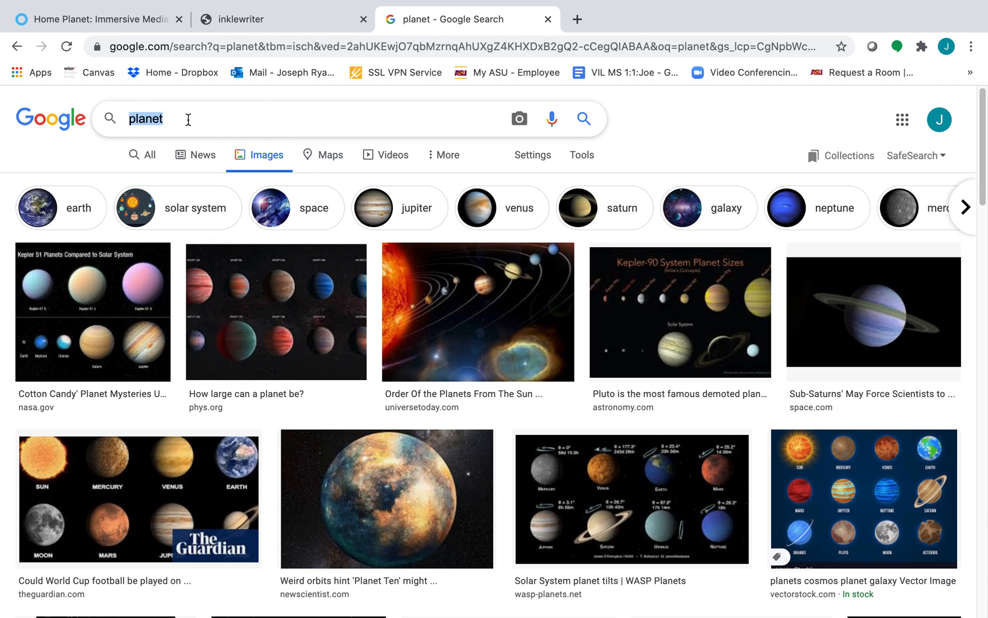
{"action": "type", "text": "kitten"}
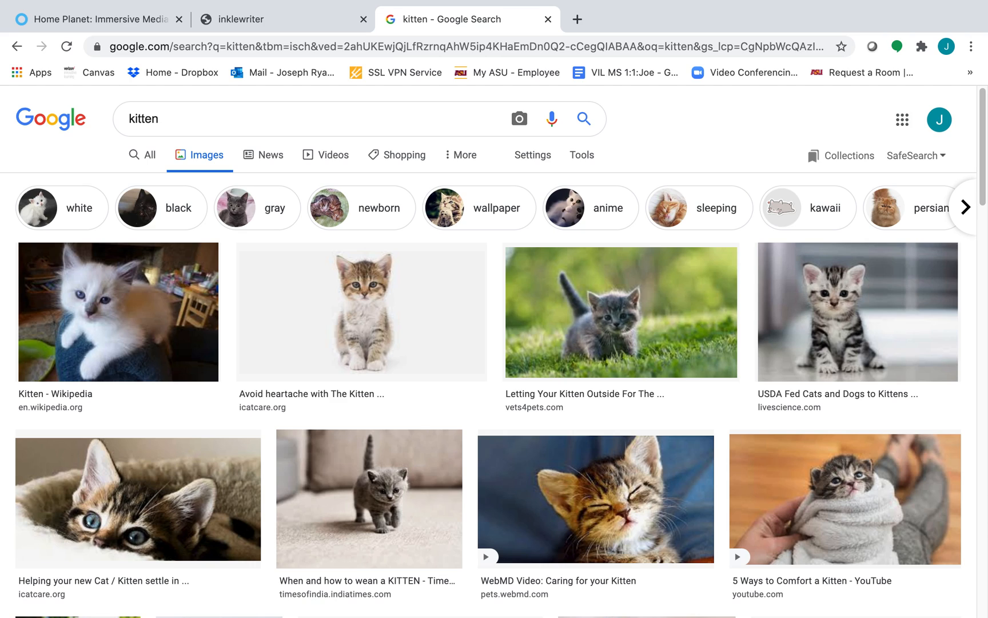
{"action": "left_click", "coordinate": [581, 155]}
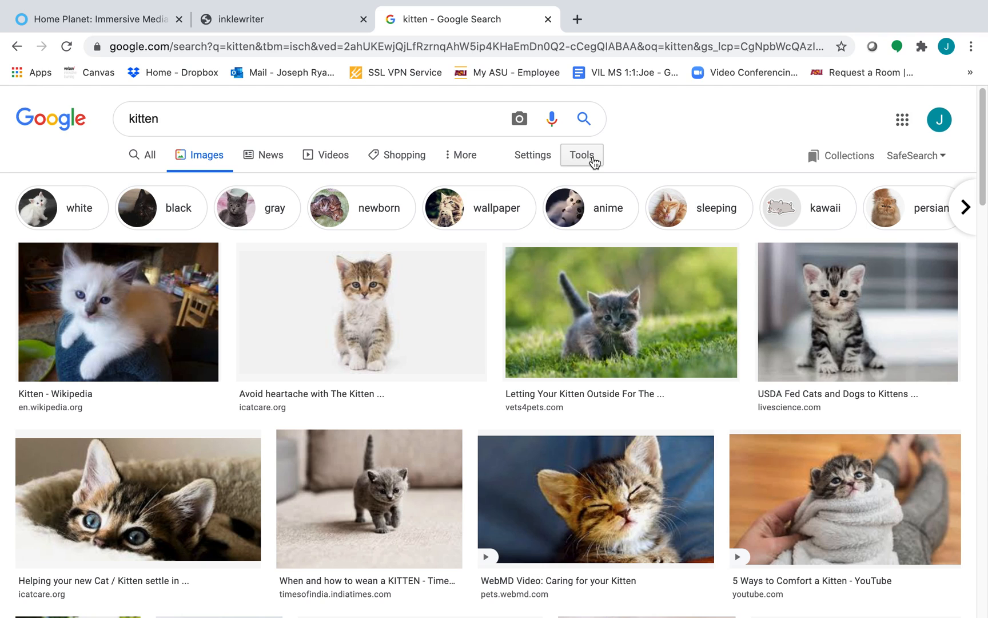
{"action": "left_click", "coordinate": [582, 155]}
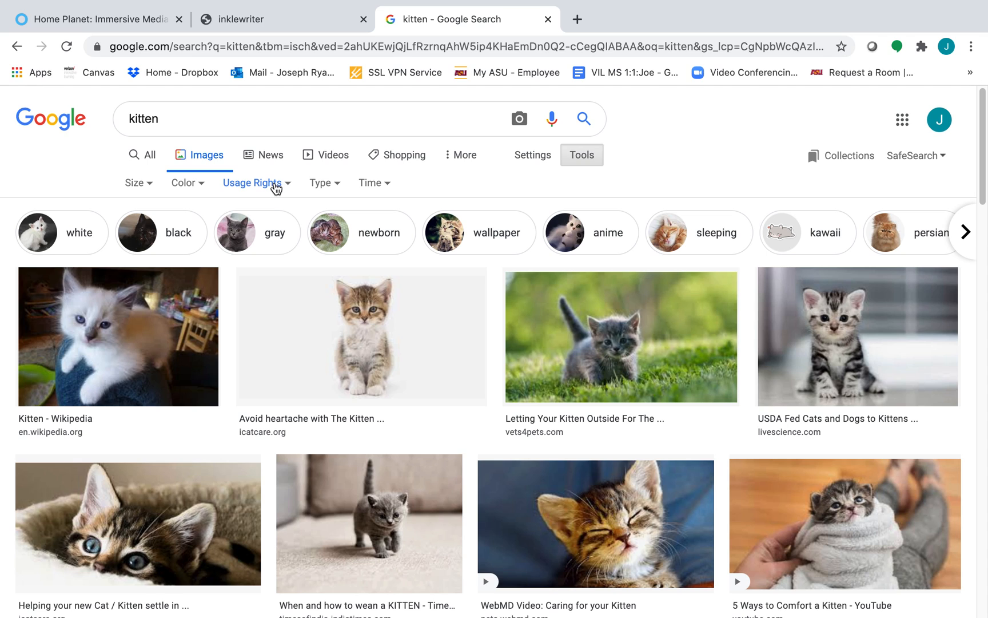
{"action": "left_click", "coordinate": [253, 182]}
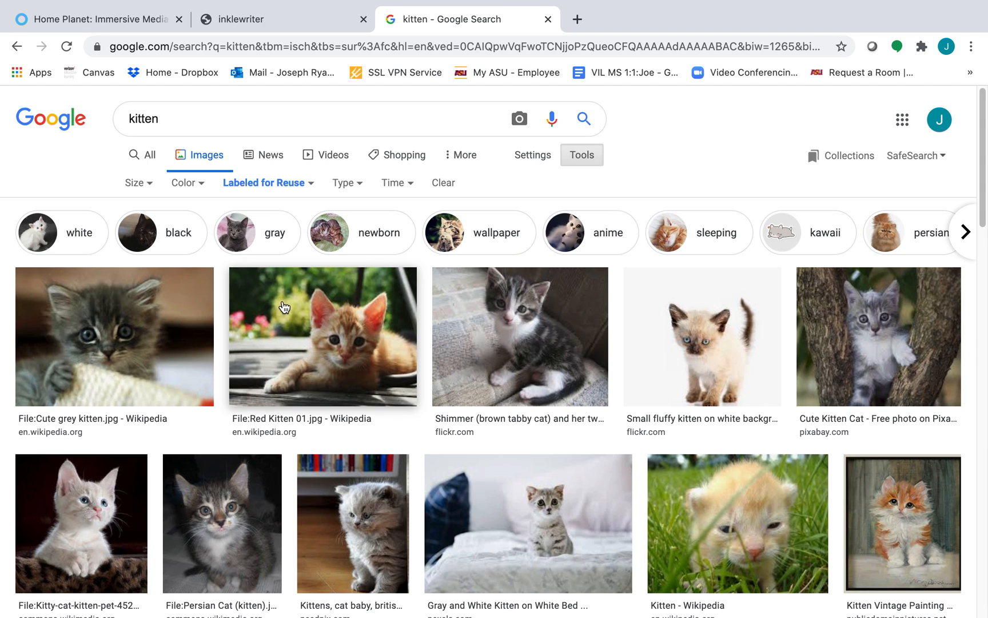
{"action": "mouse_move", "coordinate": [333, 309]}
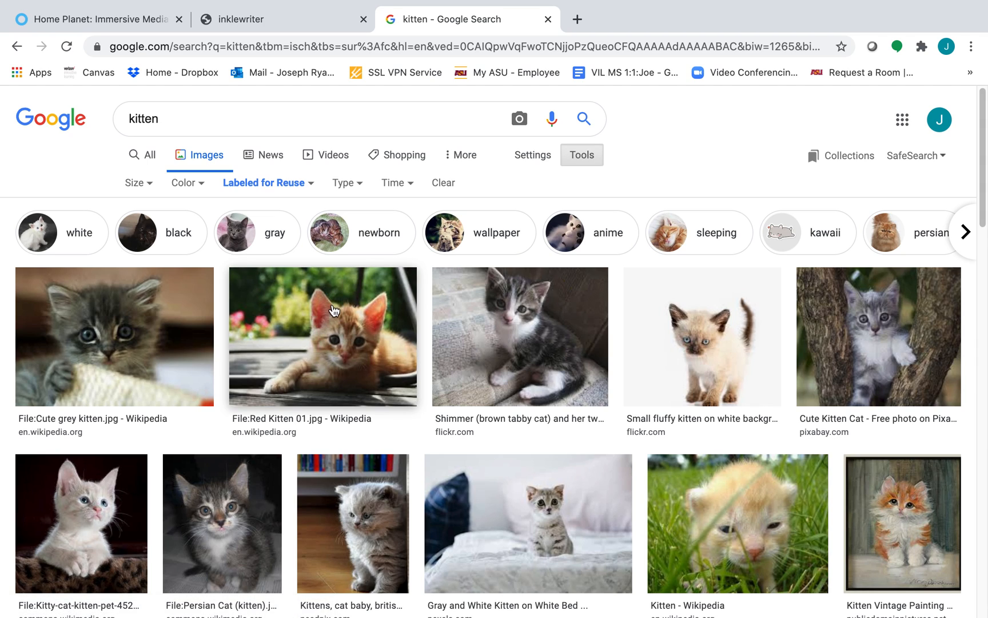
{"action": "right_click", "coordinate": [333, 311]}
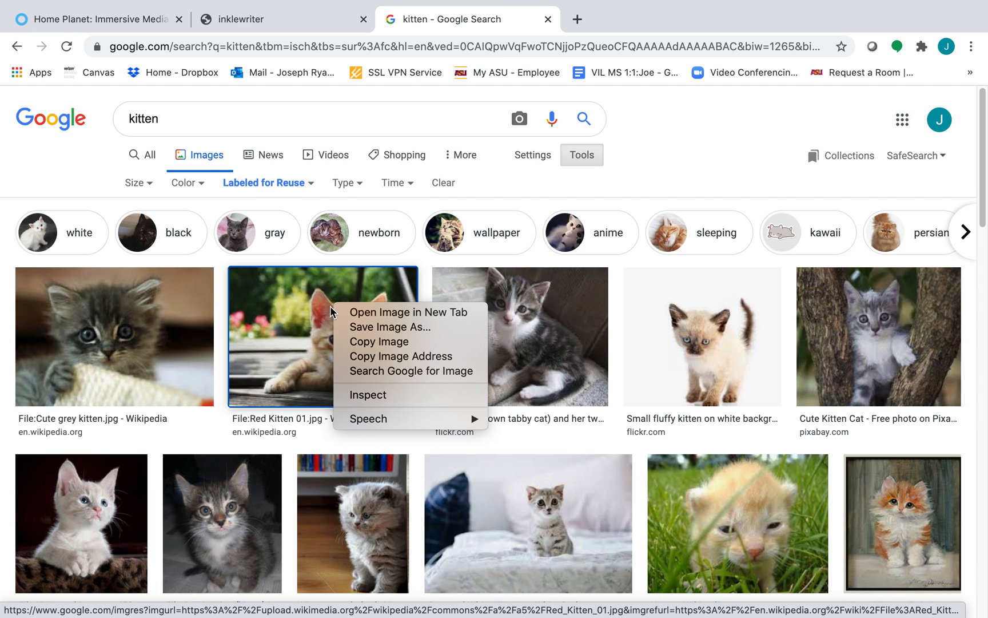
{"action": "mouse_move", "coordinate": [431, 363]}
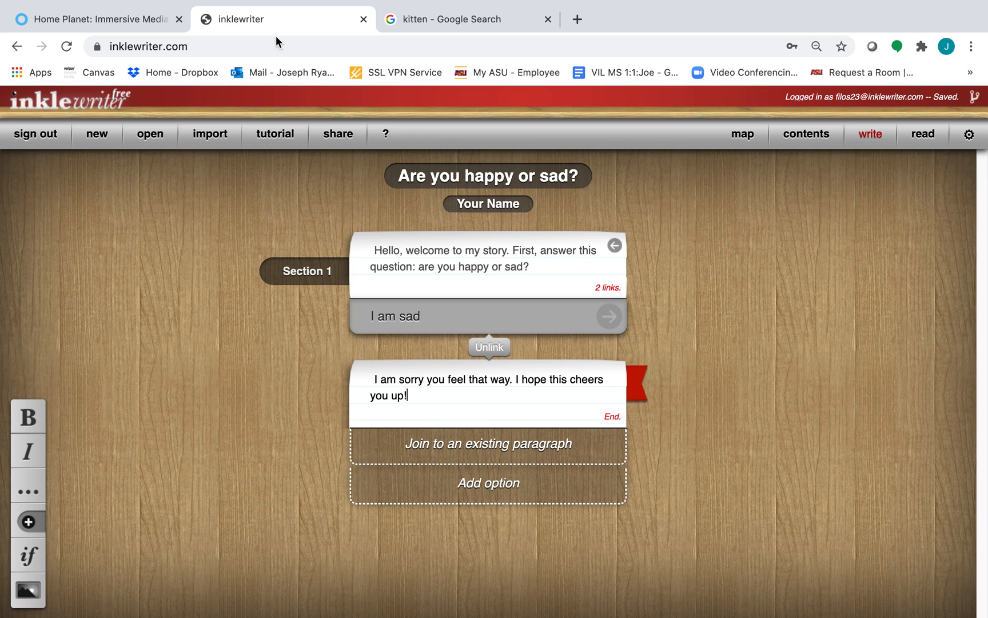
{"action": "mouse_move", "coordinate": [433, 395]}
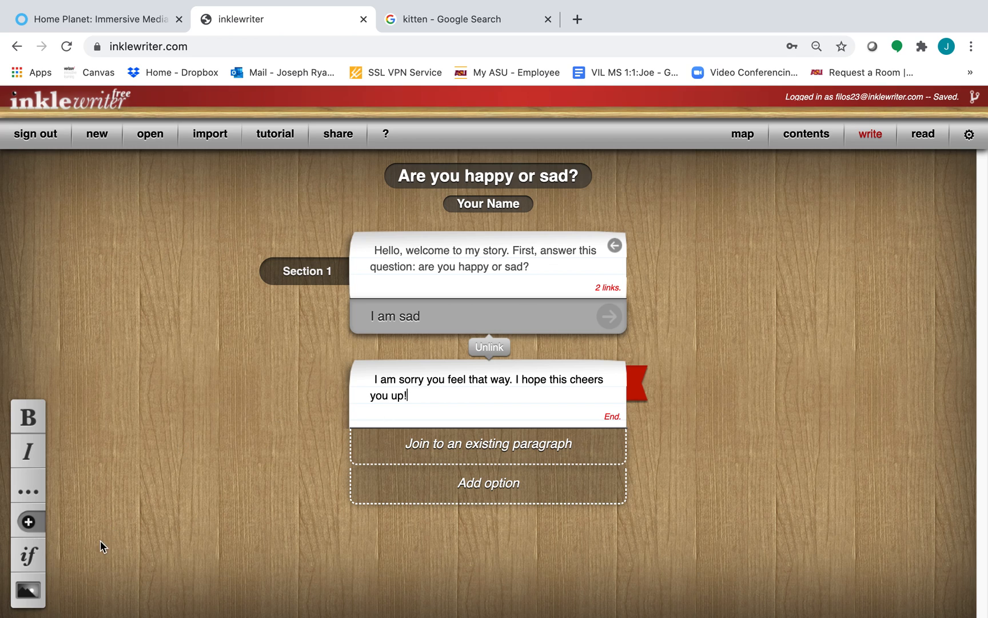
{"action": "mouse_move", "coordinate": [30, 592]}
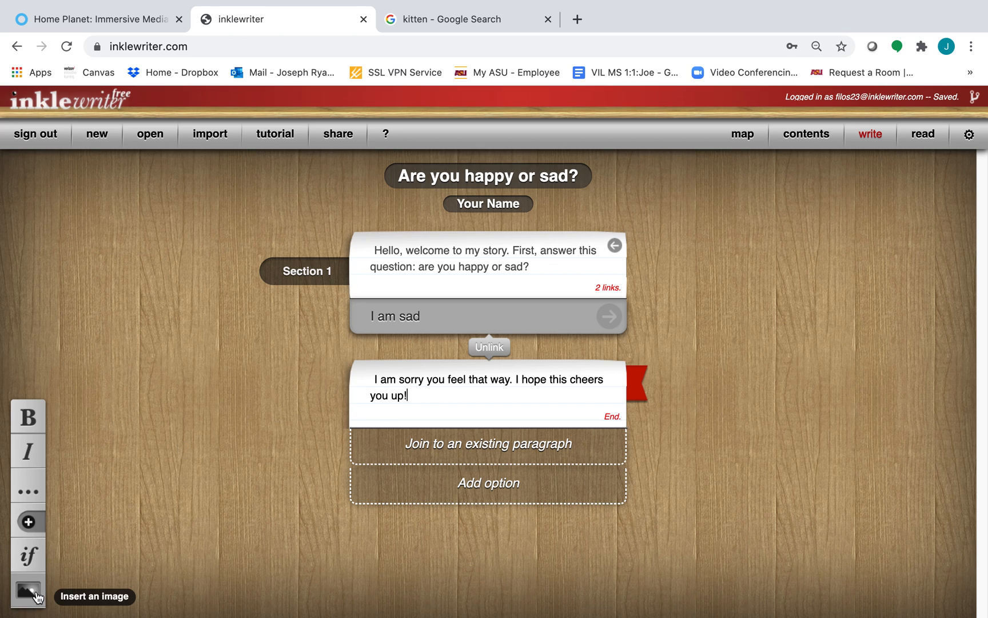
Insert the kitten photo by web address into the 'I am sorry you feel that way' paragraph.
{"action": "left_click", "coordinate": [27, 598]}
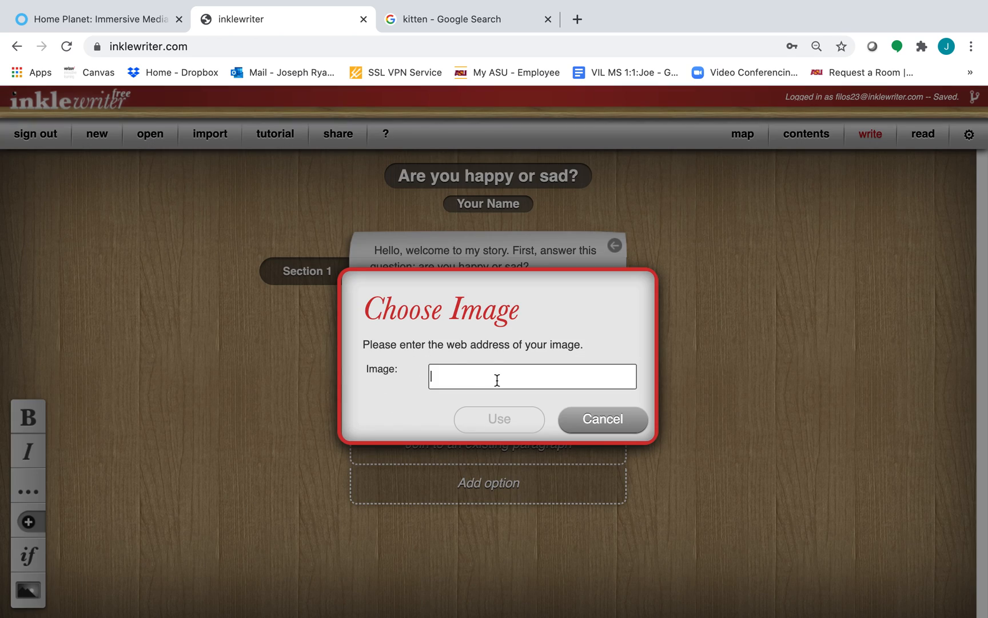
{"action": "type", "text": "5X/RXoc9Ddo7yP0WLE2gJQ5vH8+CxYsSA//9k="}
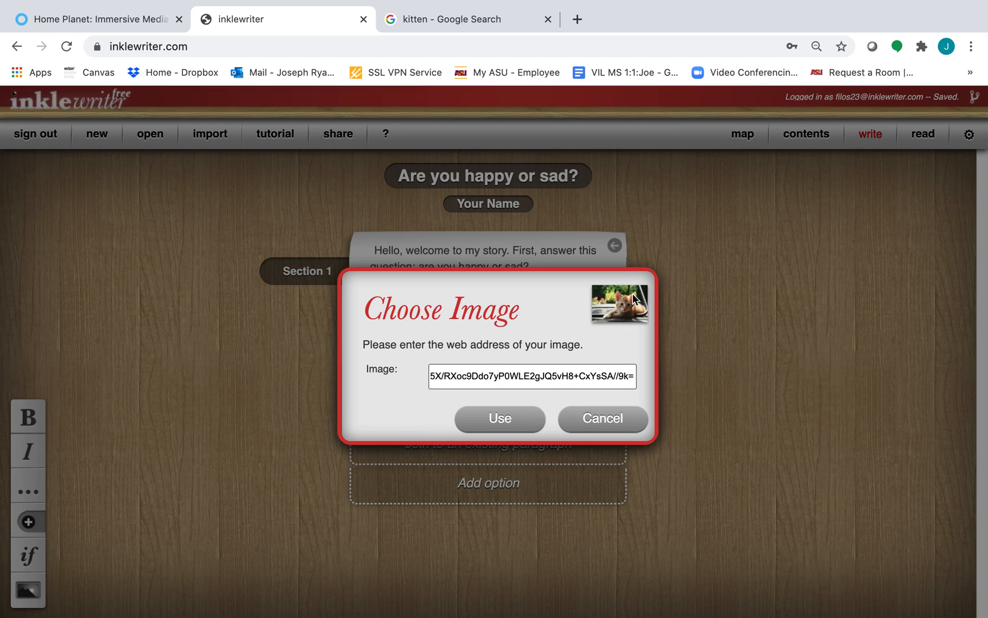
{"action": "left_click", "coordinate": [500, 419]}
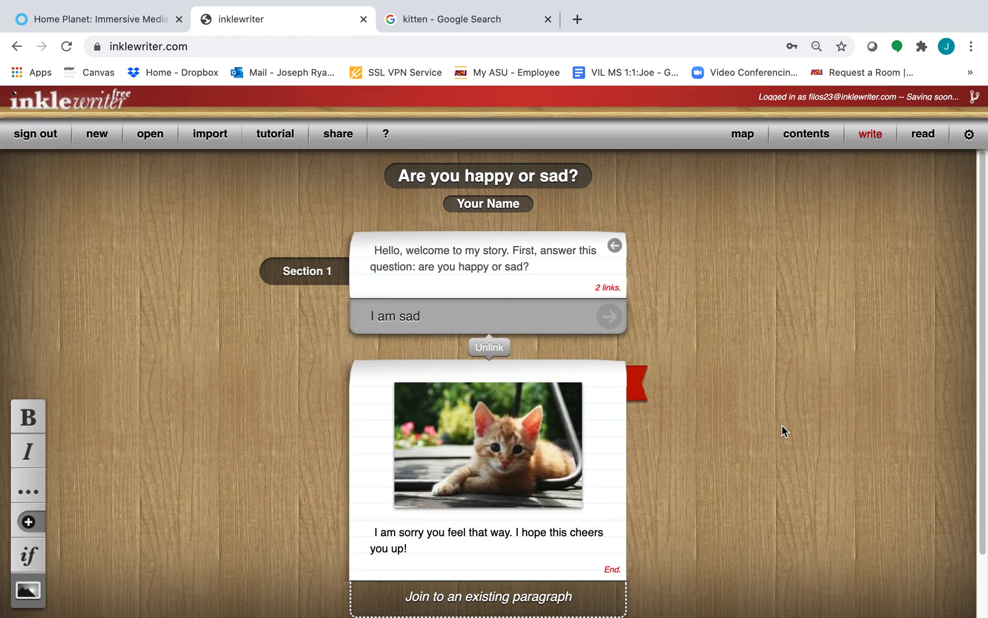
{"action": "scroll", "scroll_direction": "down", "scroll_amount": 3}
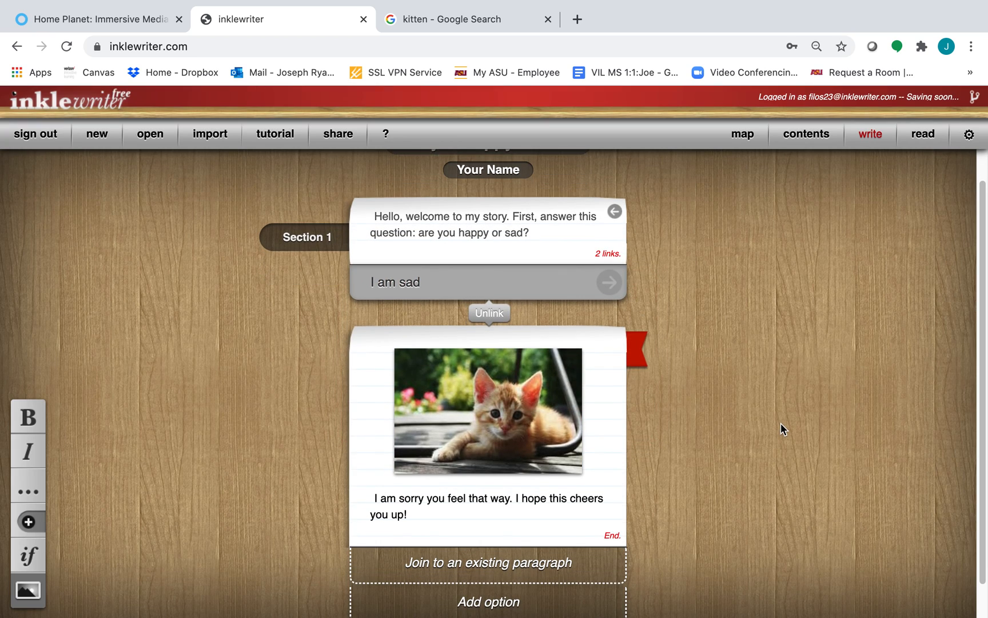
{"action": "mouse_move", "coordinate": [371, 317]}
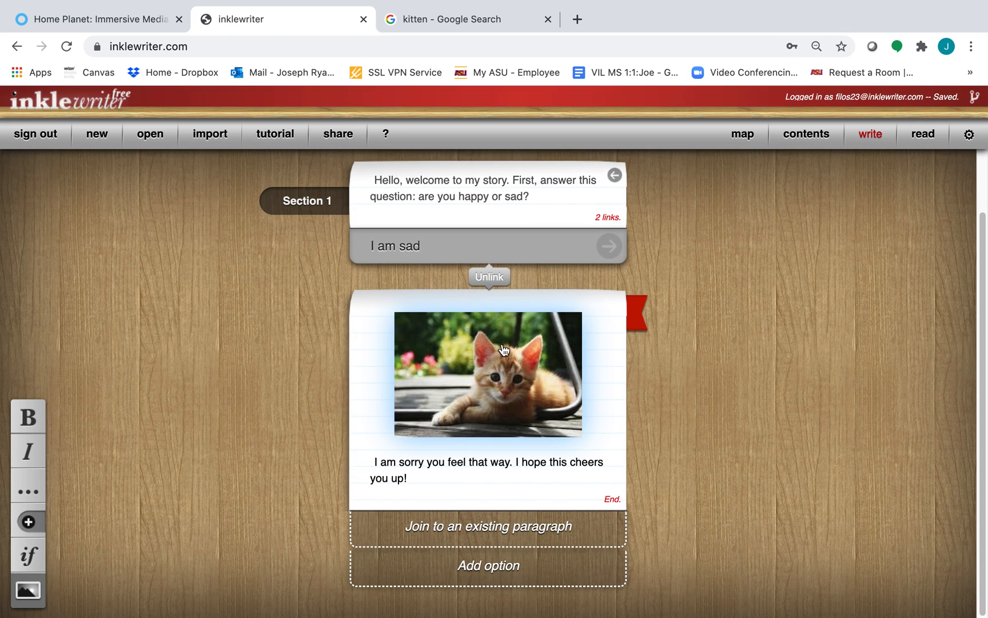
{"action": "mouse_move", "coordinate": [376, 462]}
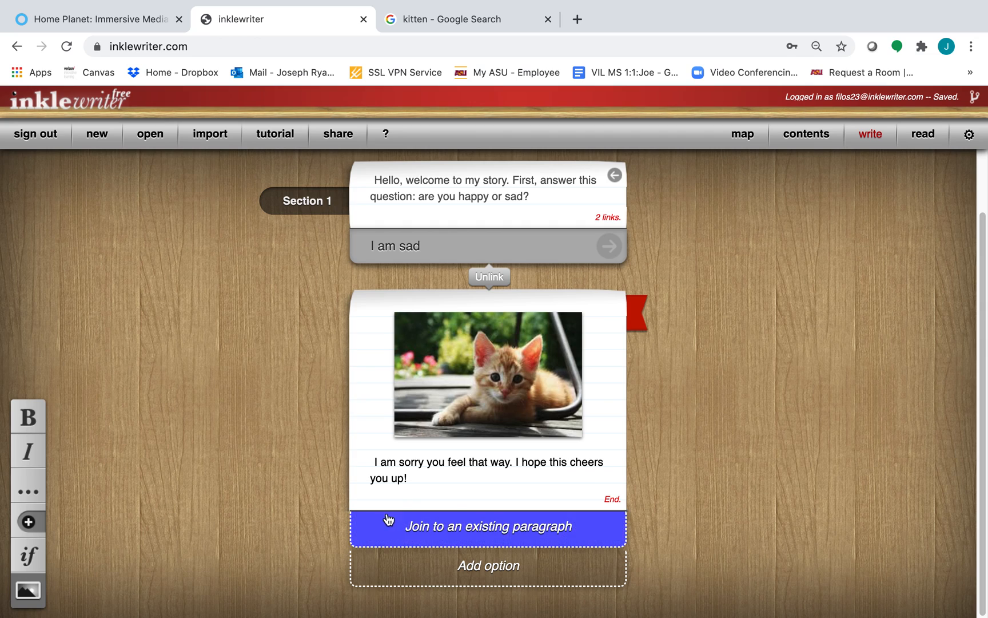
{"action": "mouse_move", "coordinate": [477, 595]}
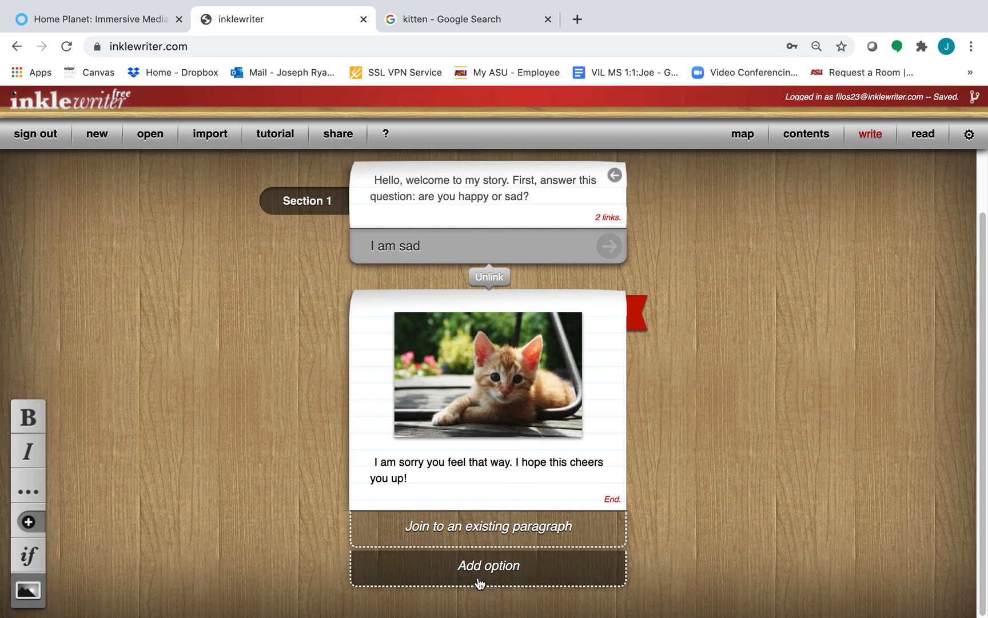
{"action": "mouse_move", "coordinate": [502, 540]}
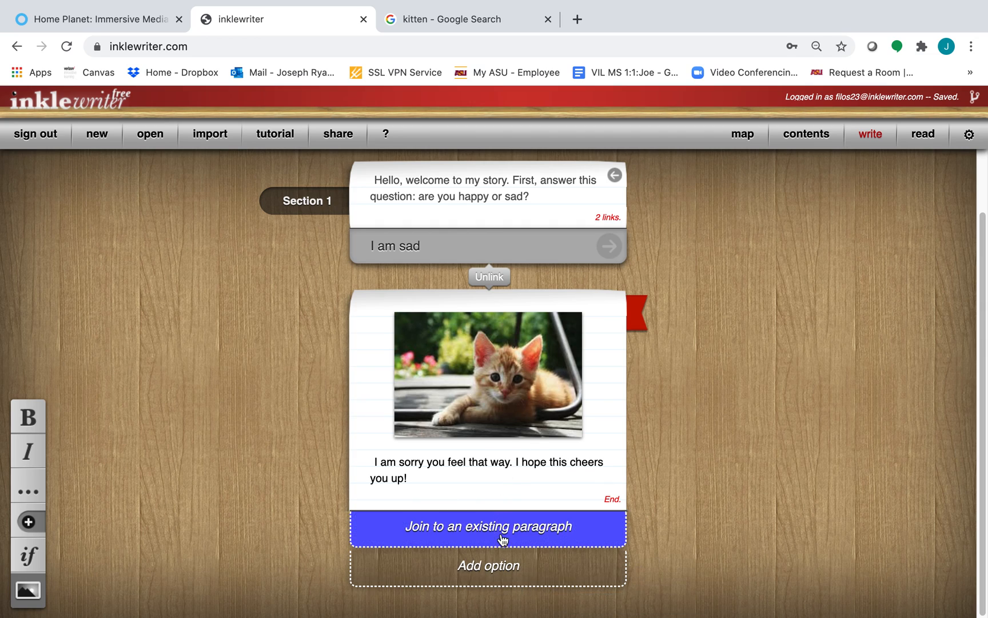
Add a 'Go to the end' option under the sorry paragraph and follow it to a new paragraph.
{"action": "left_click", "coordinate": [487, 526]}
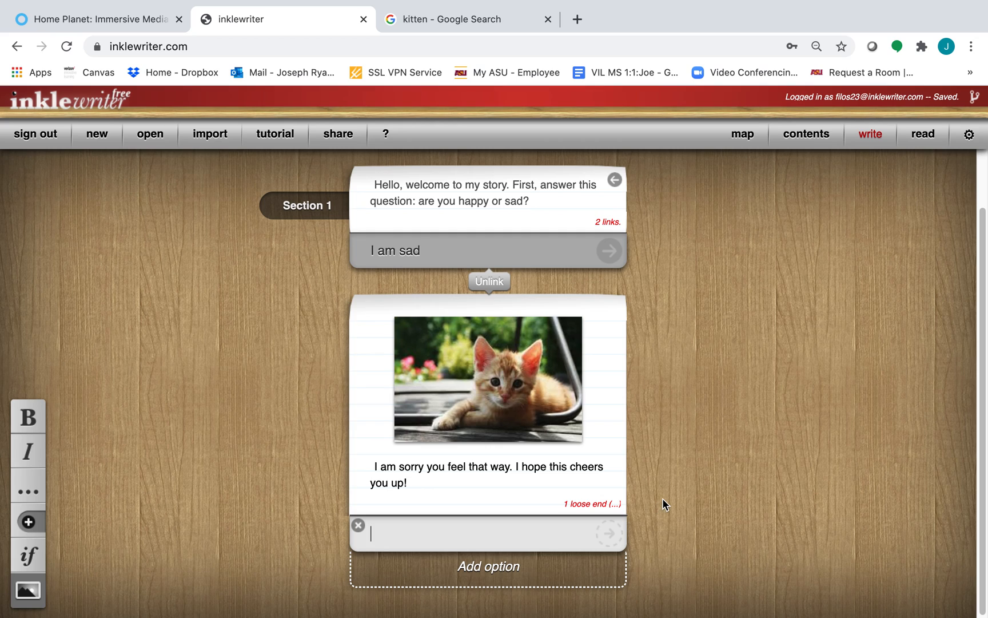
{"action": "type", "text": "Go to the e"}
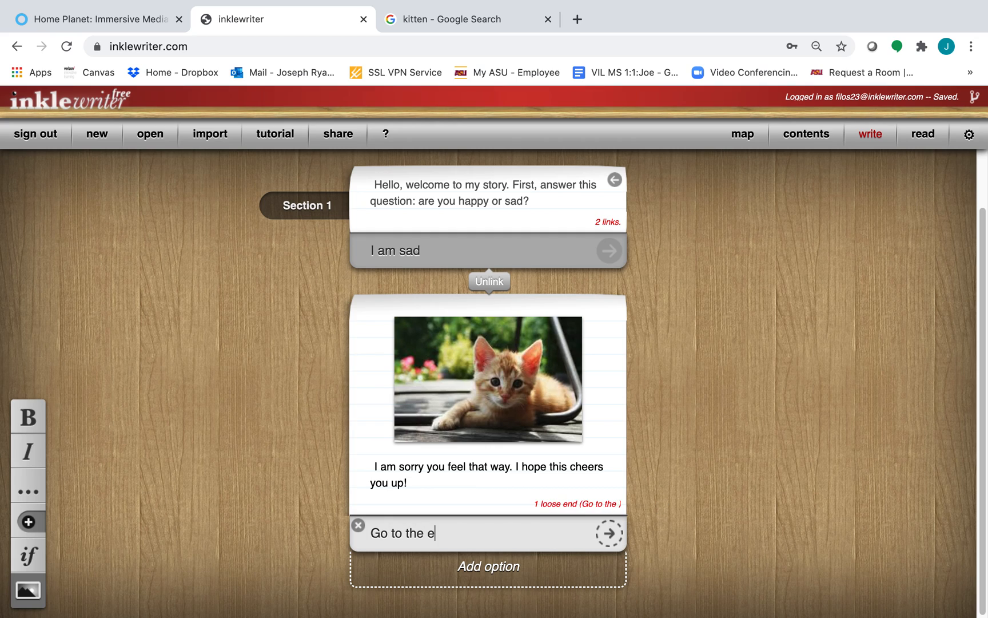
{"action": "type", "text": "nd"}
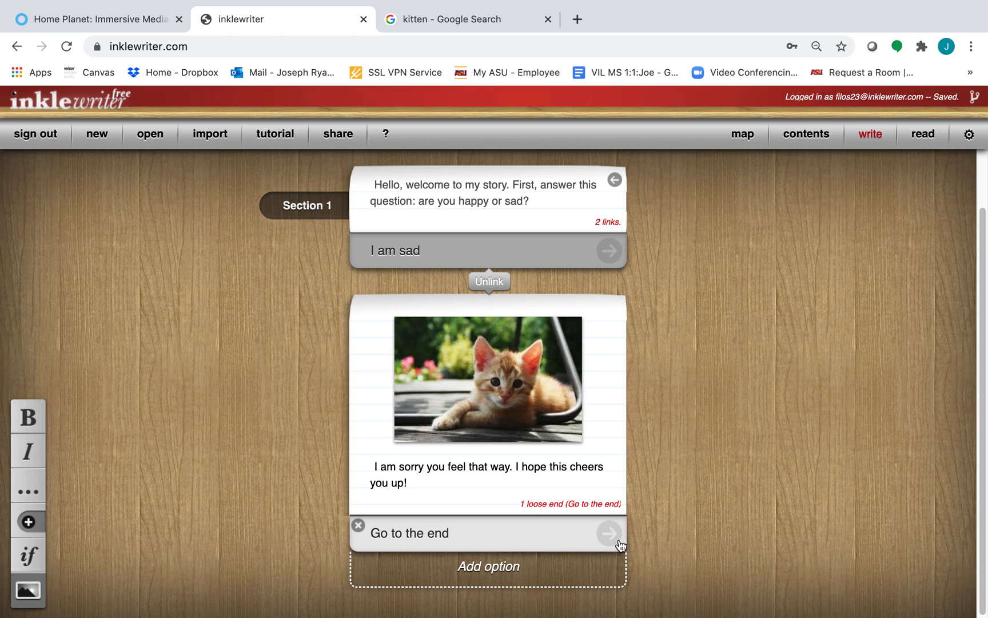
{"action": "mouse_move", "coordinate": [612, 539]}
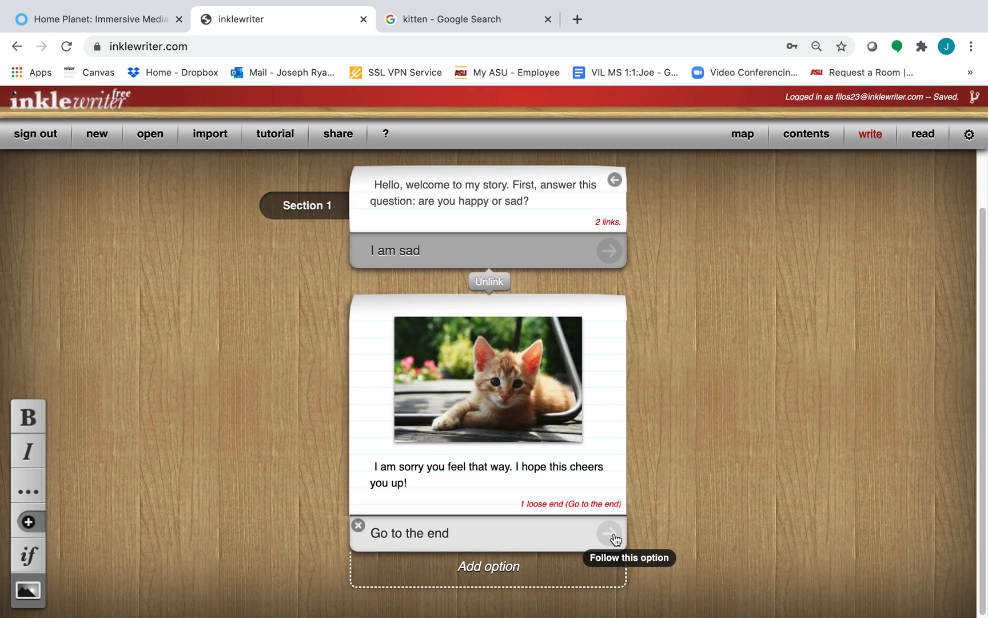
{"action": "left_click", "coordinate": [607, 534]}
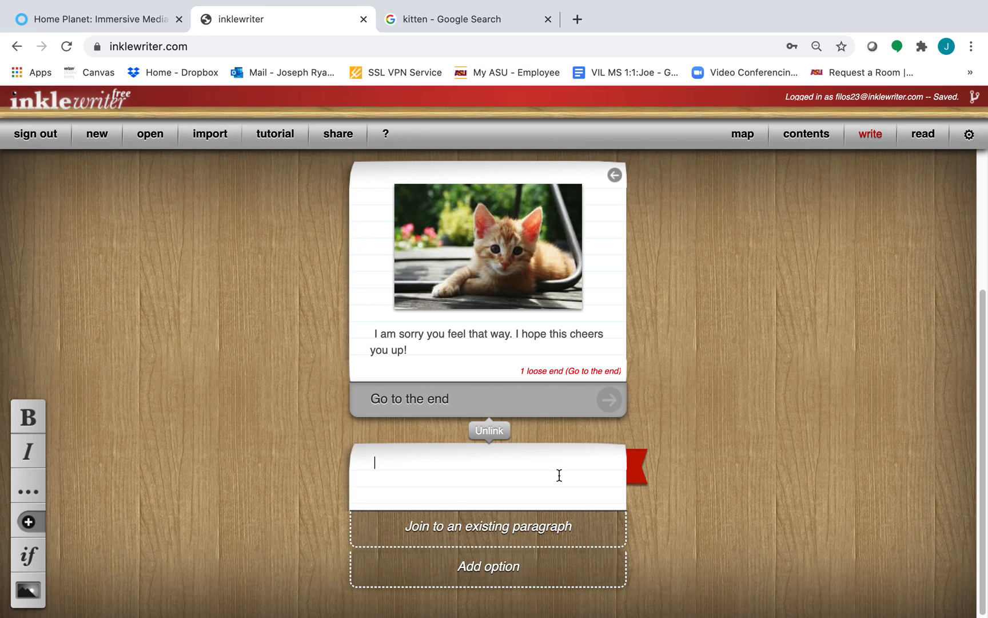
{"action": "mouse_move", "coordinate": [396, 404]}
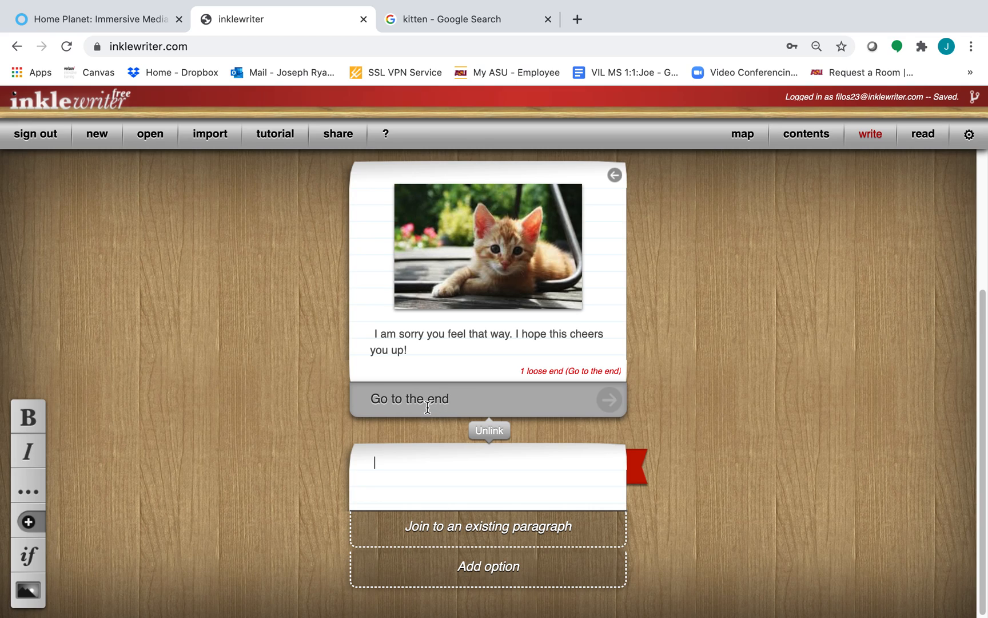
{"action": "mouse_move", "coordinate": [519, 540]}
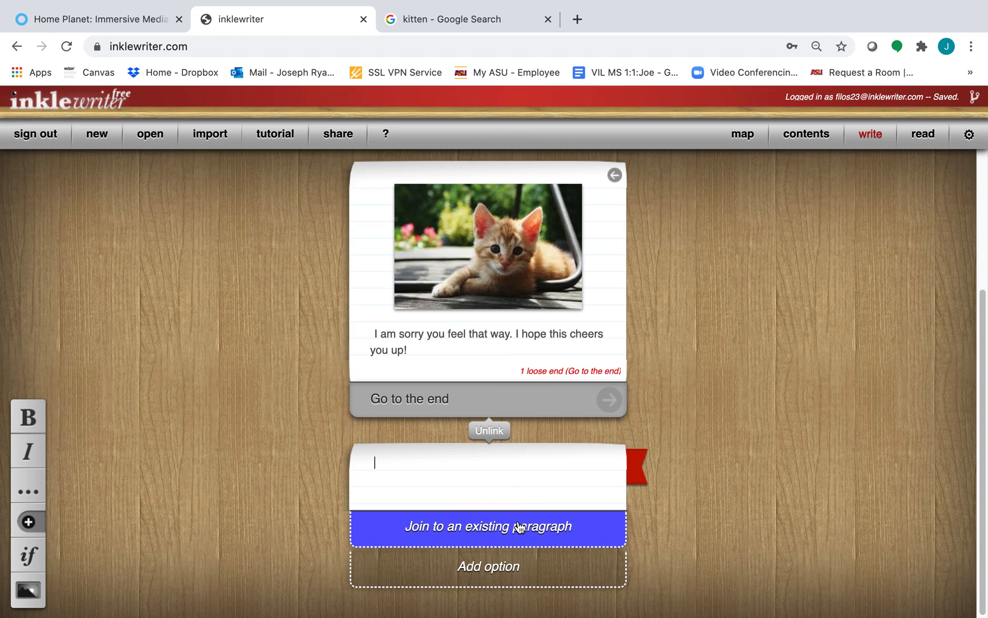
{"action": "mouse_move", "coordinate": [543, 537]}
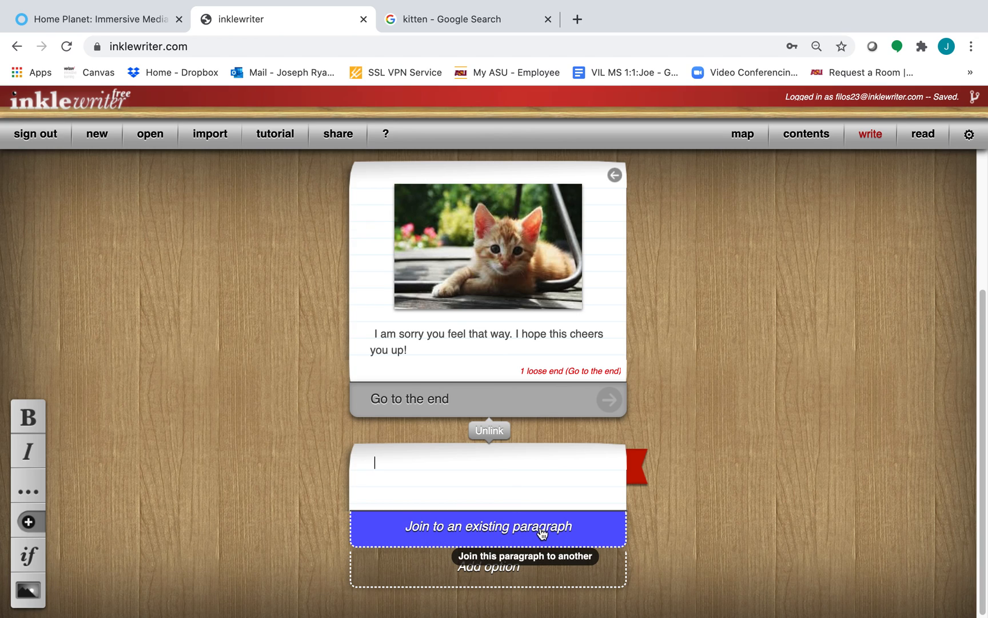
Join the empty paragraph to the existing 'The end' paragraph.
{"action": "left_click", "coordinate": [487, 527]}
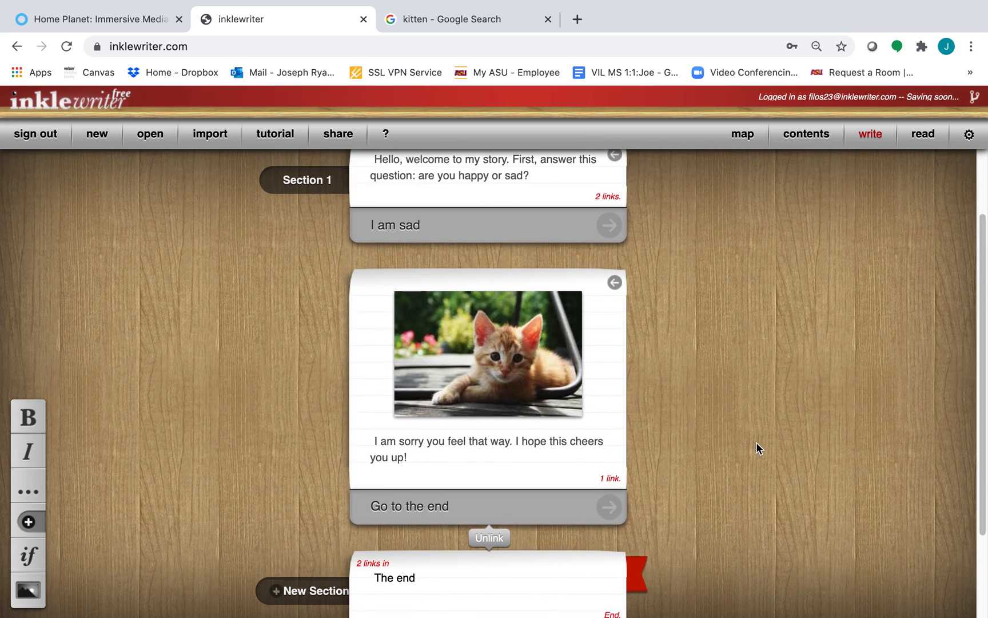
{"action": "scroll", "scroll_direction": "down", "scroll_amount": 3}
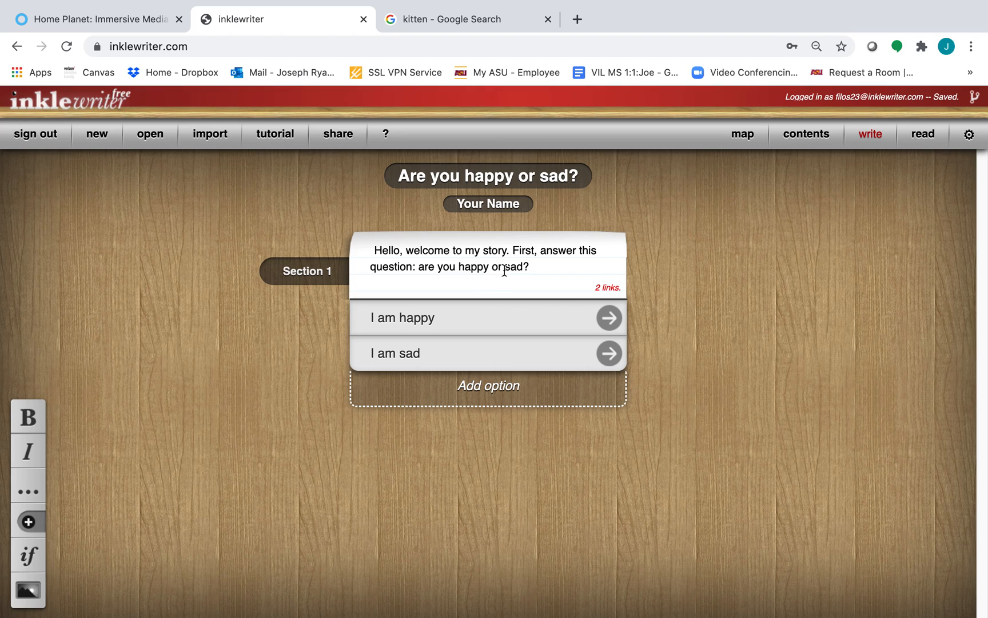
{"action": "left_click", "coordinate": [609, 317]}
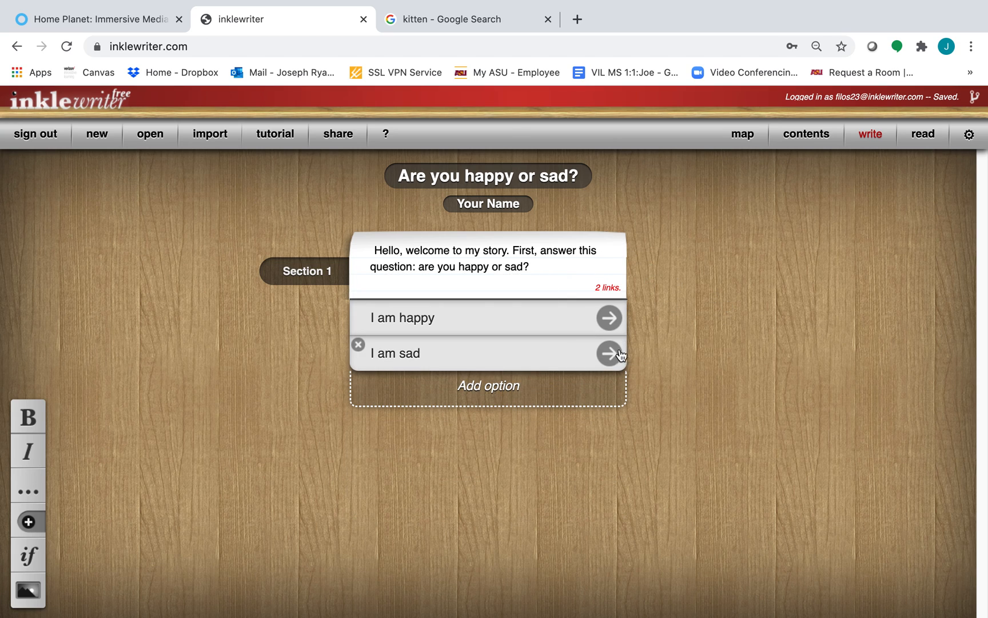
{"action": "left_click", "coordinate": [609, 353]}
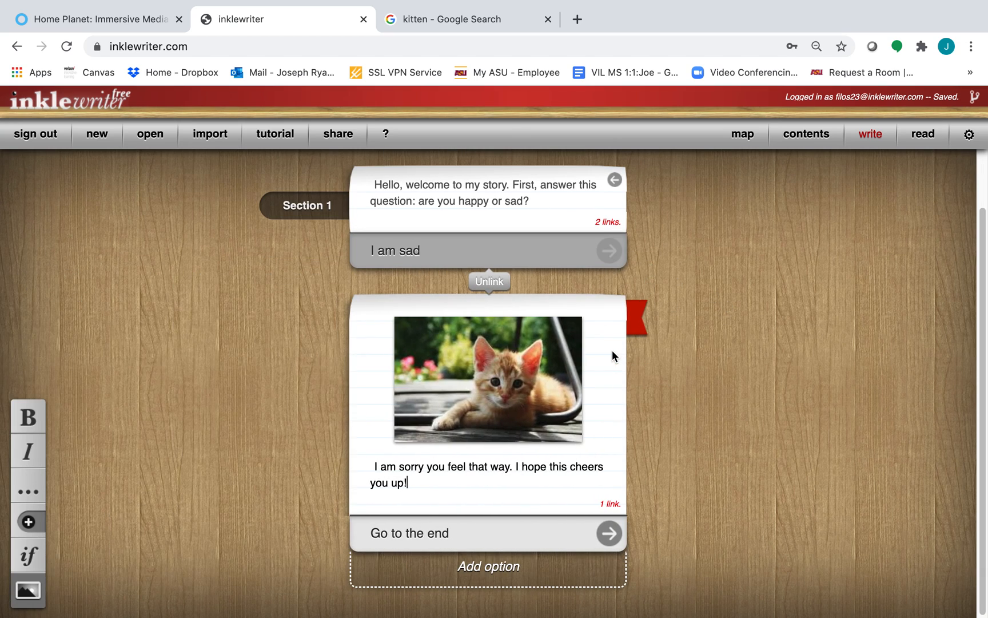
{"action": "mouse_move", "coordinate": [497, 343]}
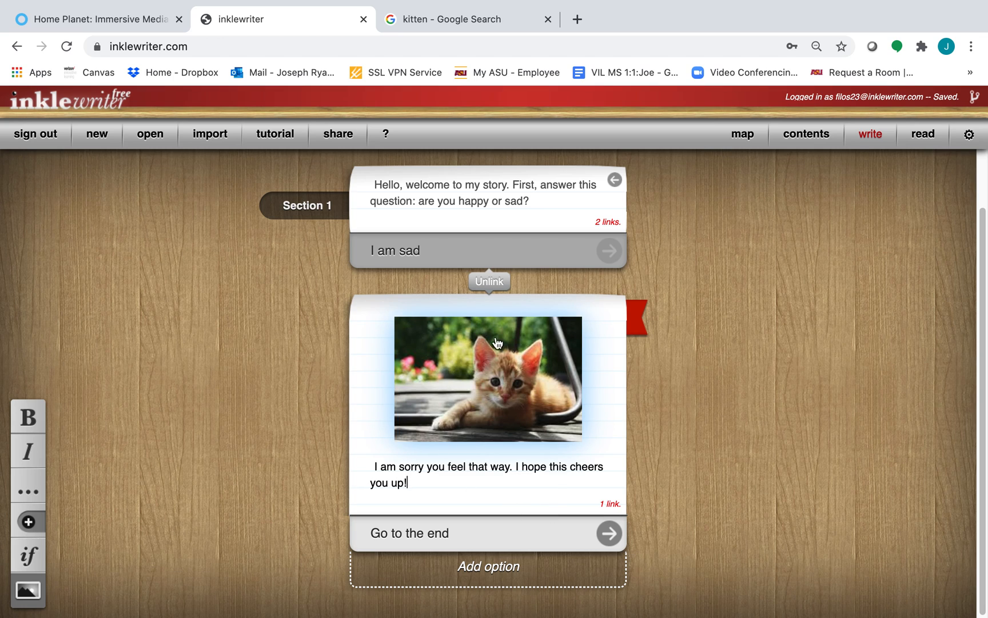
{"action": "mouse_move", "coordinate": [610, 533]}
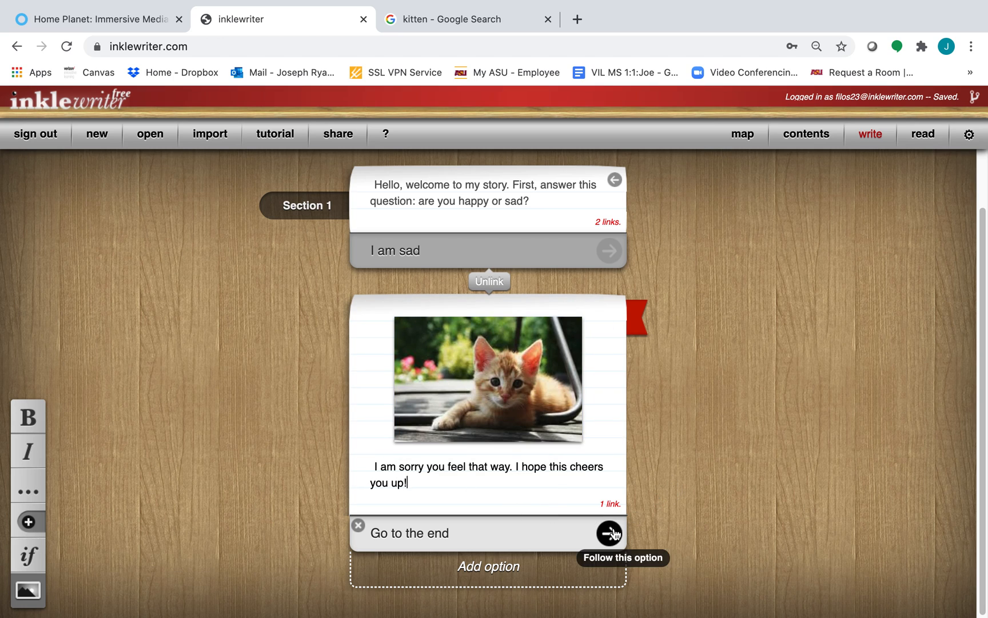
{"action": "left_click", "coordinate": [613, 533]}
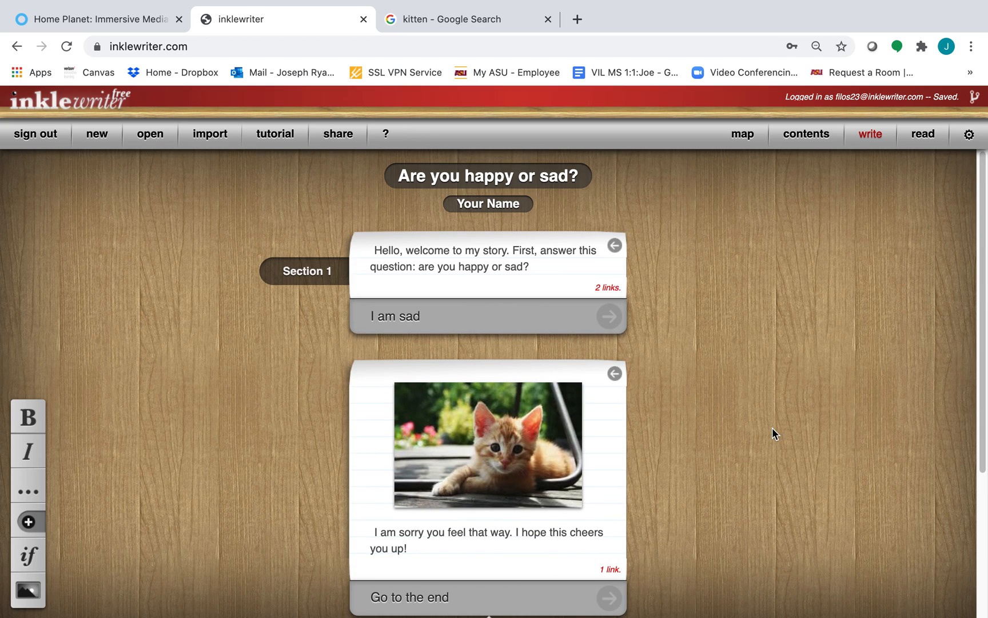
{"action": "scroll", "scroll_direction": "down", "scroll_amount": 3}
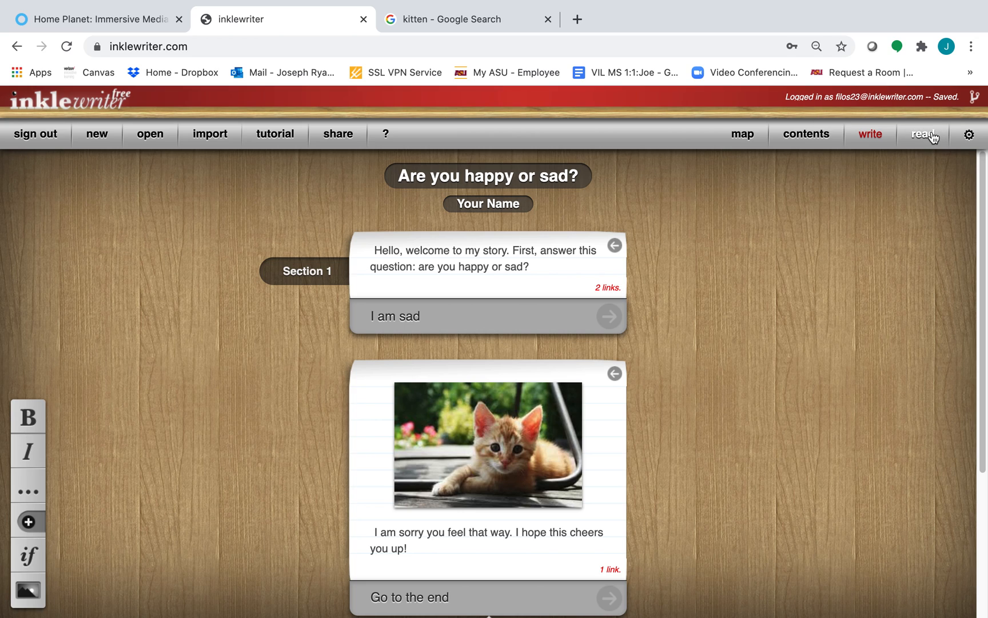
Play the 'I am happy' and 'I am sad' branches to their endings in read mode.
{"action": "left_click", "coordinate": [923, 134]}
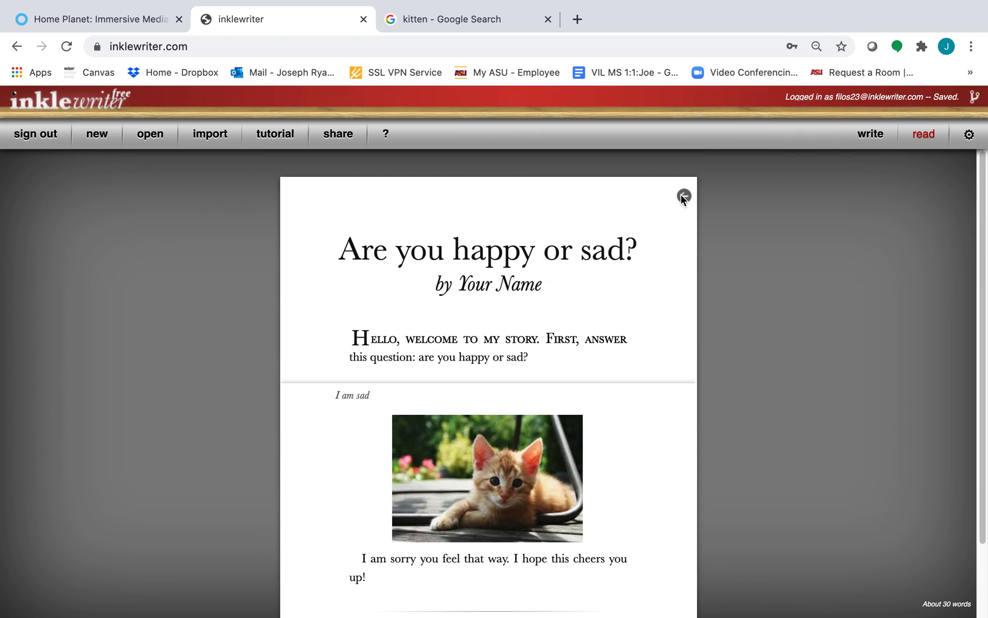
{"action": "left_click", "coordinate": [684, 197]}
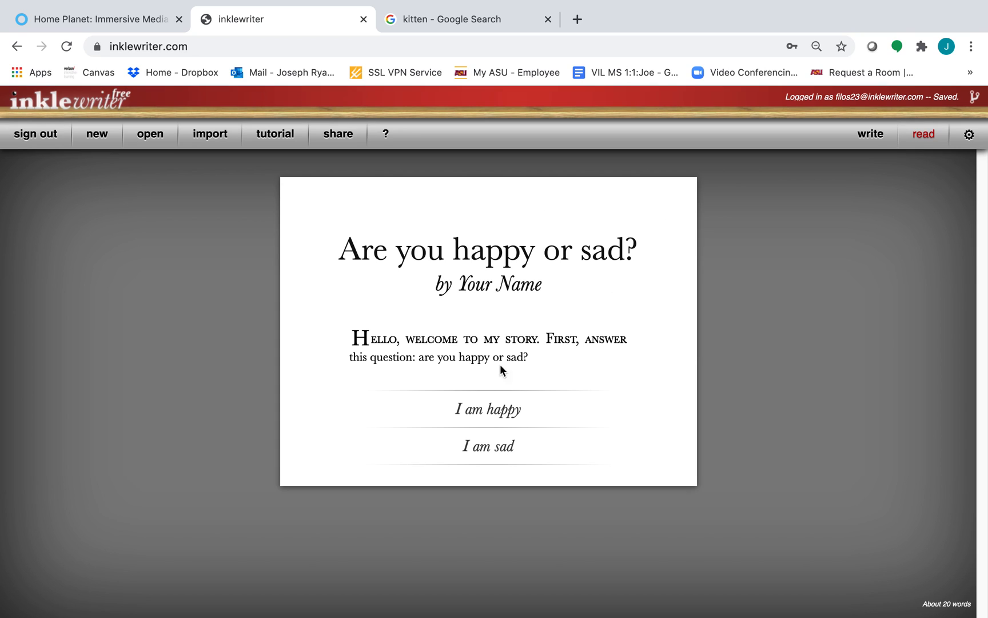
{"action": "mouse_move", "coordinate": [541, 405]}
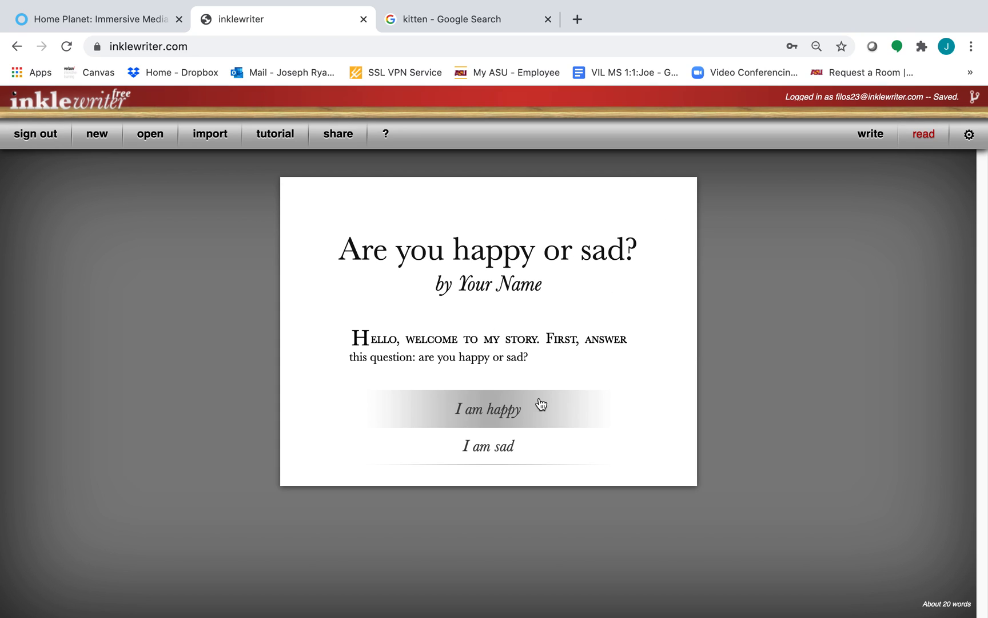
{"action": "left_click", "coordinate": [488, 409]}
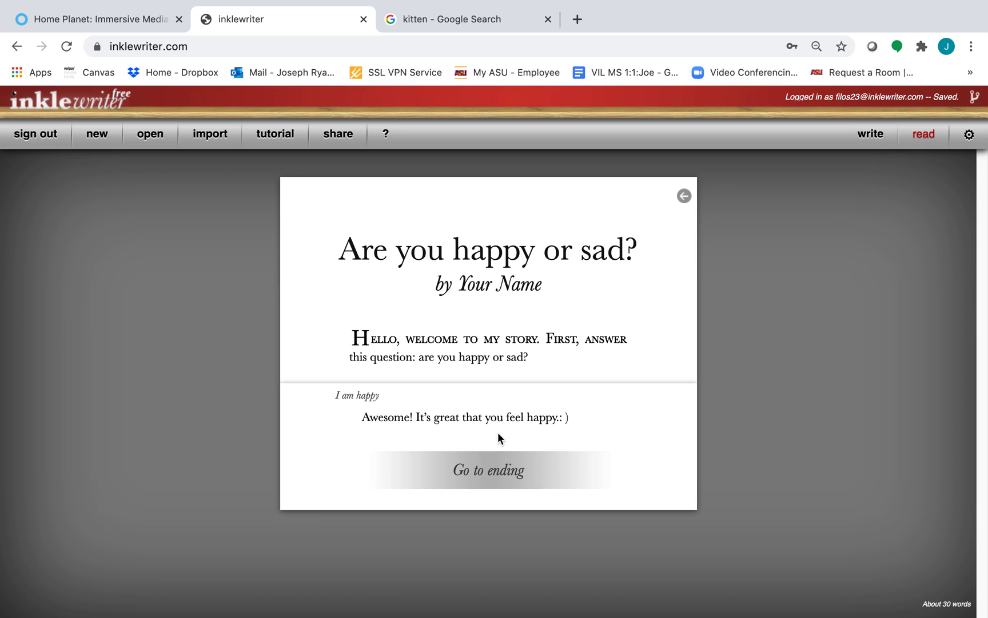
{"action": "left_click", "coordinate": [489, 470]}
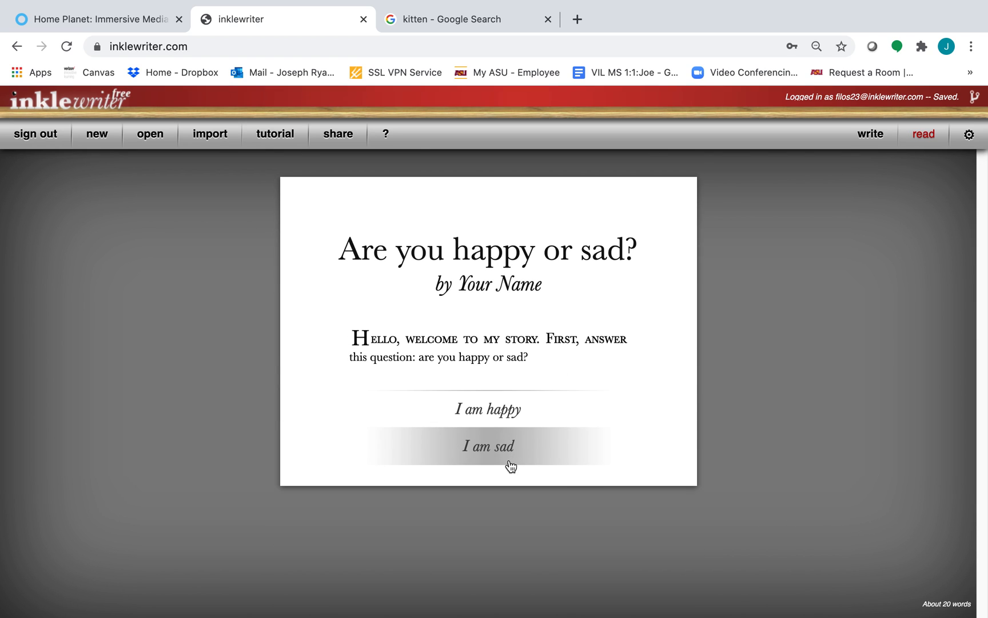
{"action": "left_click", "coordinate": [488, 446]}
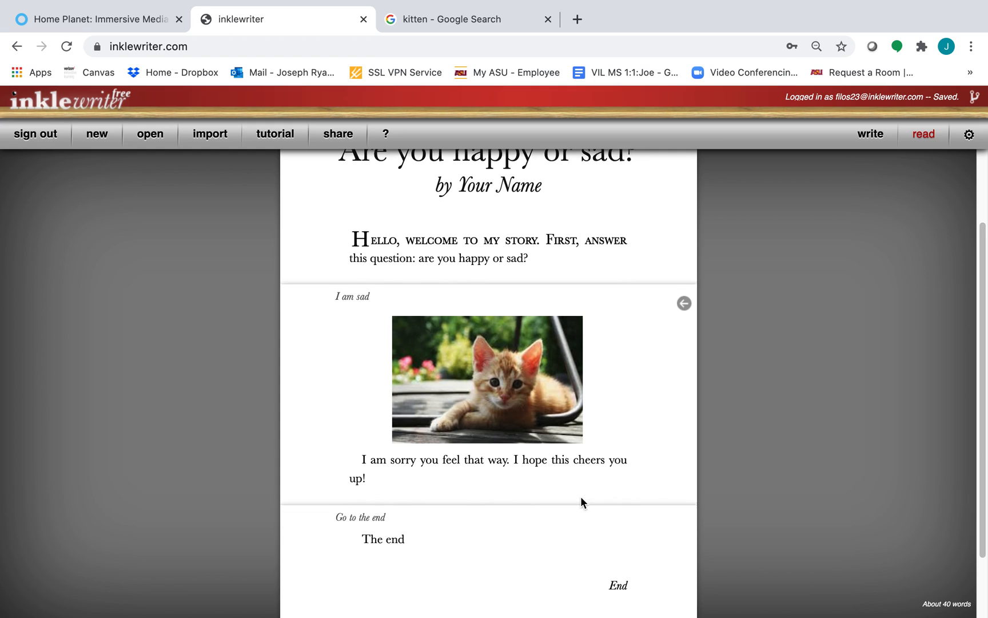
{"action": "scroll", "scroll_direction": "up", "scroll_amount": 3}
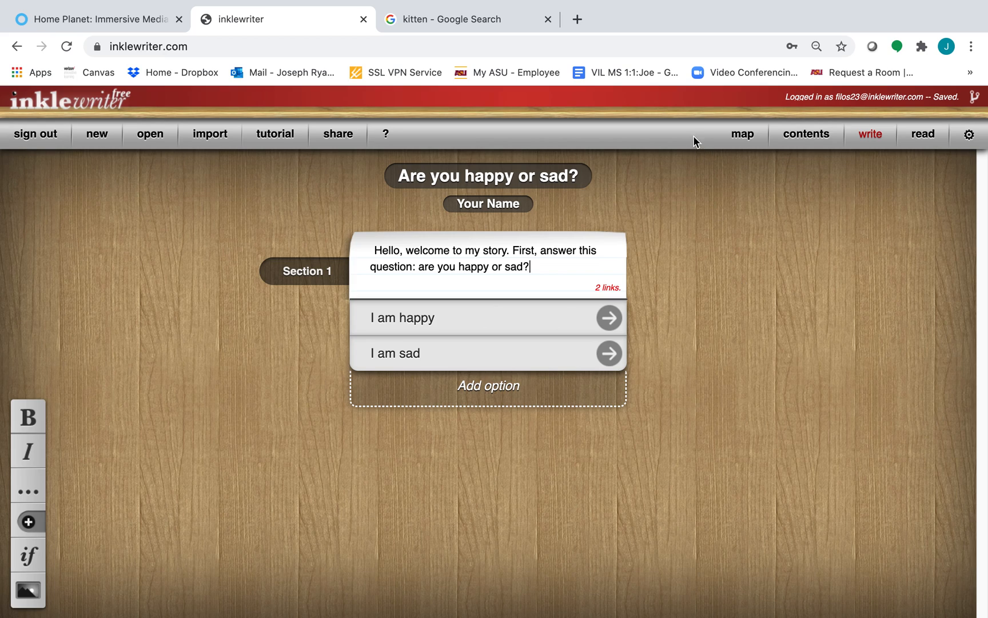
{"action": "left_click", "coordinate": [742, 134]}
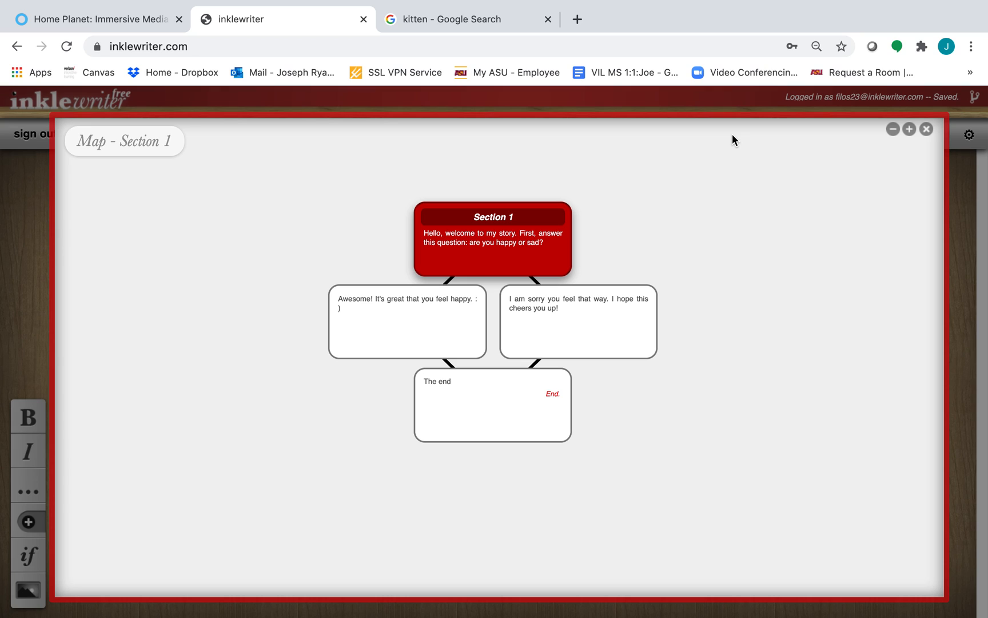
{"action": "mouse_move", "coordinate": [553, 292]}
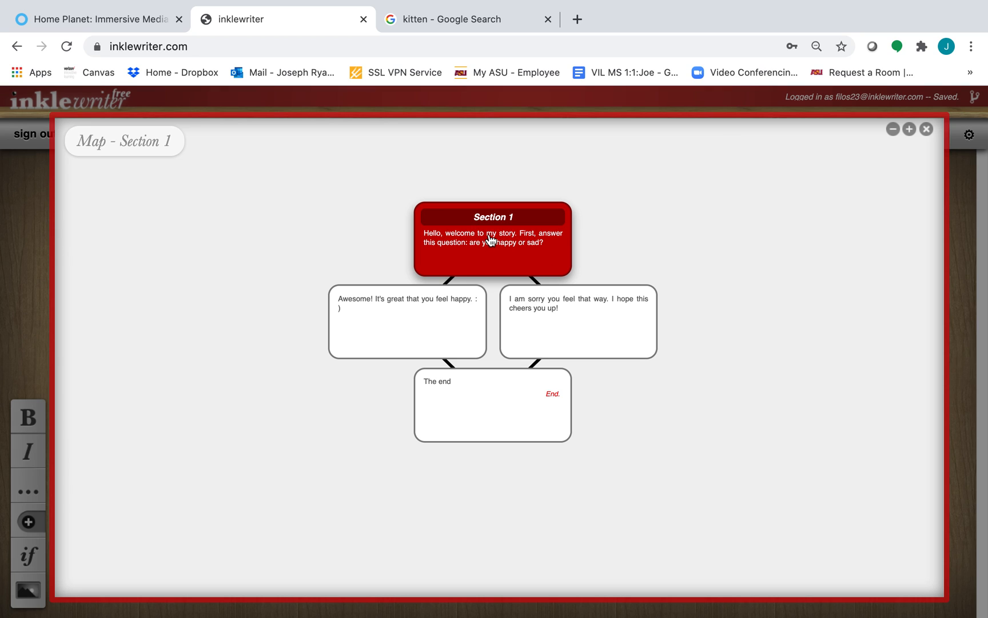
{"action": "mouse_move", "coordinate": [515, 236]}
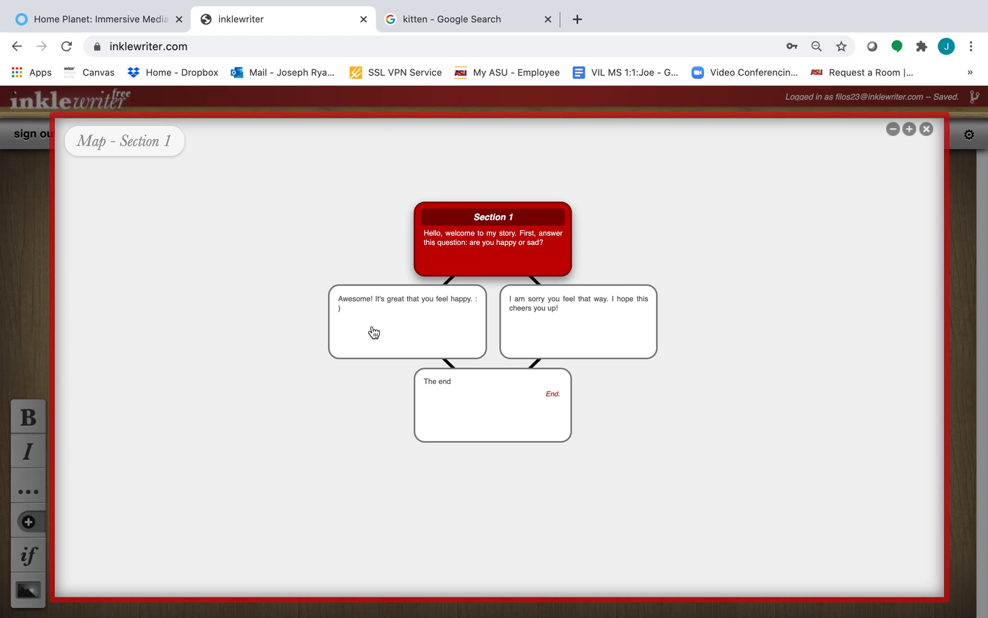
{"action": "mouse_move", "coordinate": [813, 314]}
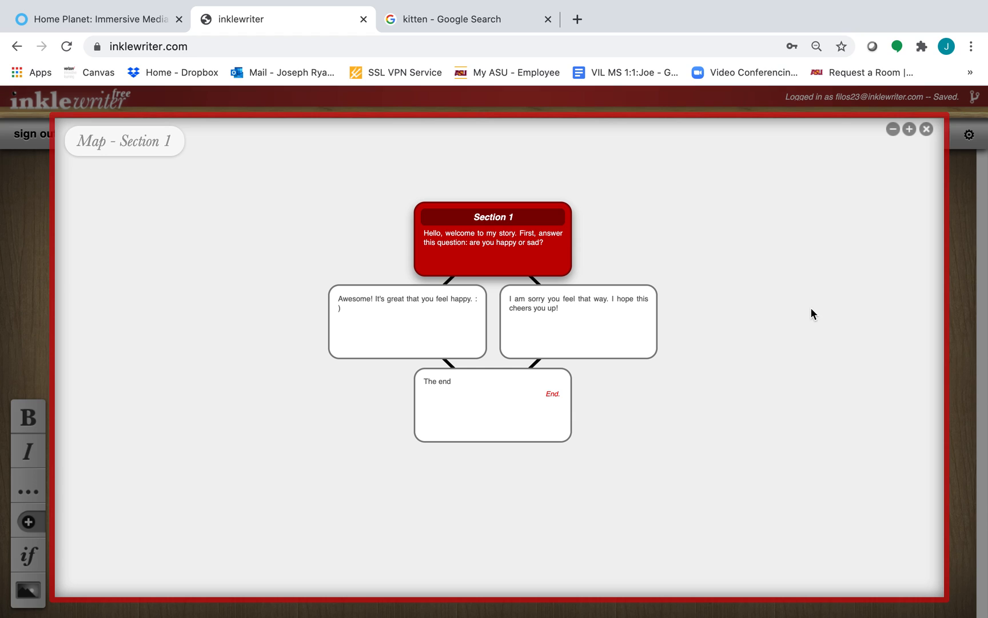
{"action": "mouse_move", "coordinate": [414, 349]}
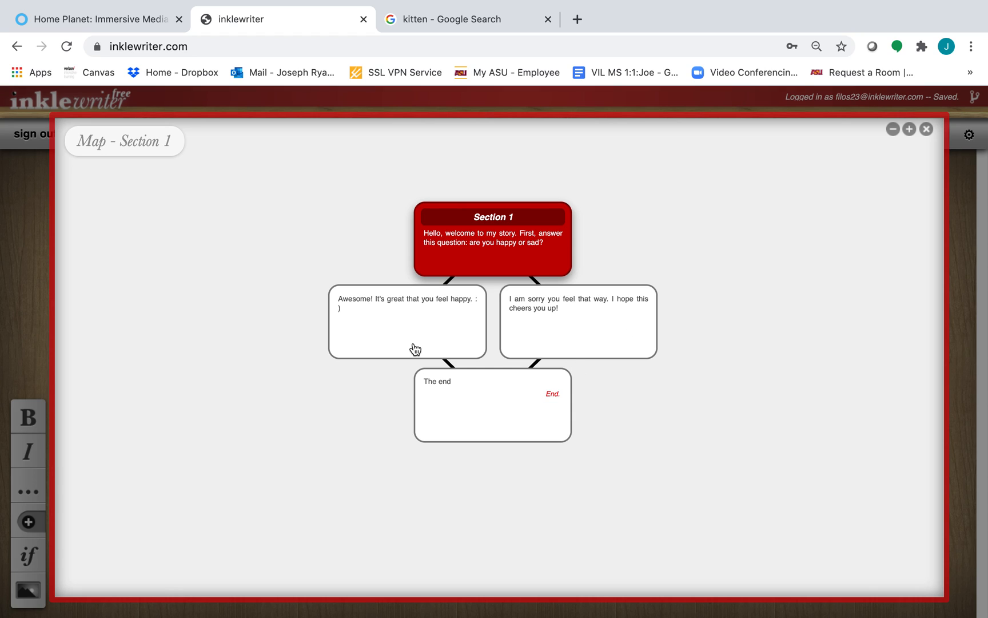
{"action": "mouse_move", "coordinate": [373, 318]}
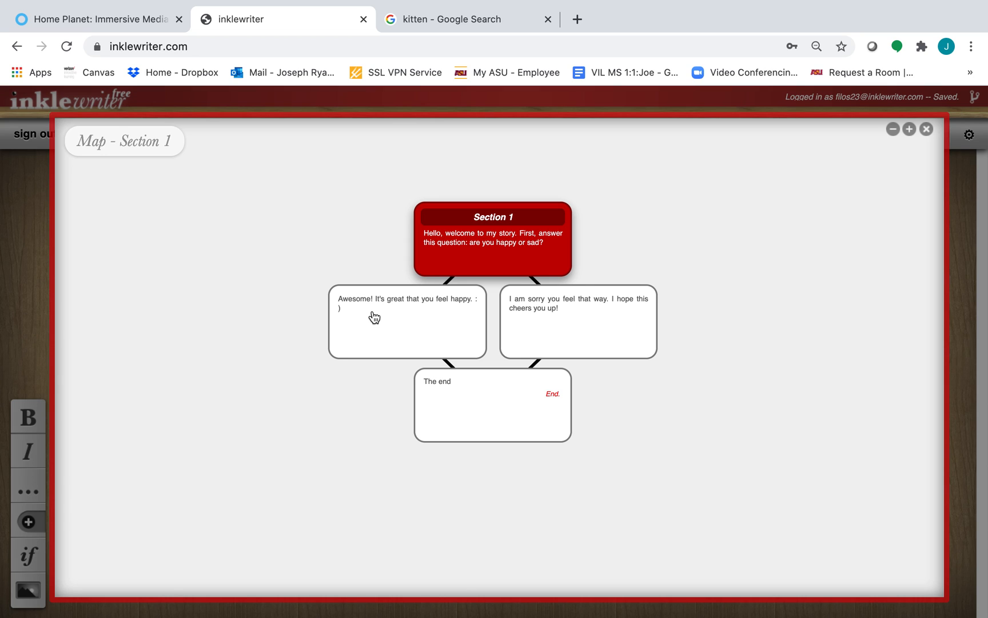
{"action": "mouse_move", "coordinate": [537, 261]}
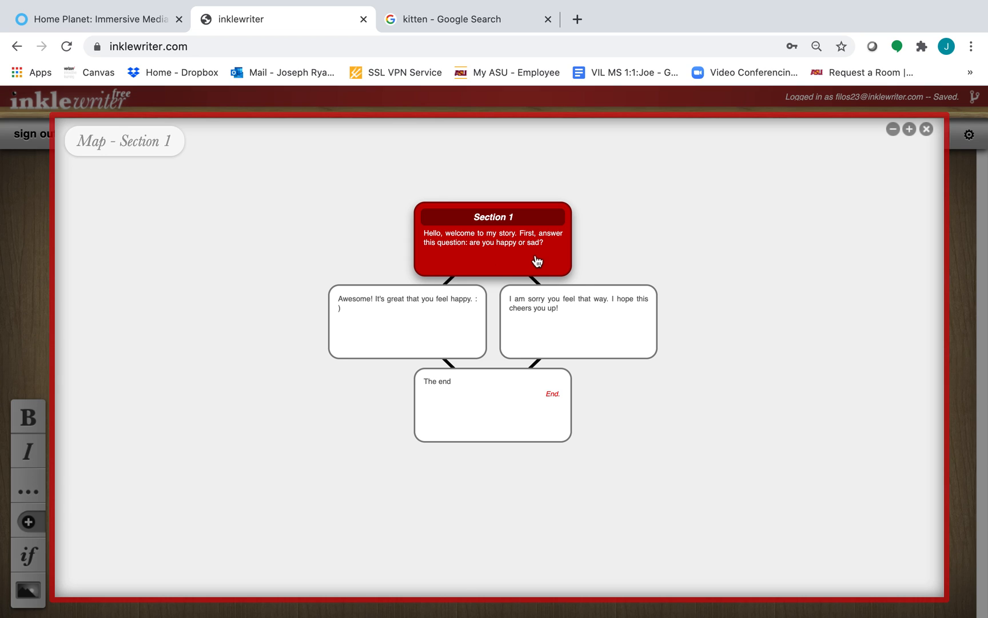
{"action": "mouse_move", "coordinate": [565, 327]}
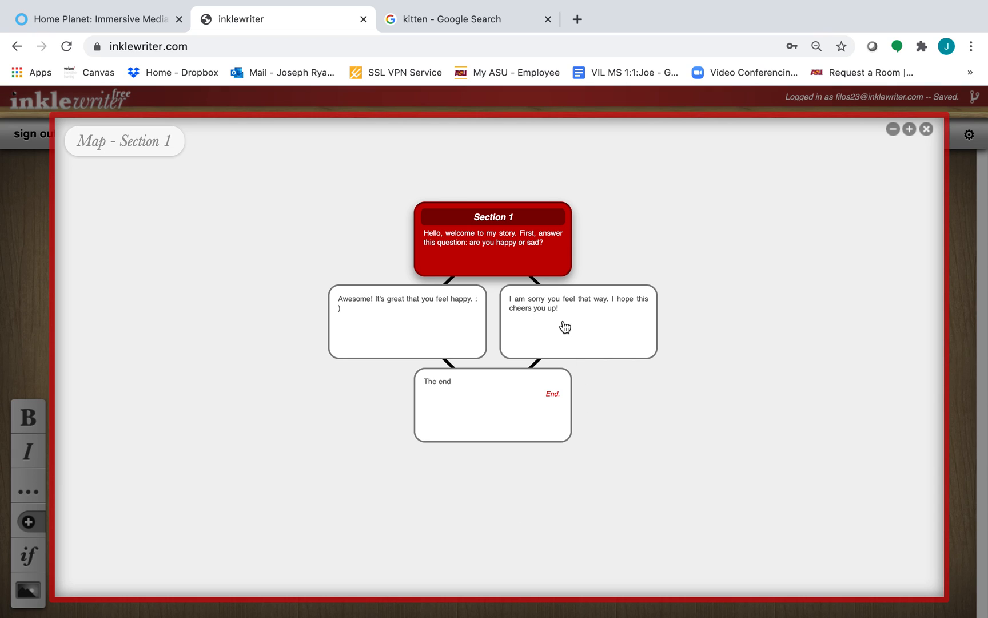
{"action": "mouse_move", "coordinate": [681, 305]}
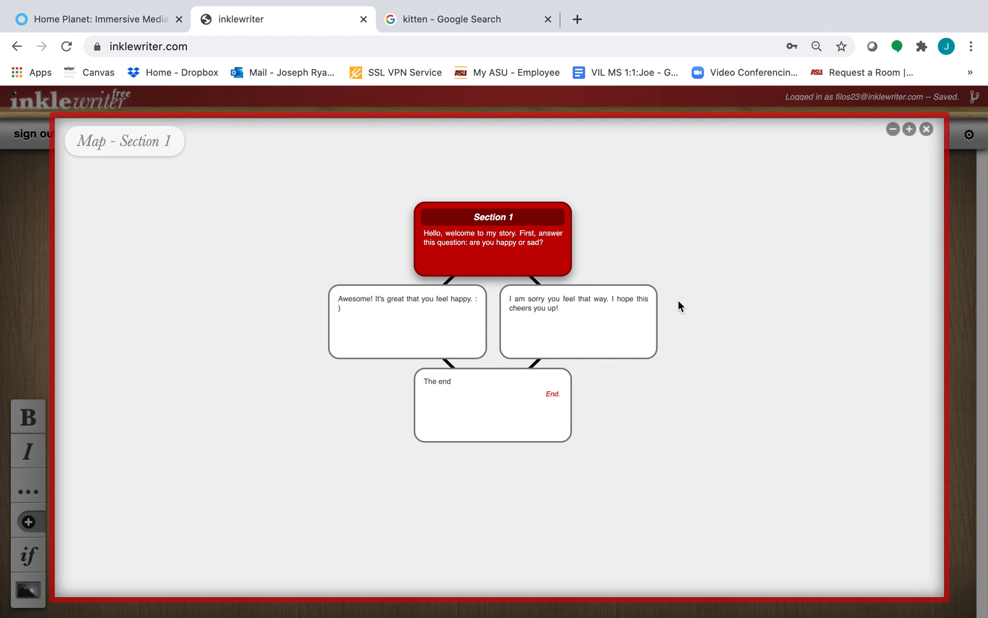
{"action": "mouse_move", "coordinate": [445, 324]}
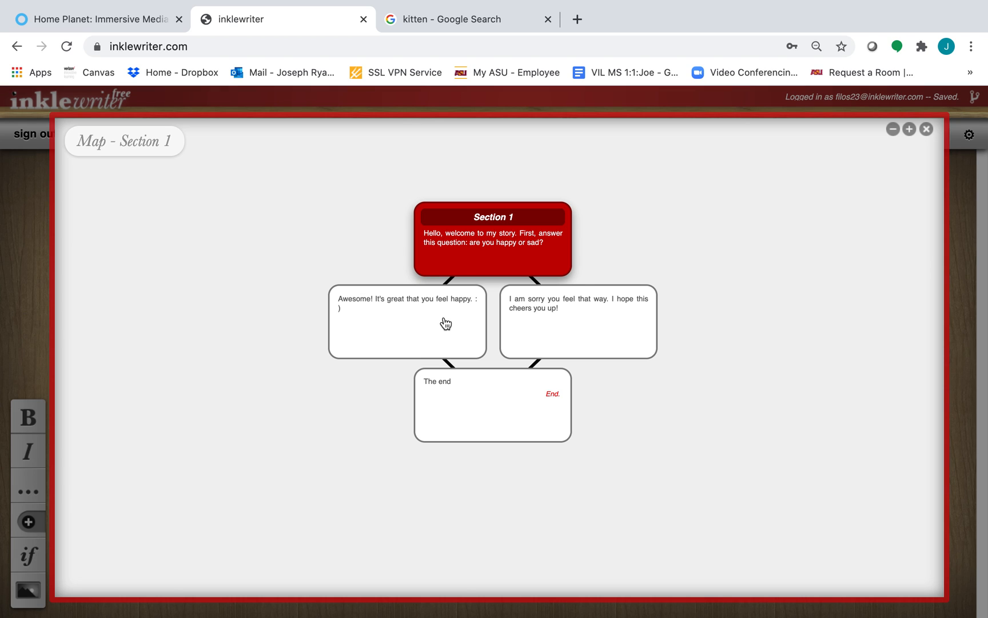
{"action": "left_click", "coordinate": [925, 134]}
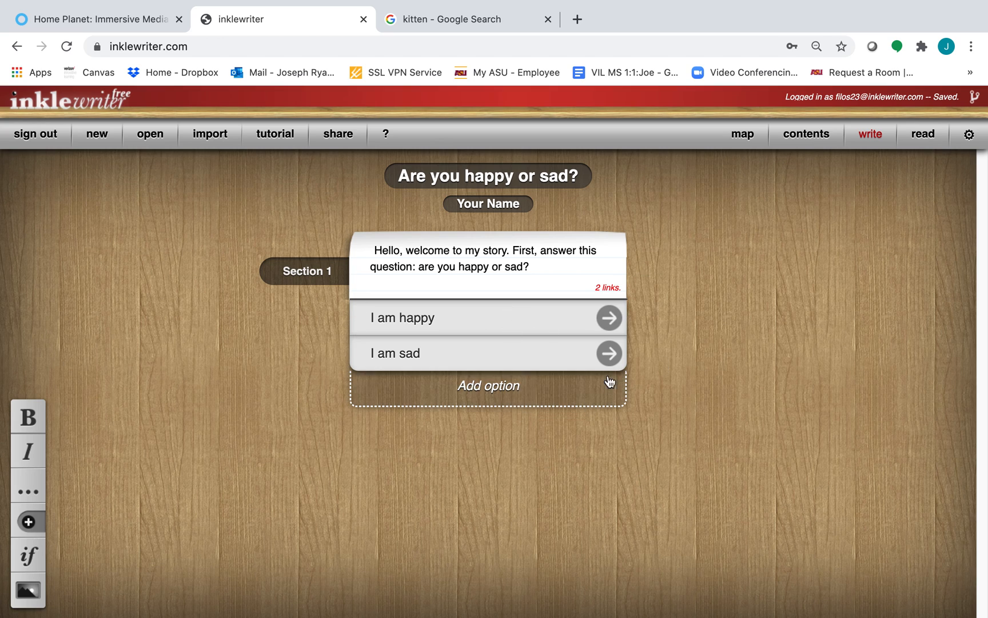
{"action": "mouse_move", "coordinate": [349, 150]}
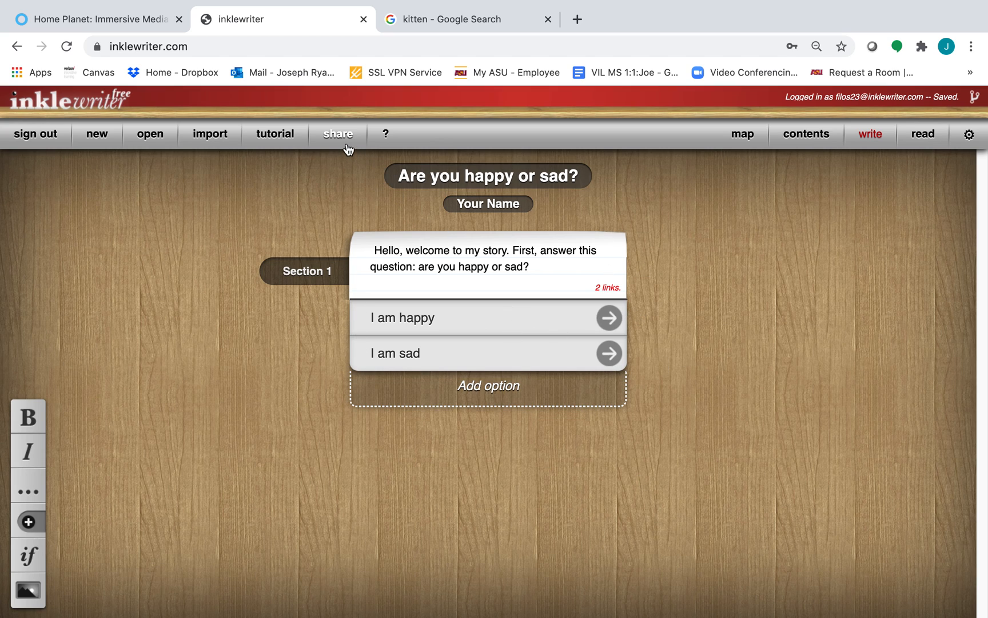
Open the shared 'Are you happy or sad?' story playing in a new browser tab.
{"action": "left_click", "coordinate": [338, 134]}
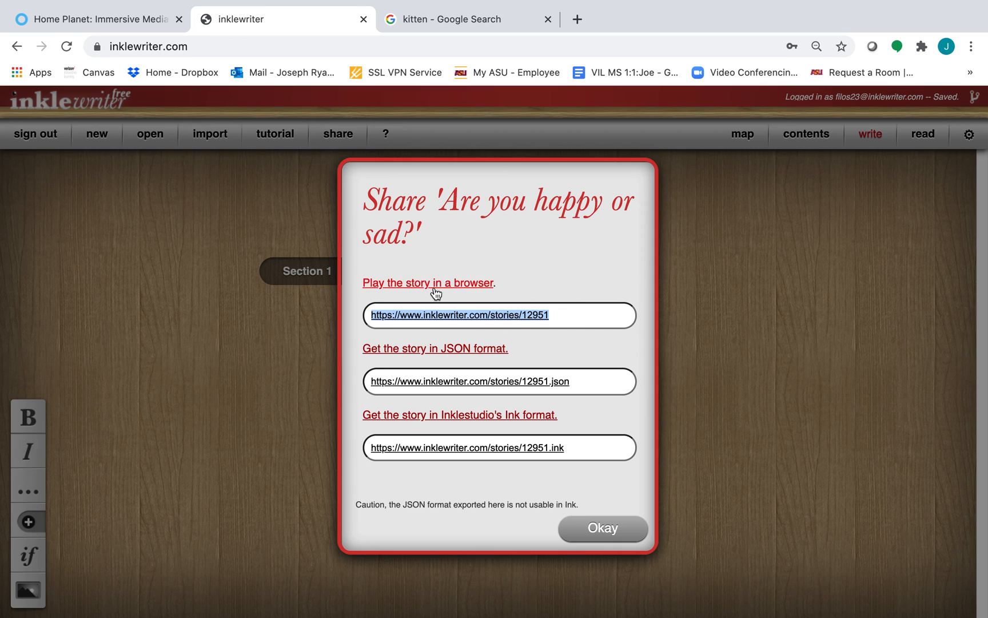
{"action": "left_click", "coordinate": [427, 283]}
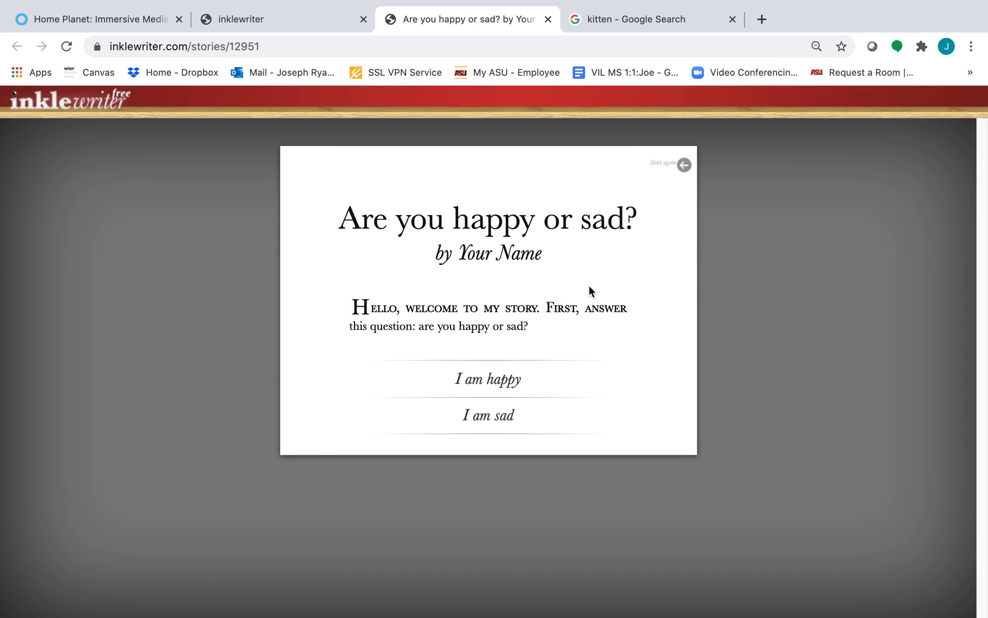
Play the online story's 'I am happy' answer through 'Go to ending'.
{"action": "left_click", "coordinate": [488, 379]}
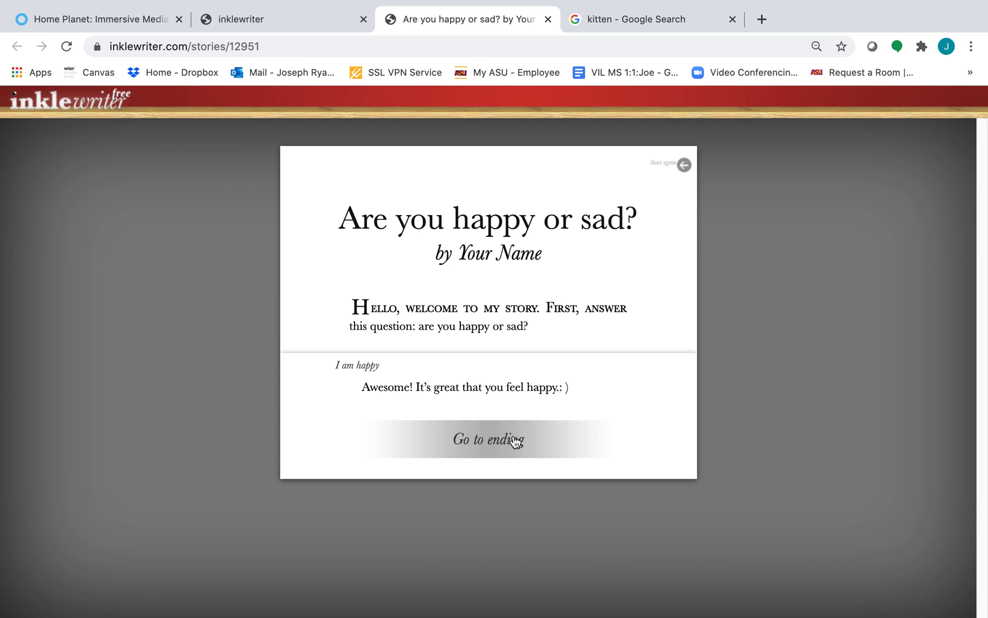
{"action": "left_click", "coordinate": [687, 165]}
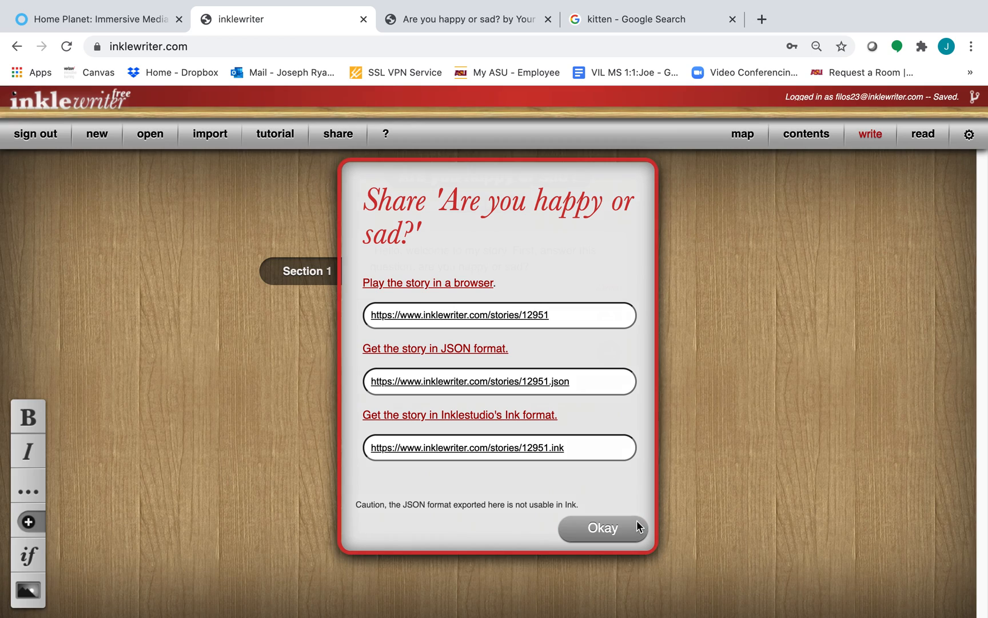
Close the Share dialog with Okay.
{"action": "left_click", "coordinate": [603, 527]}
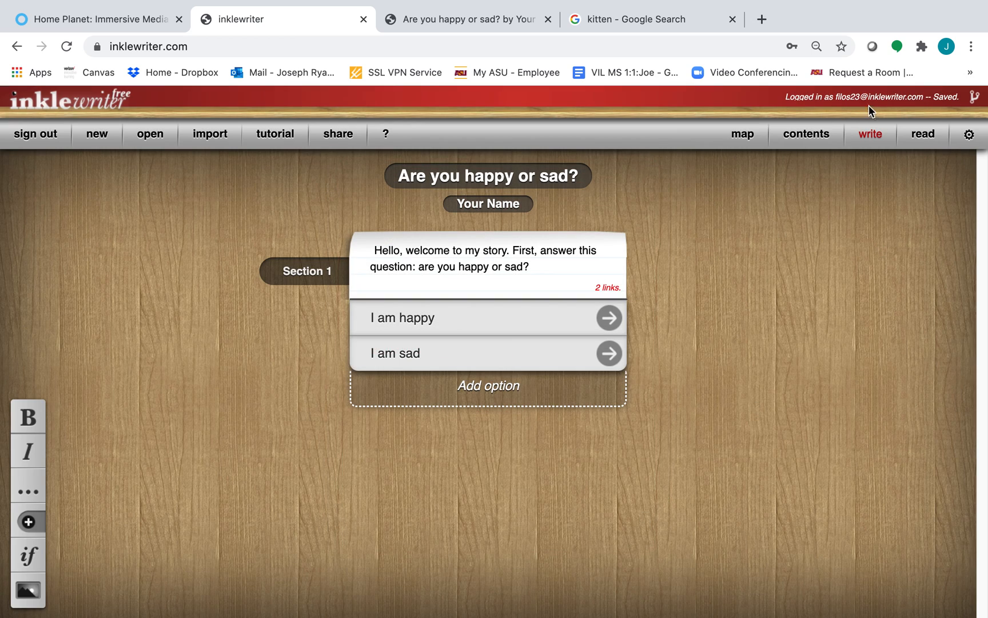
{"action": "mouse_move", "coordinate": [902, 95]}
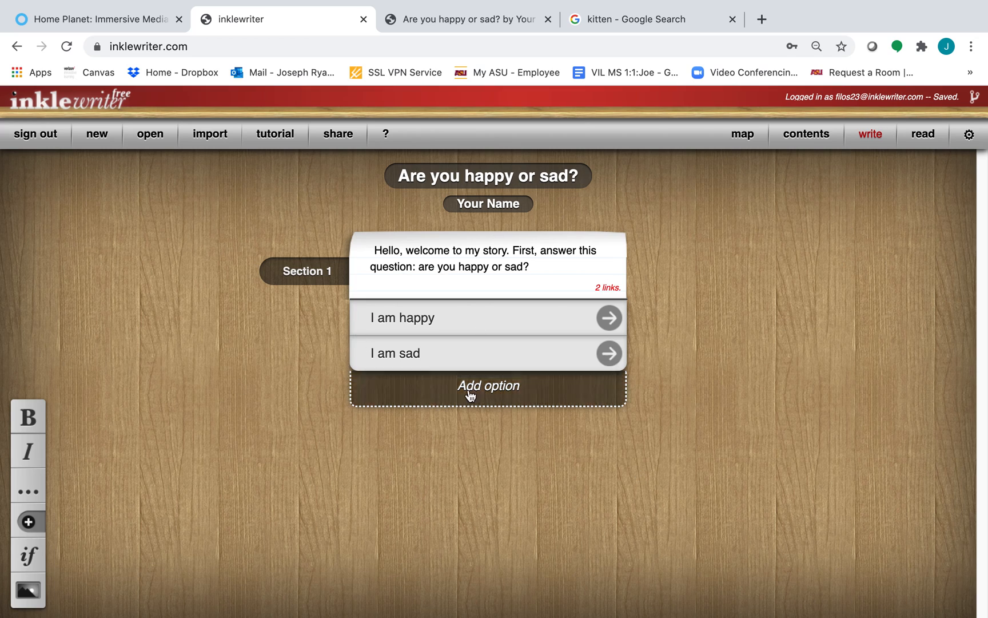
{"action": "mouse_move", "coordinate": [504, 402]}
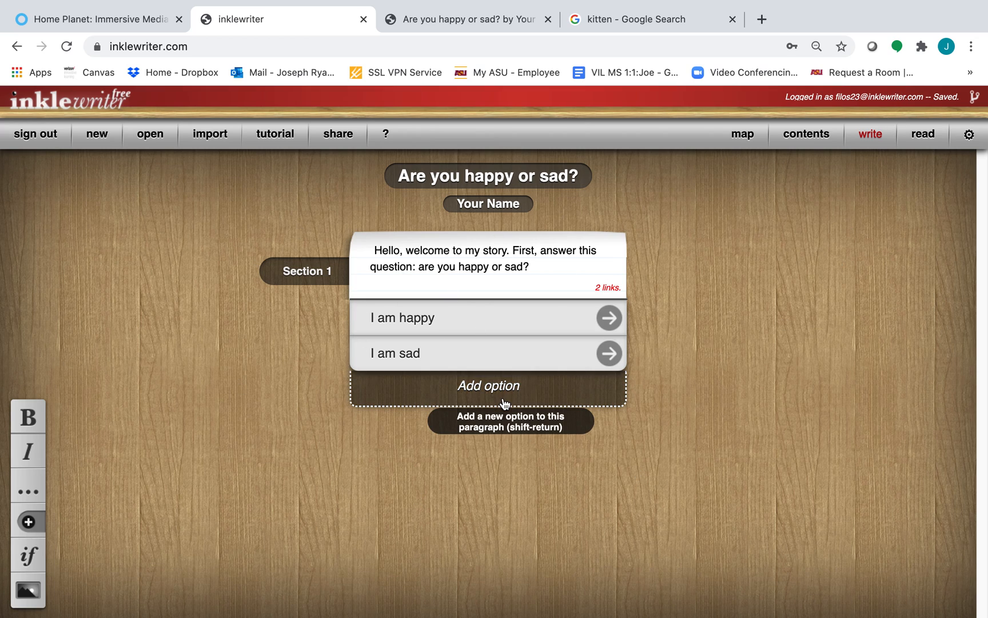
{"action": "mouse_move", "coordinate": [737, 470]}
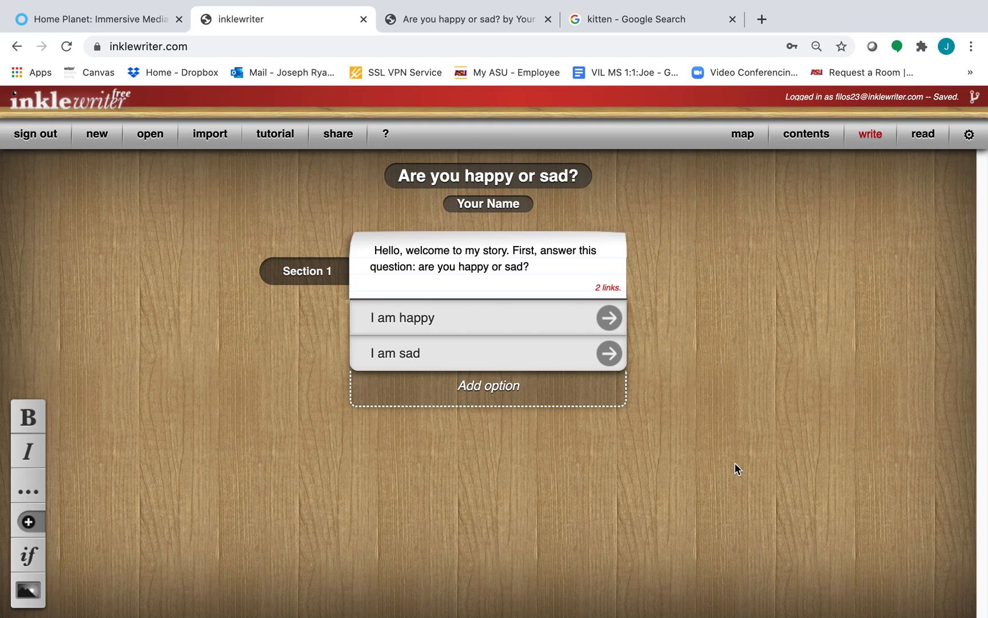